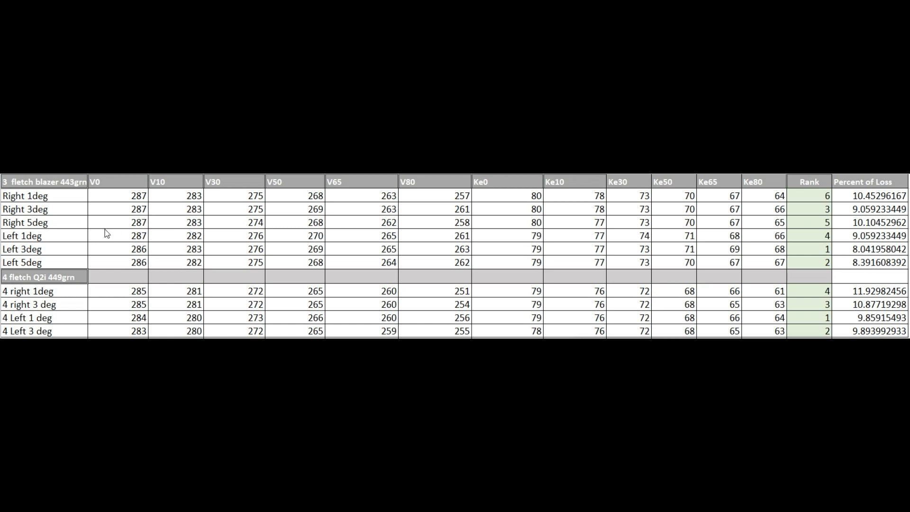
mouse_move(155, 210)
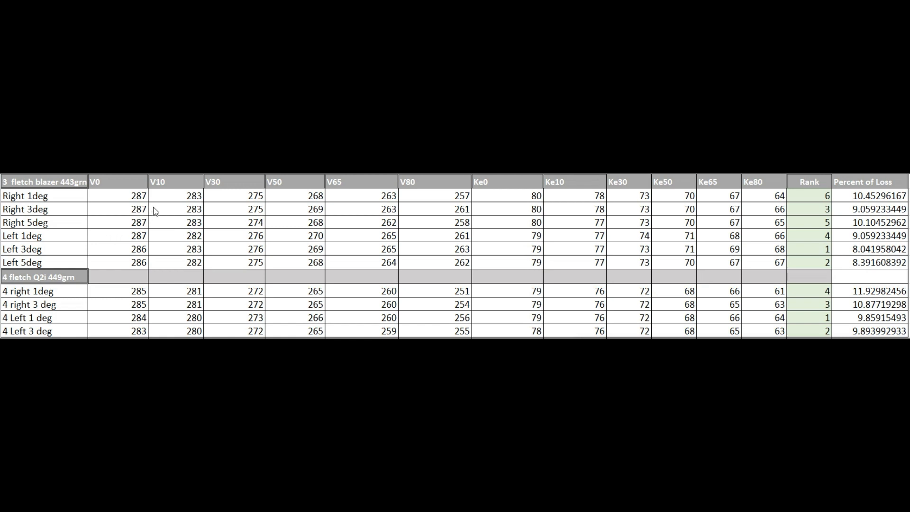
mouse_move(104, 188)
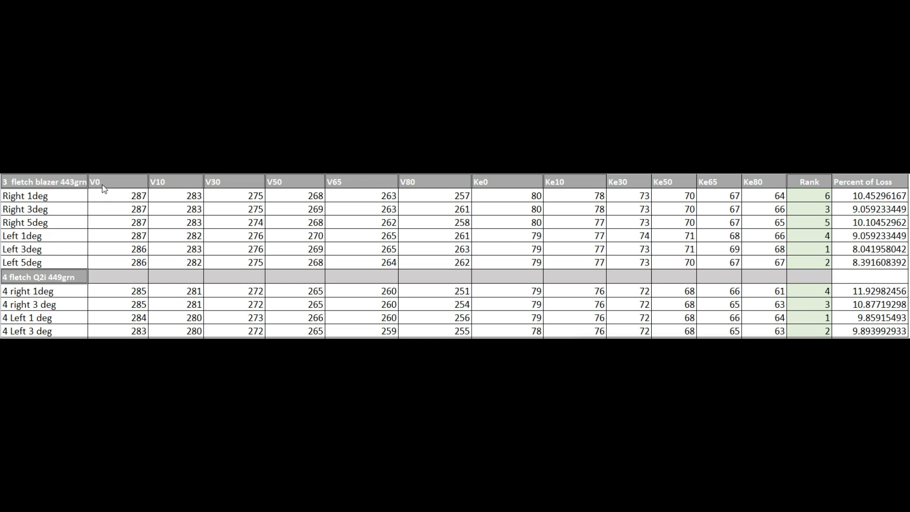
mouse_move(195, 186)
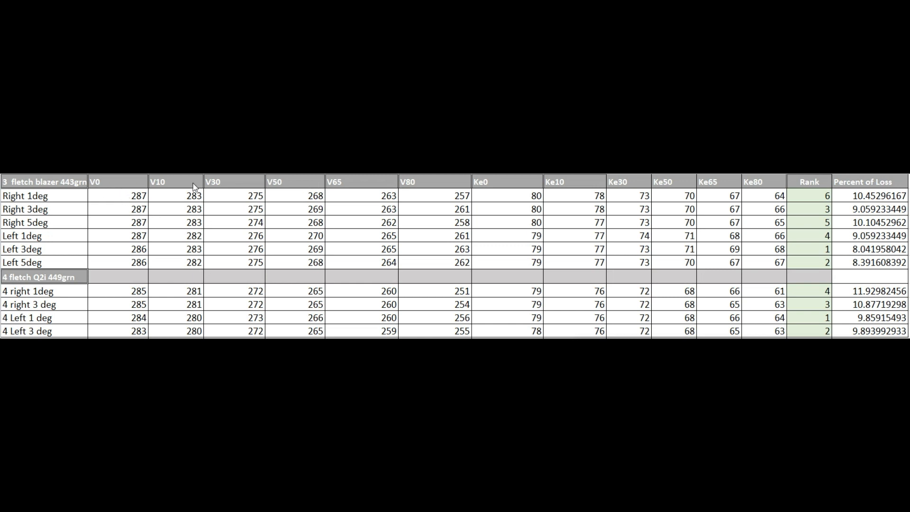
mouse_move(409, 191)
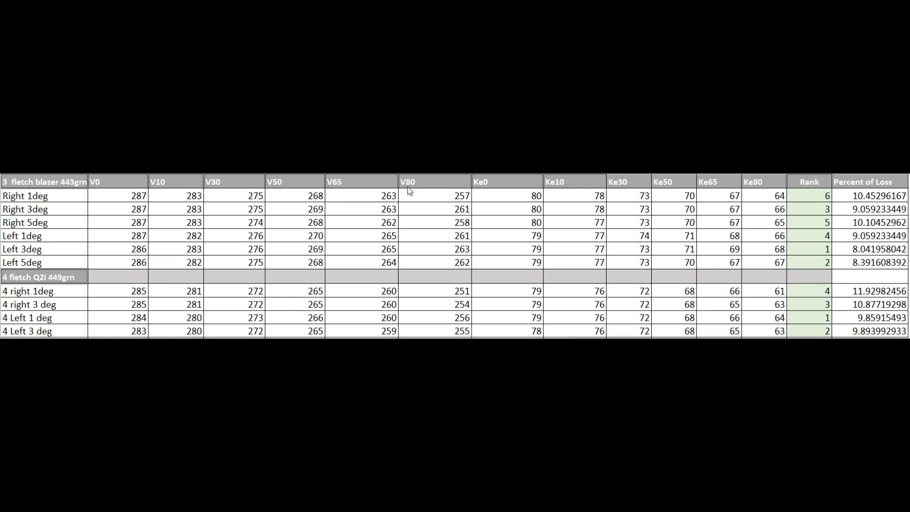
mouse_move(602, 205)
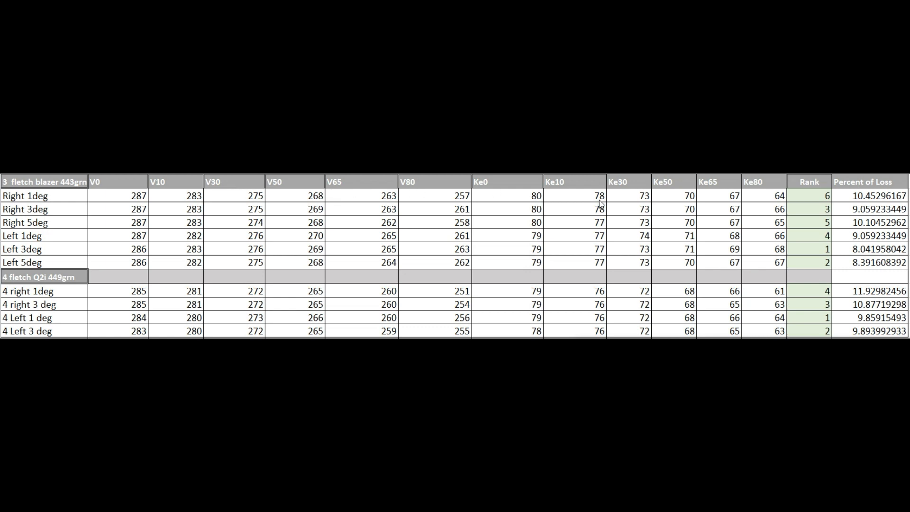
mouse_move(775, 196)
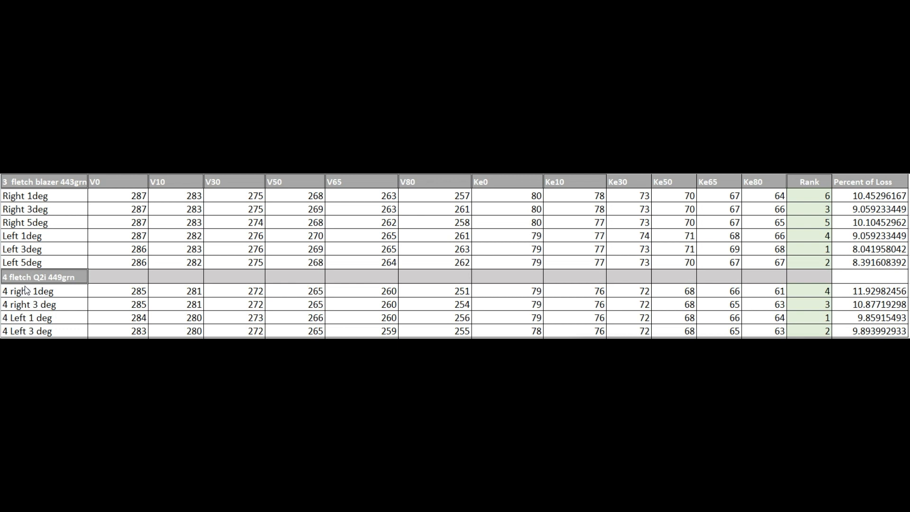
mouse_move(76, 313)
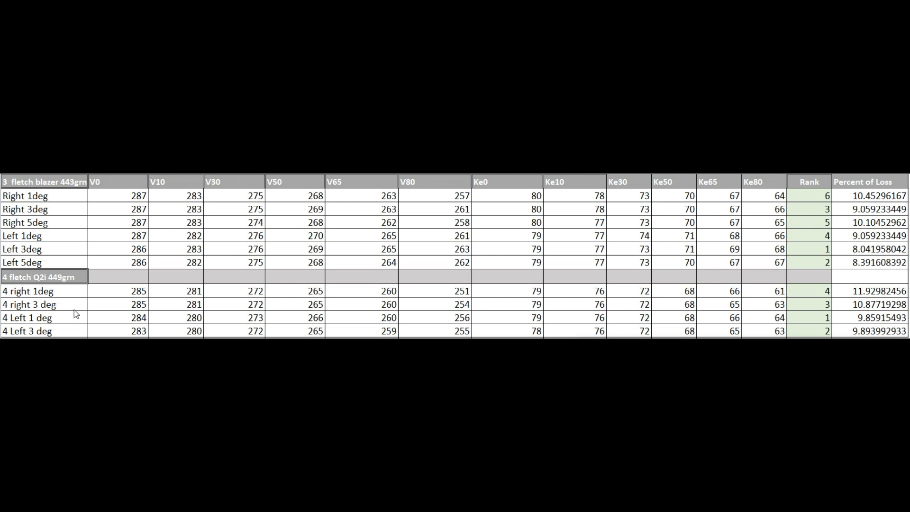
mouse_move(859, 303)
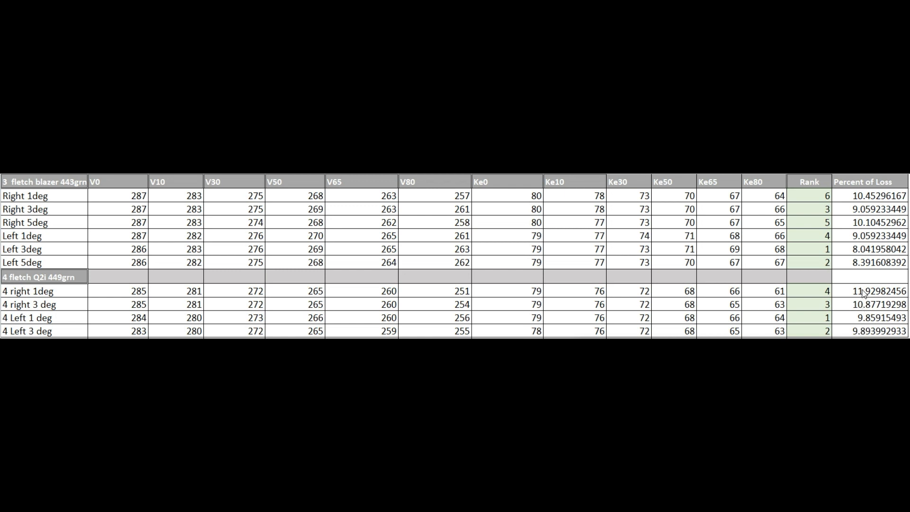
mouse_move(890, 302)
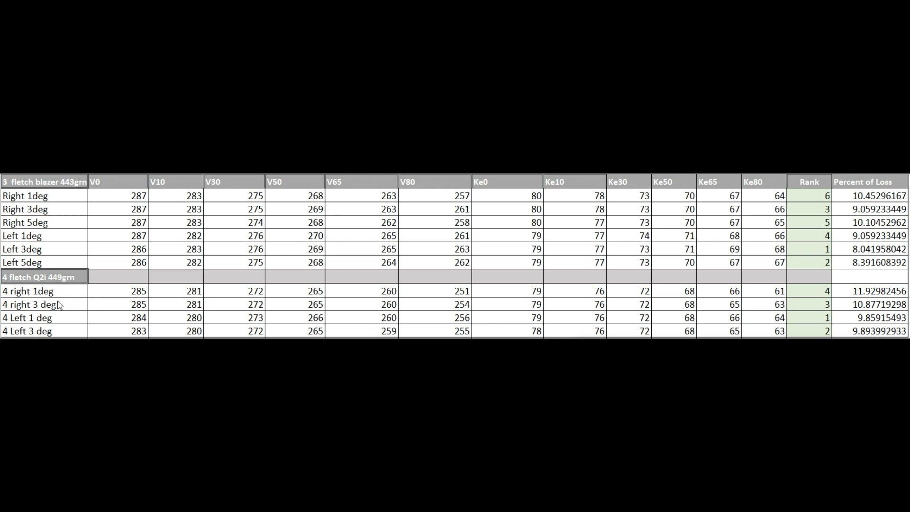
mouse_move(782, 303)
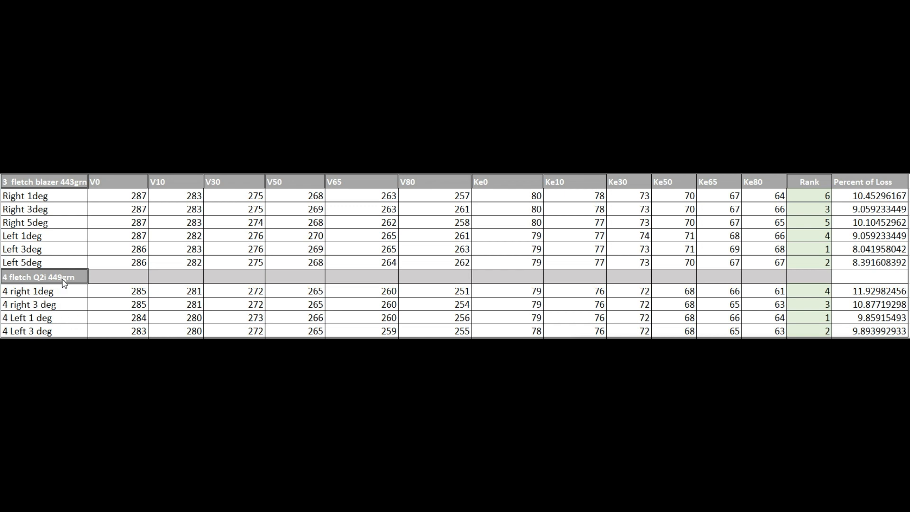
mouse_move(38, 288)
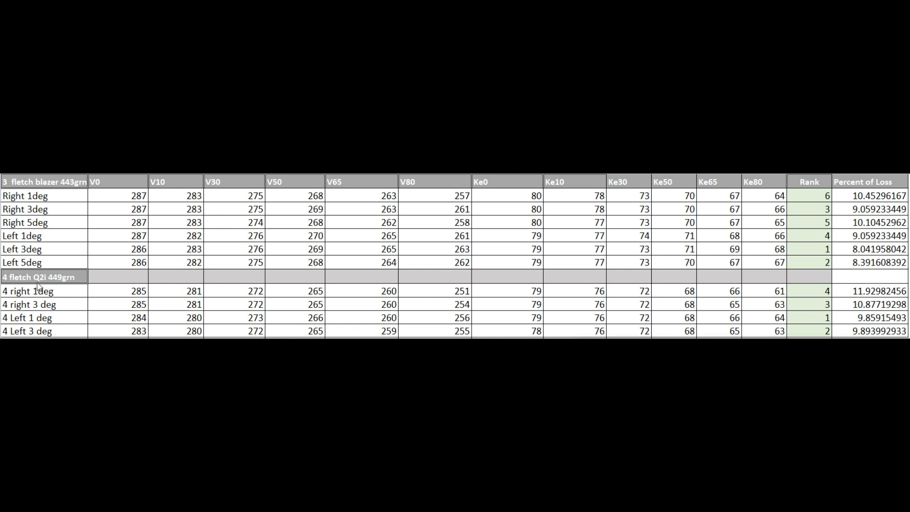
mouse_move(62, 283)
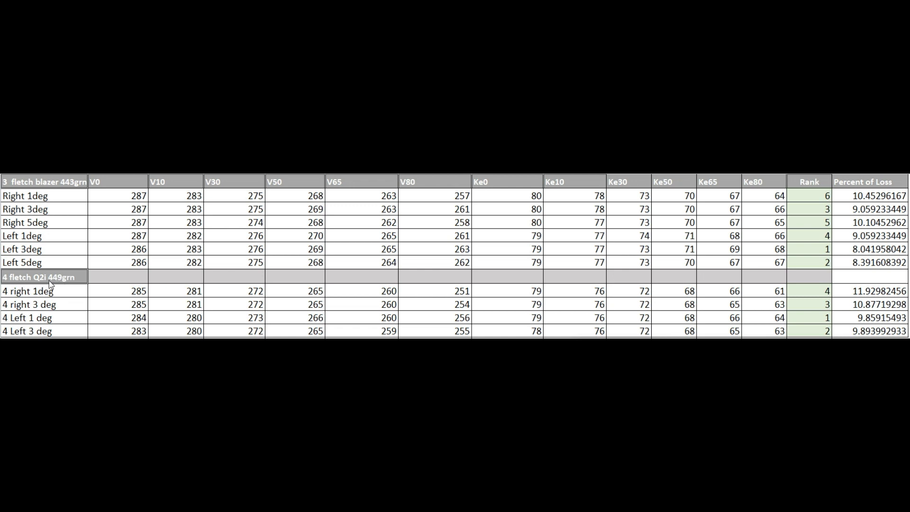
mouse_move(68, 190)
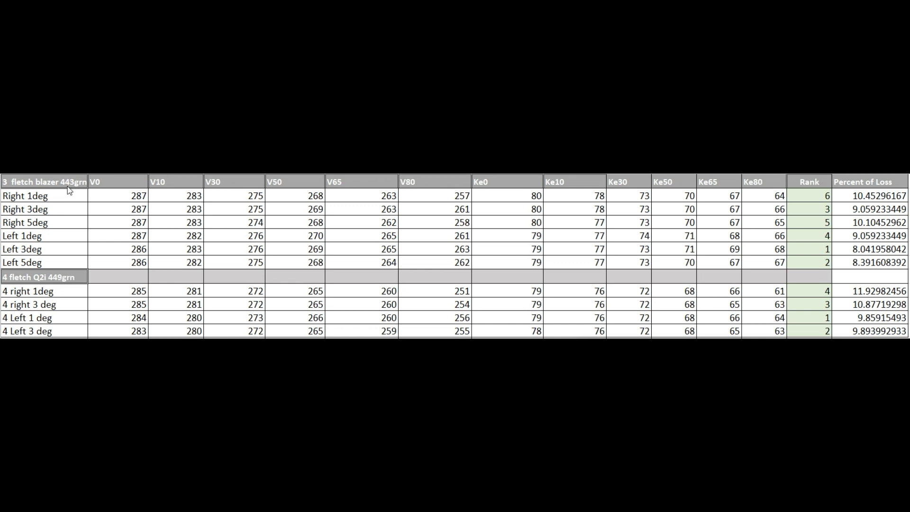
mouse_move(91, 299)
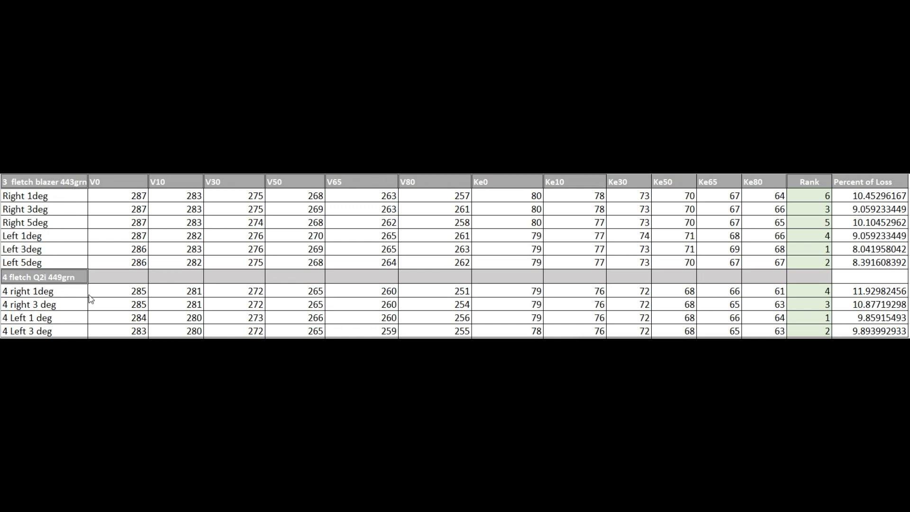
mouse_move(143, 207)
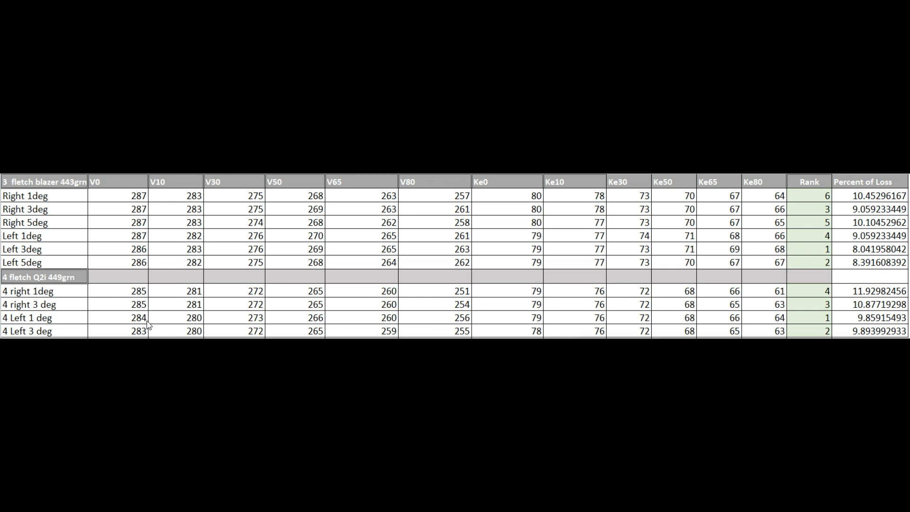
mouse_move(707, 278)
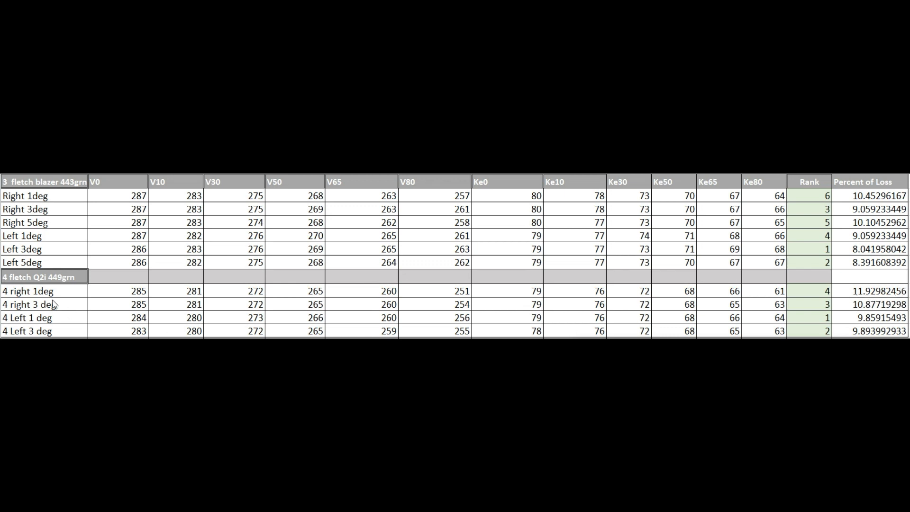
mouse_move(859, 300)
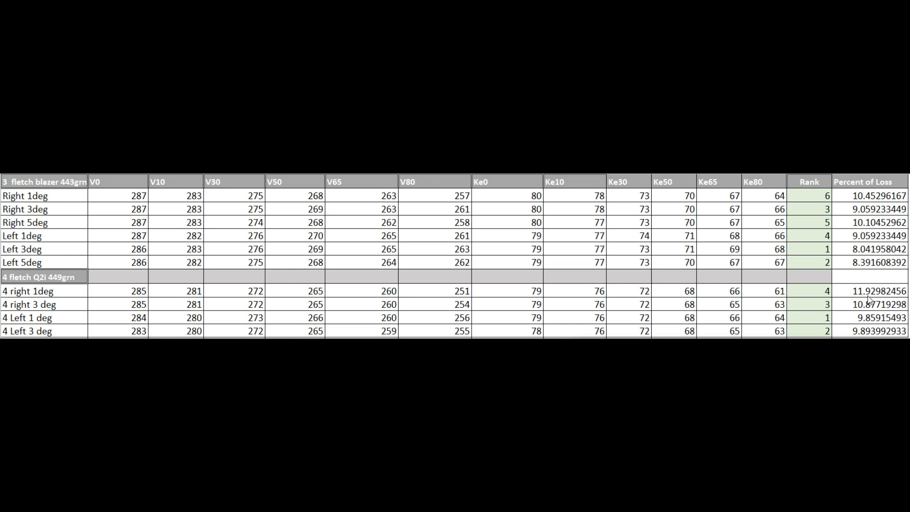
mouse_move(597, 302)
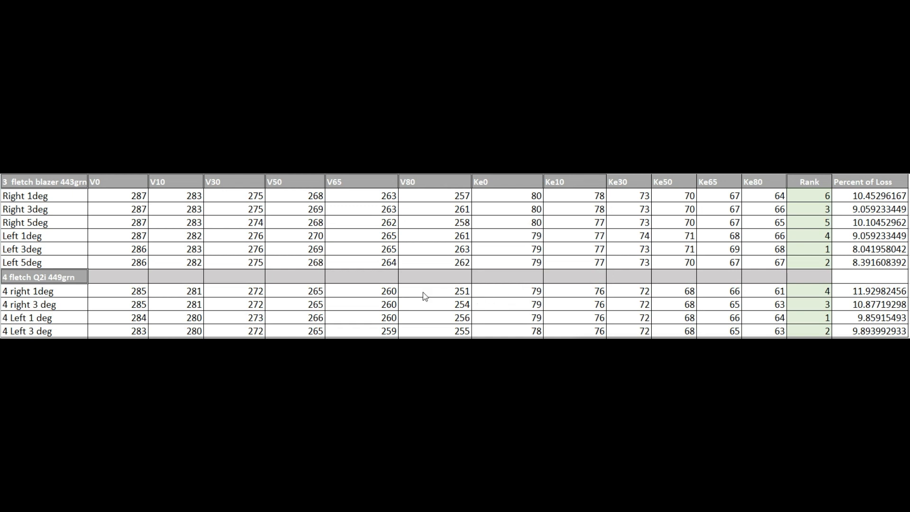
mouse_move(361, 236)
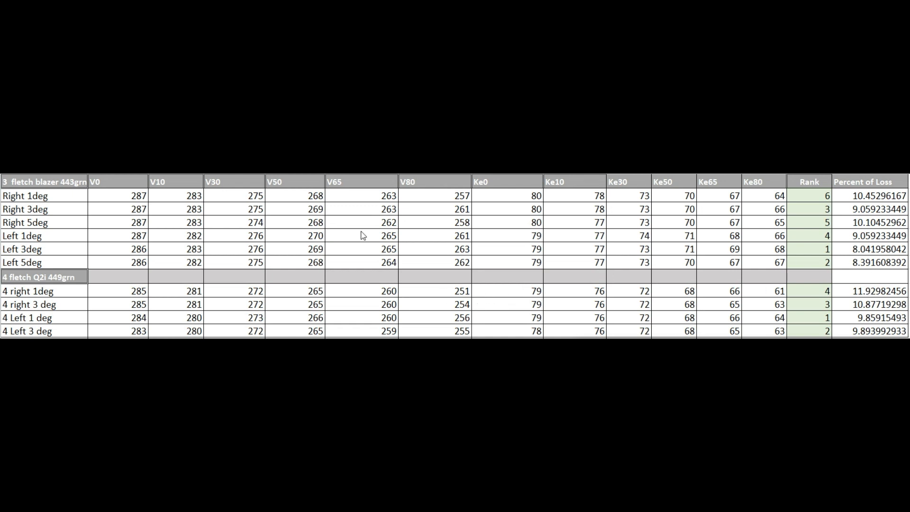
mouse_move(16, 218)
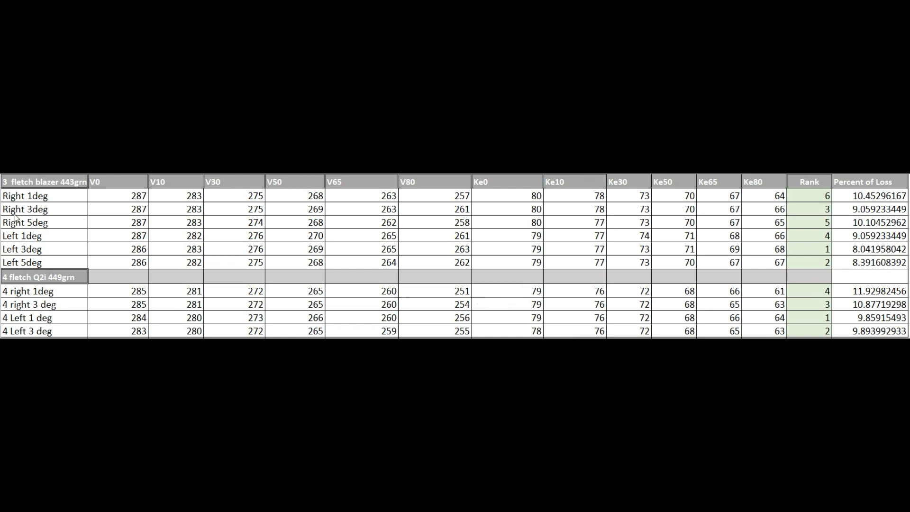
mouse_move(60, 209)
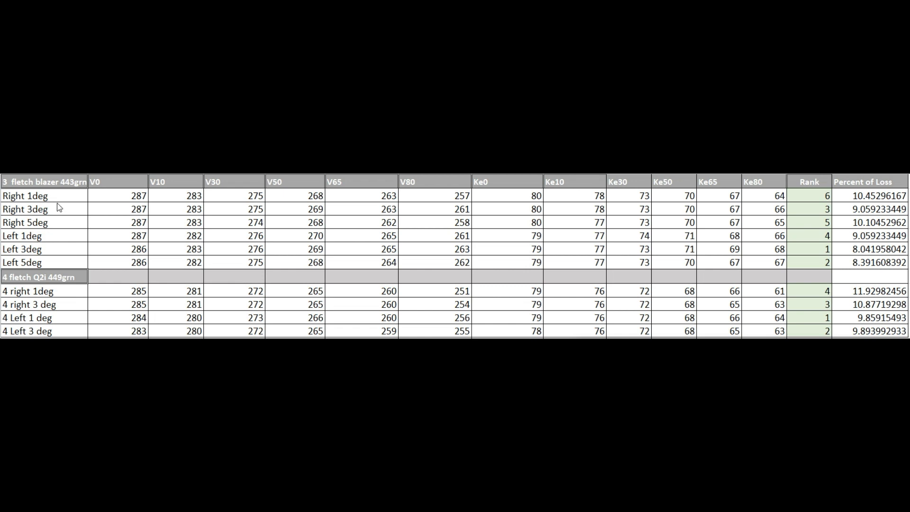
mouse_move(54, 219)
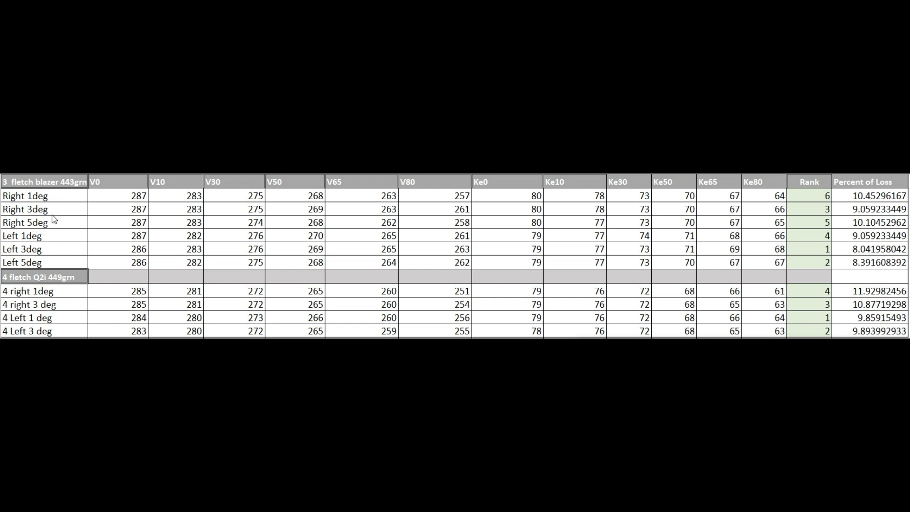
mouse_move(15, 245)
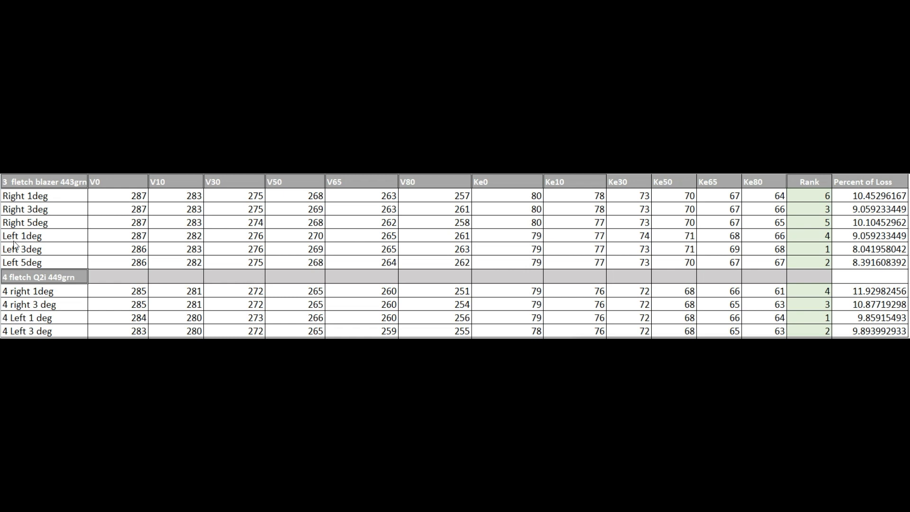
mouse_move(49, 248)
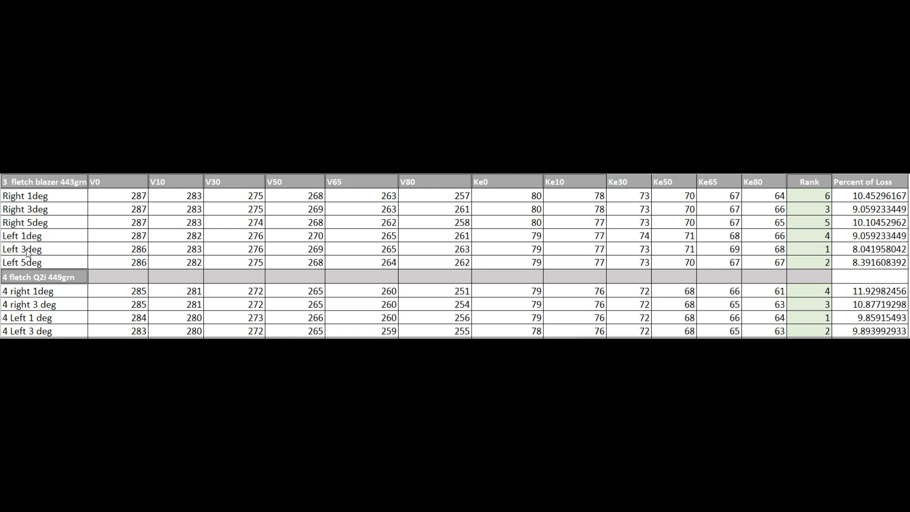
mouse_move(41, 264)
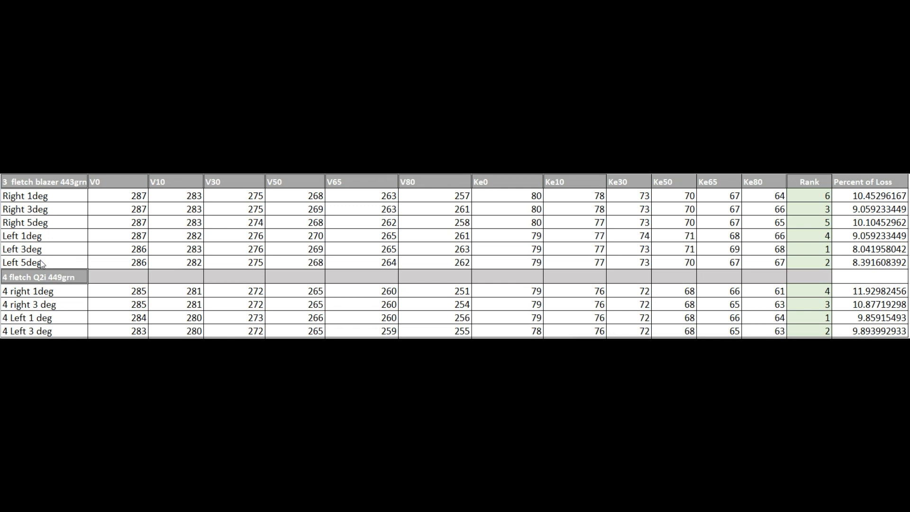
mouse_move(829, 254)
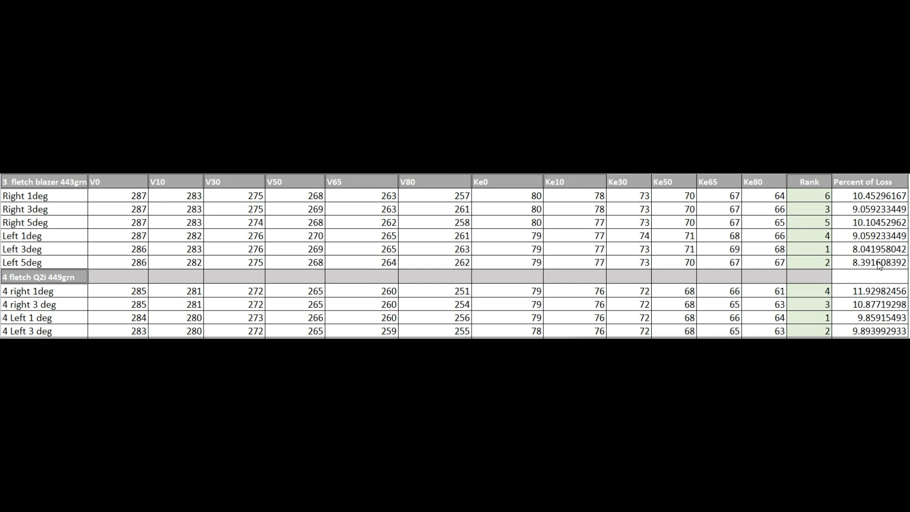
mouse_move(880, 266)
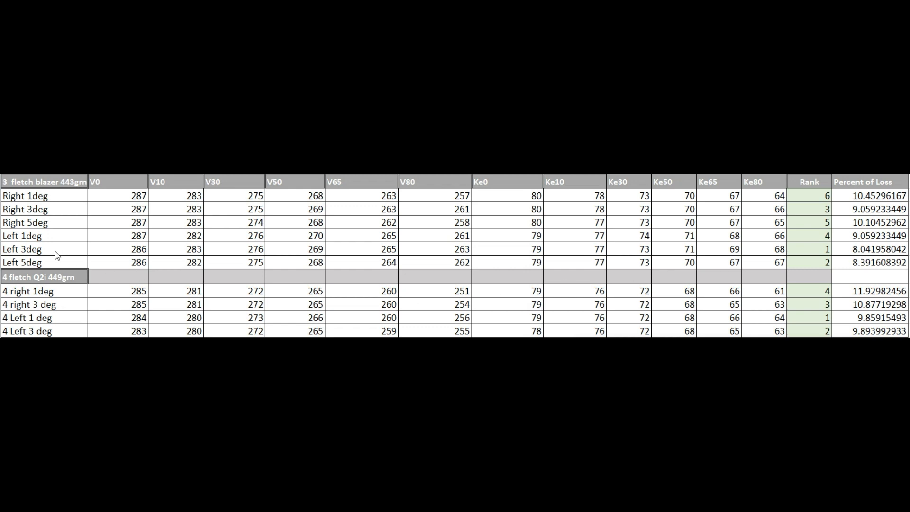
mouse_move(833, 236)
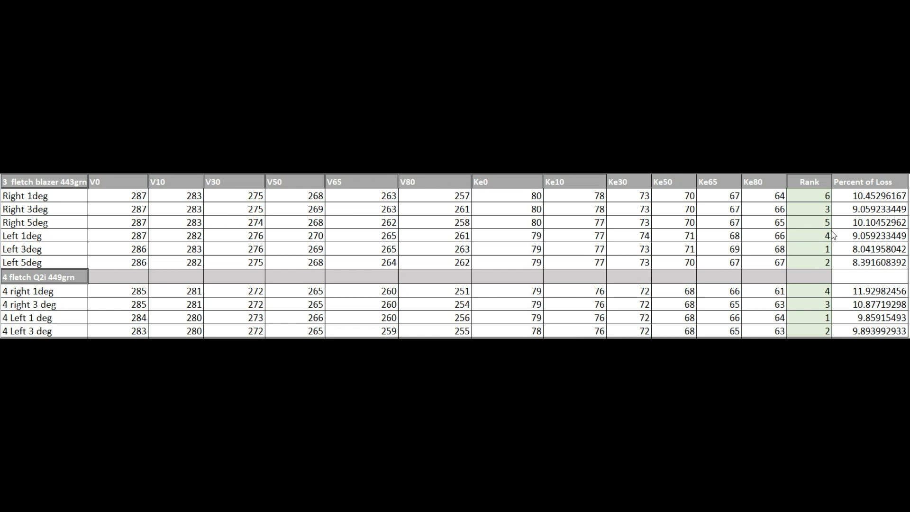
mouse_move(24, 253)
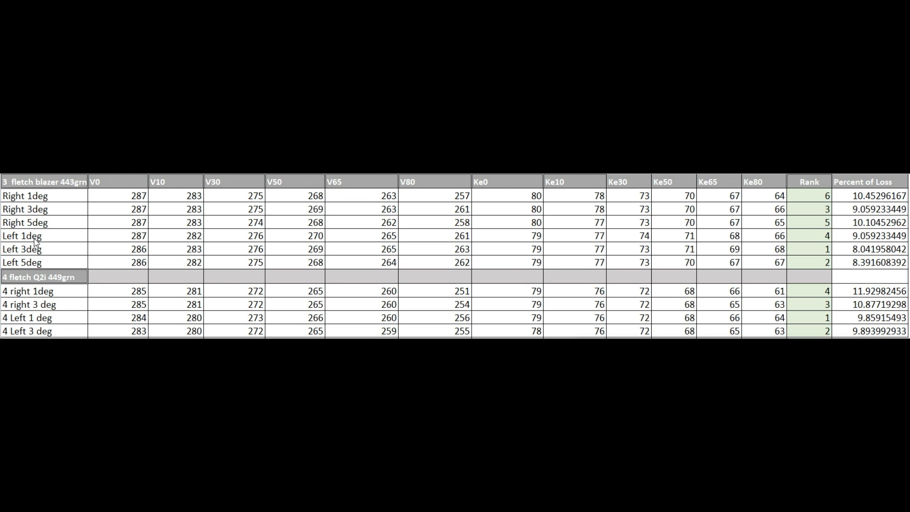
mouse_move(35, 243)
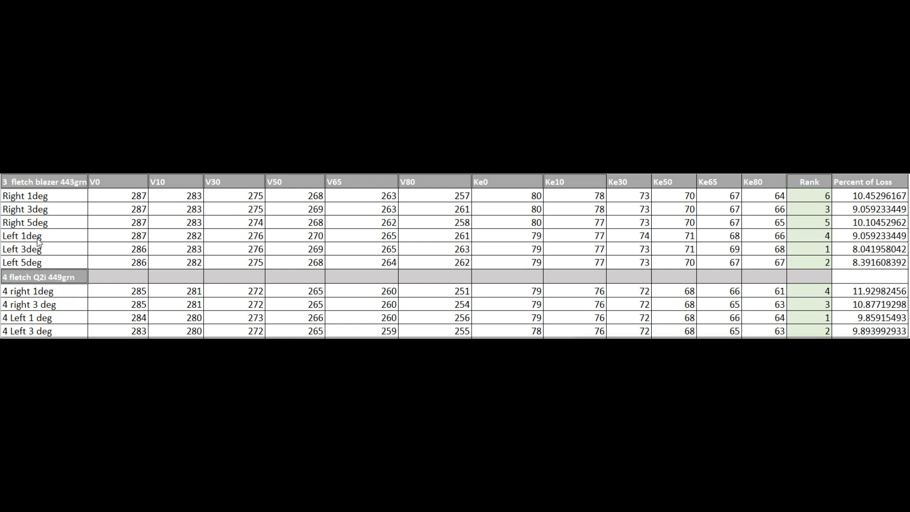
mouse_move(54, 254)
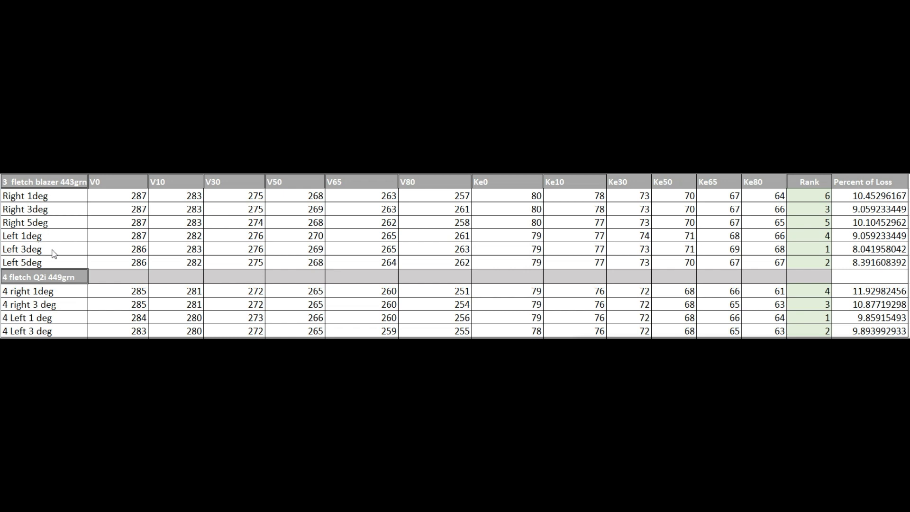
mouse_move(333, 259)
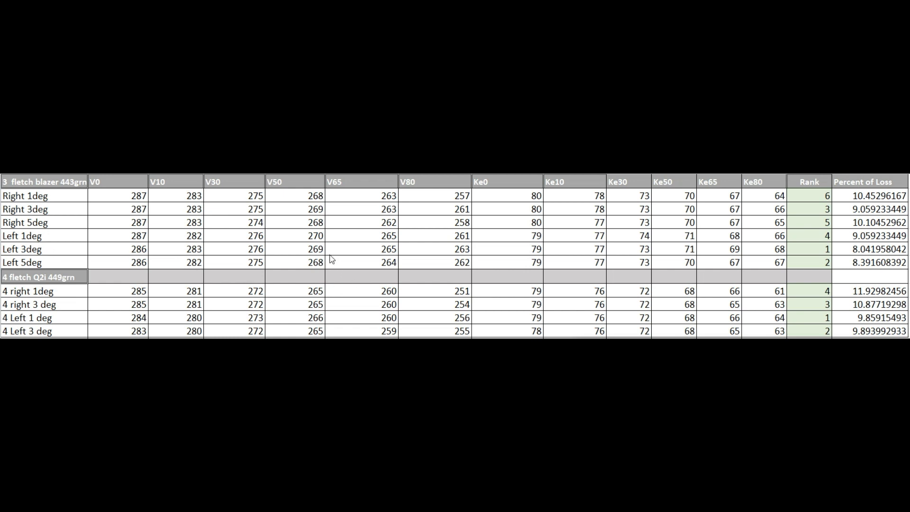
mouse_move(441, 277)
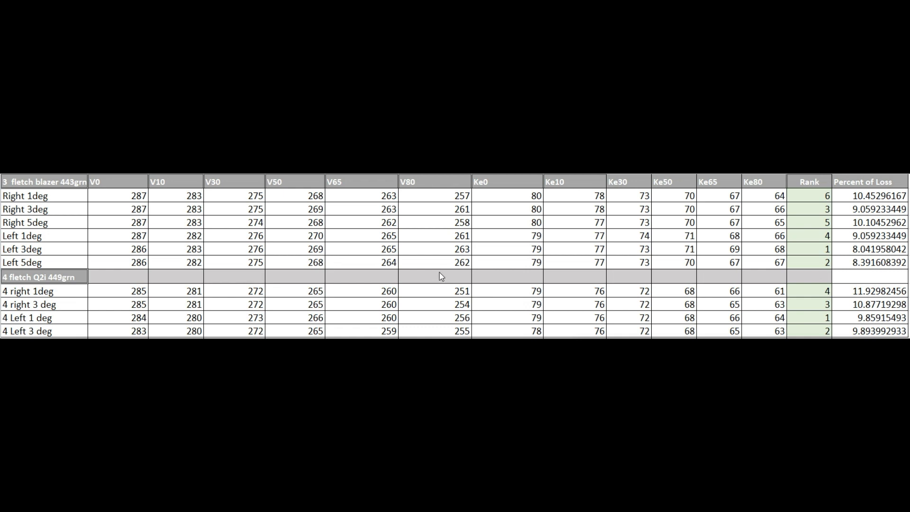
mouse_move(369, 293)
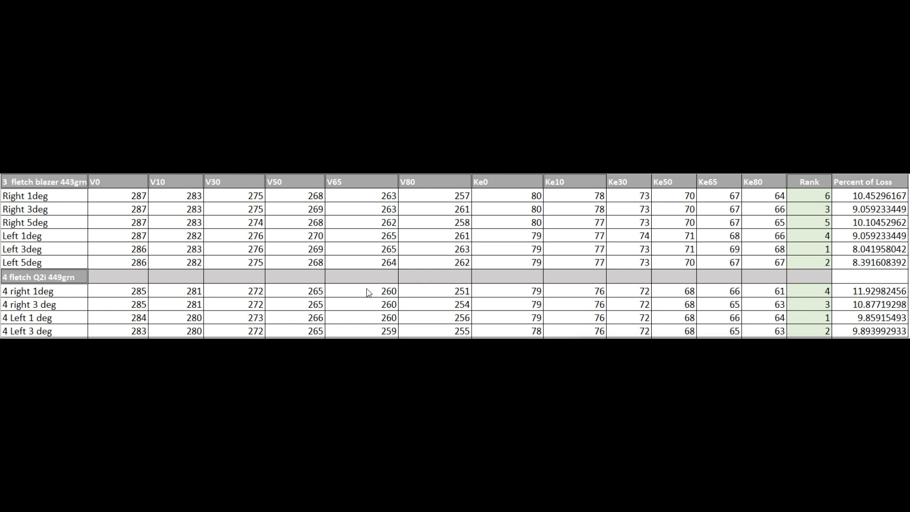
mouse_move(357, 269)
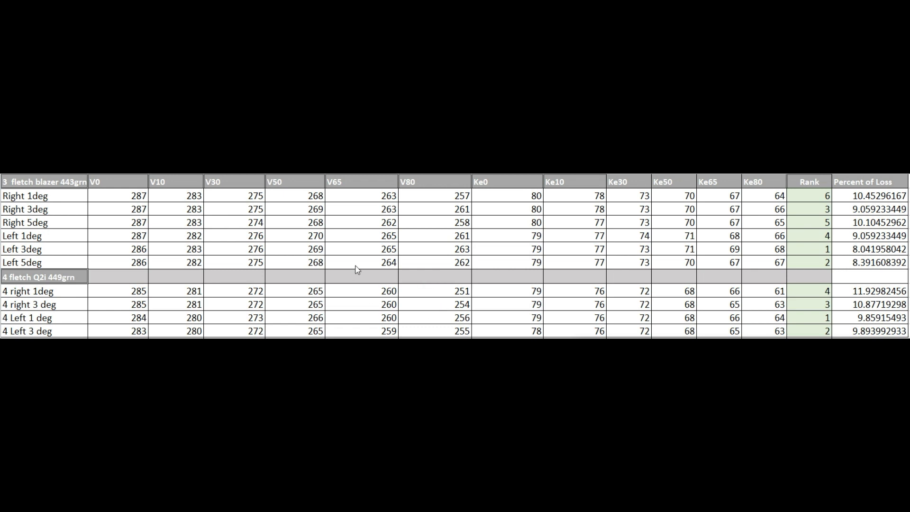
mouse_move(571, 274)
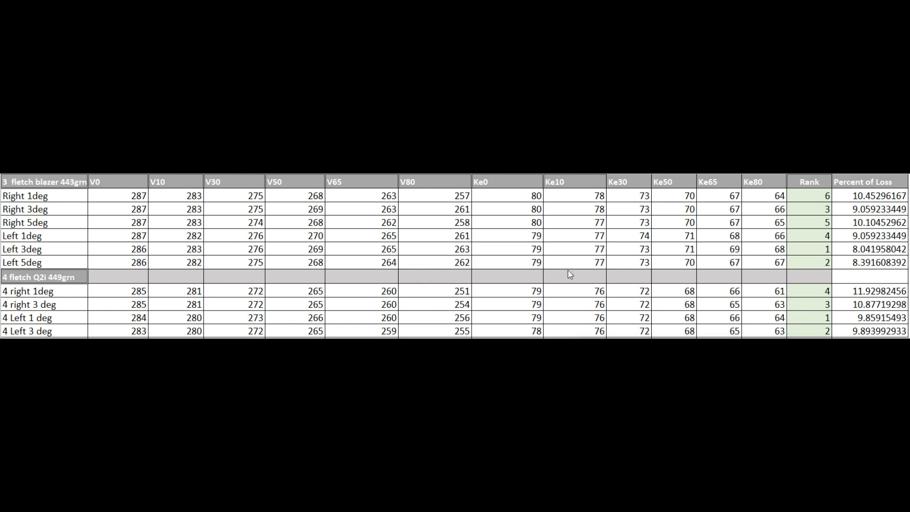
mouse_move(613, 285)
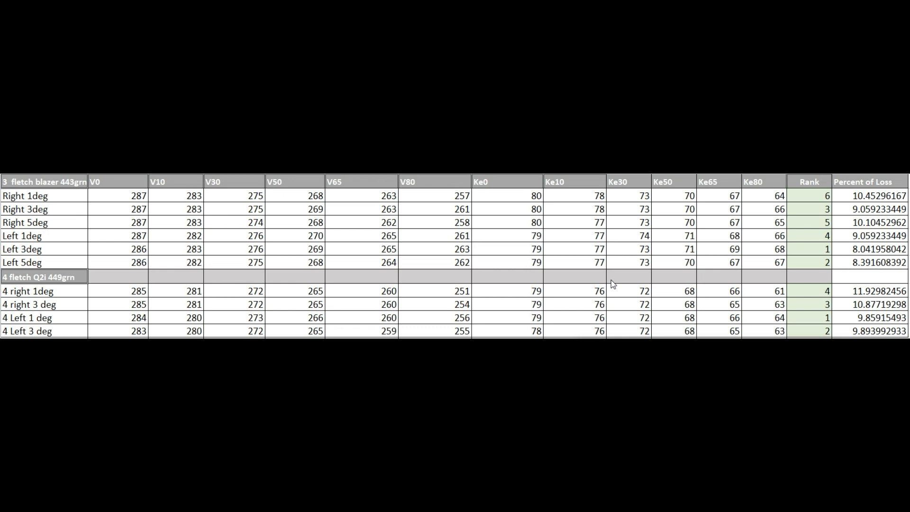
mouse_move(630, 292)
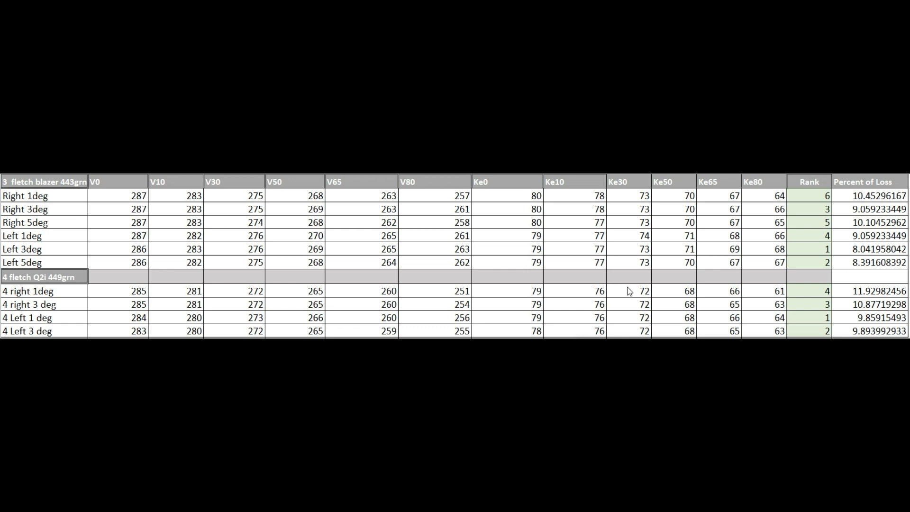
mouse_move(515, 199)
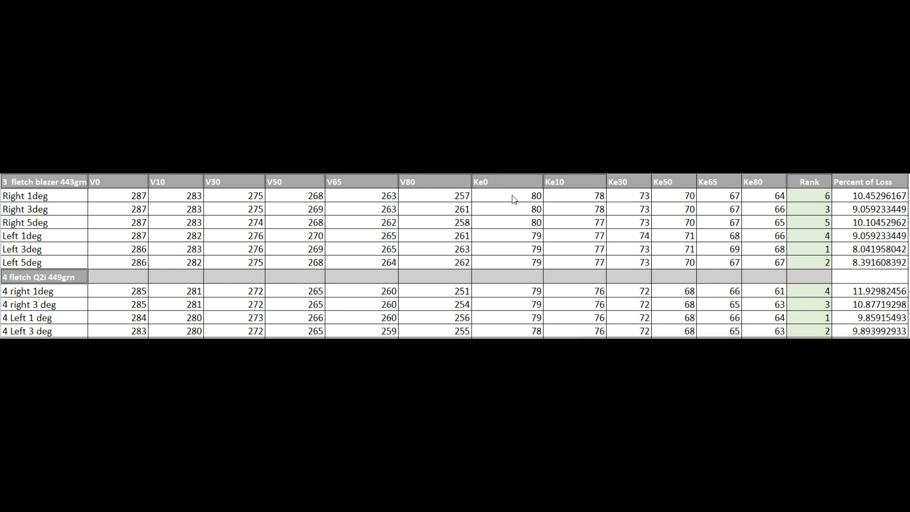
mouse_move(461, 204)
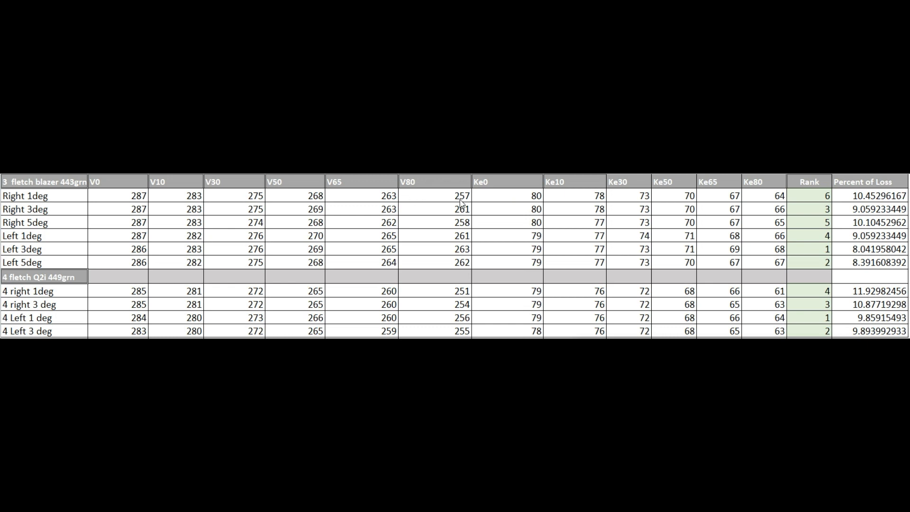
mouse_move(473, 276)
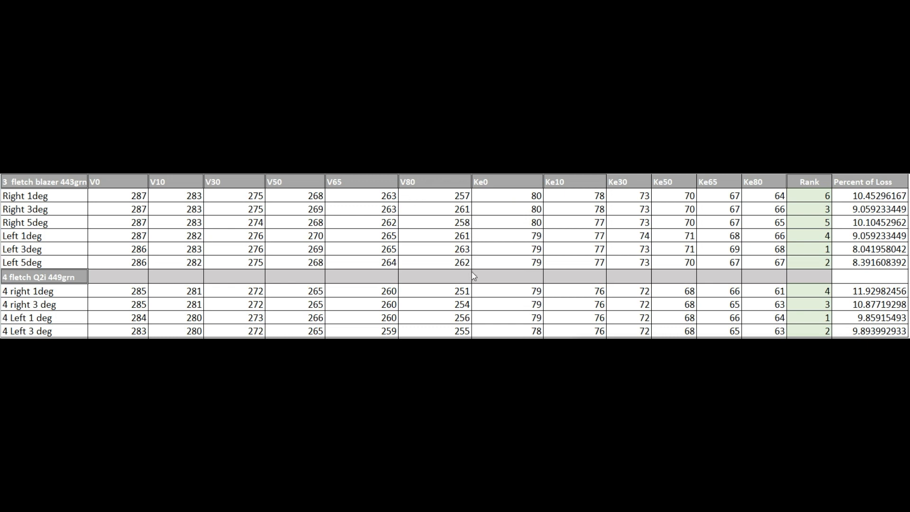
mouse_move(468, 257)
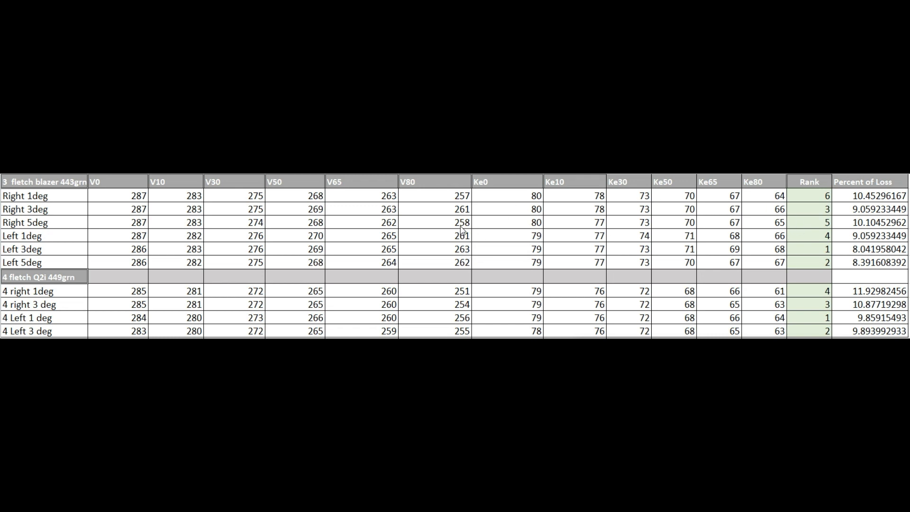
mouse_move(499, 231)
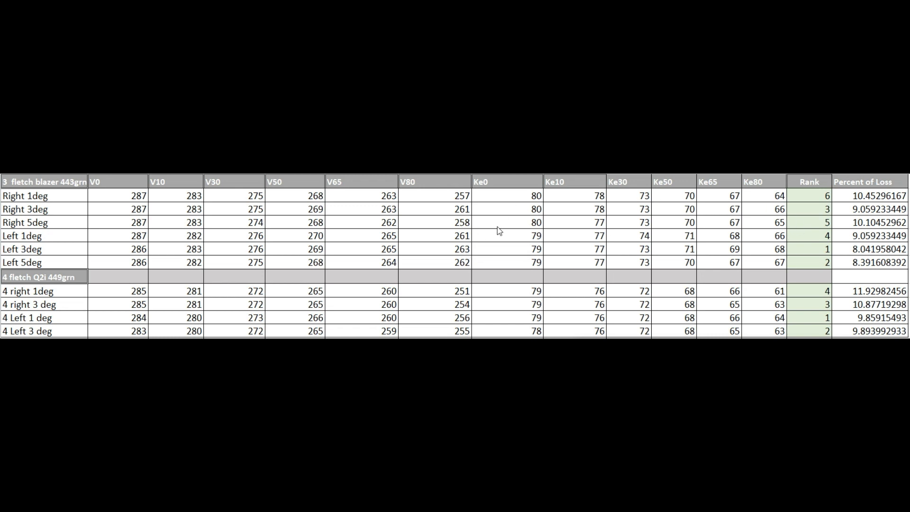
mouse_move(475, 233)
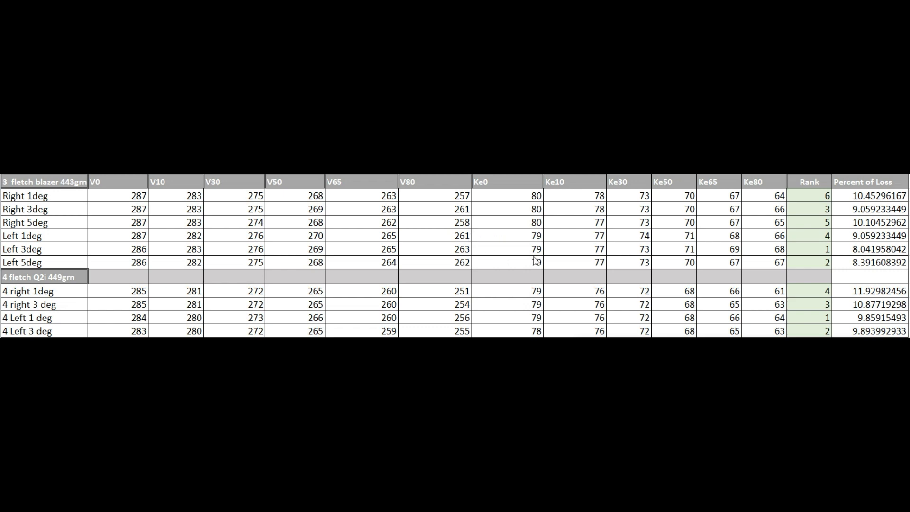
mouse_move(244, 186)
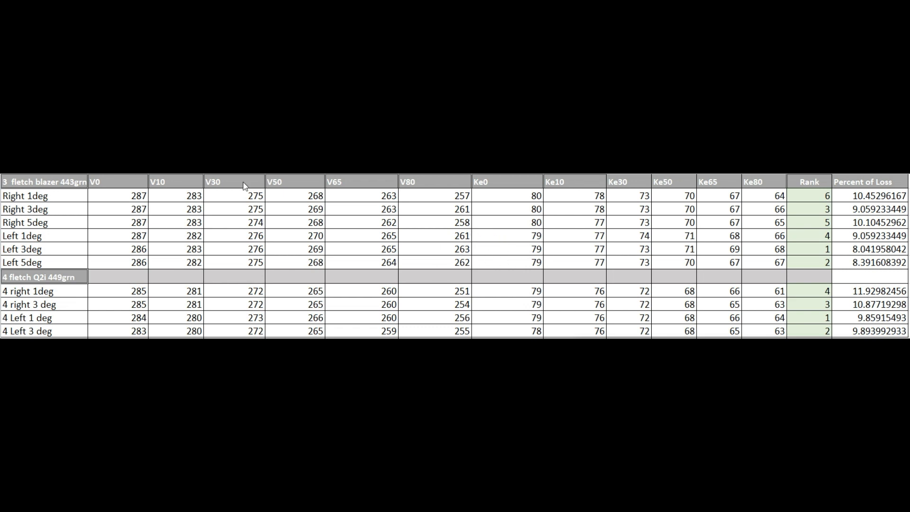
mouse_move(46, 222)
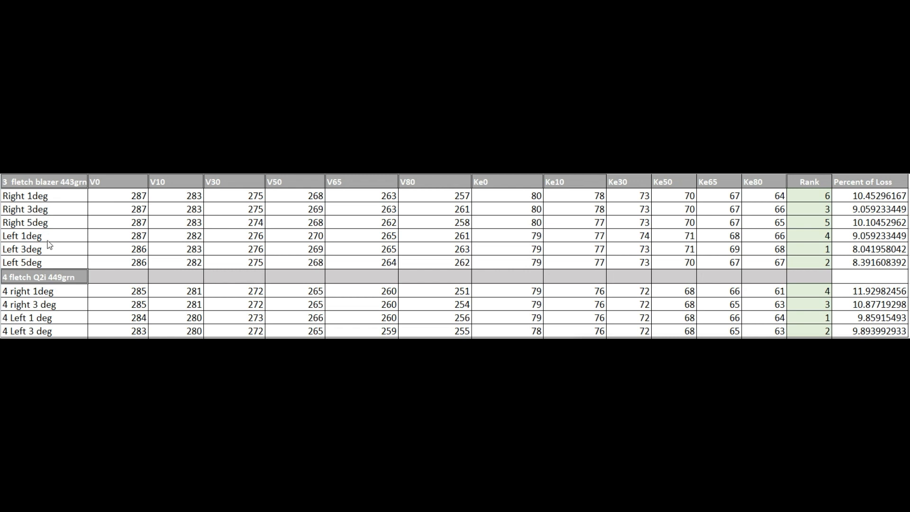
mouse_move(61, 241)
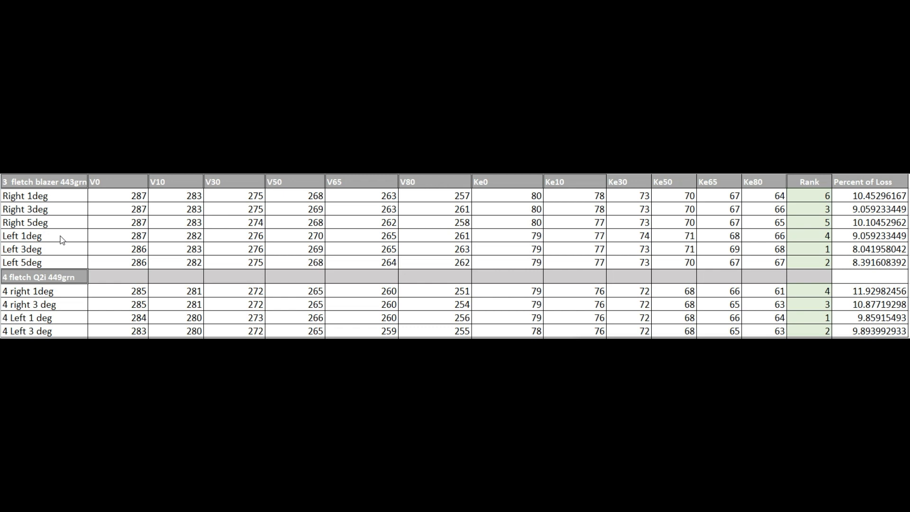
mouse_move(188, 248)
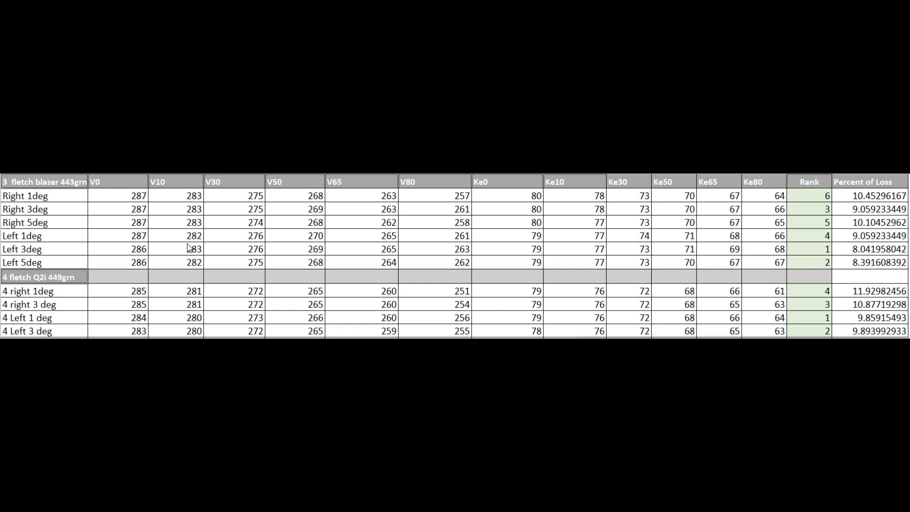
mouse_move(559, 257)
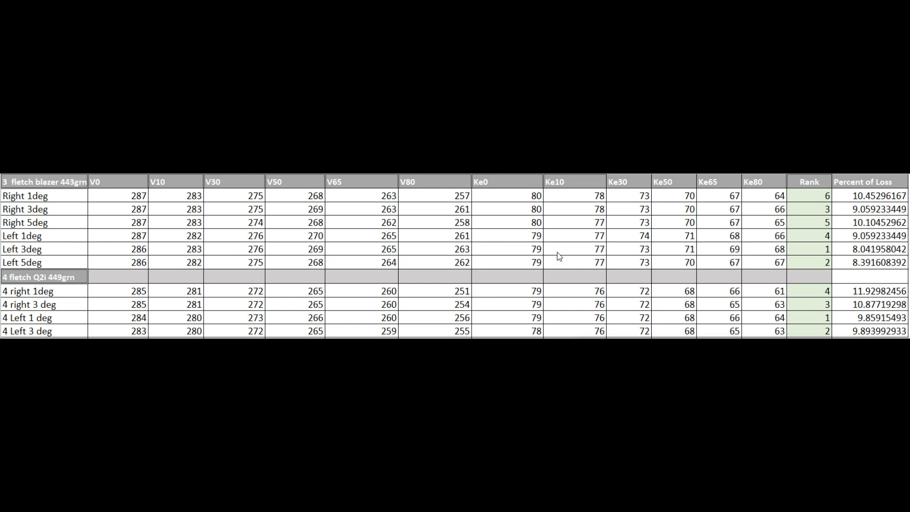
mouse_move(365, 269)
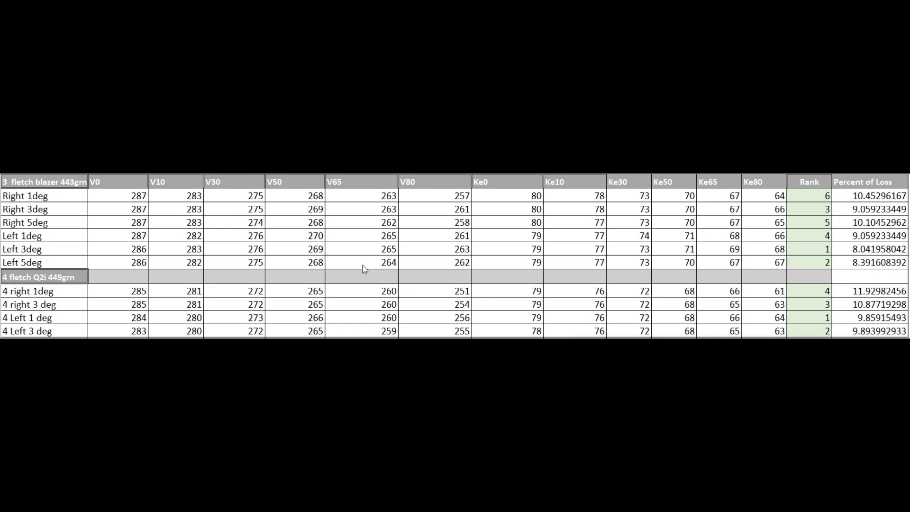
mouse_move(354, 277)
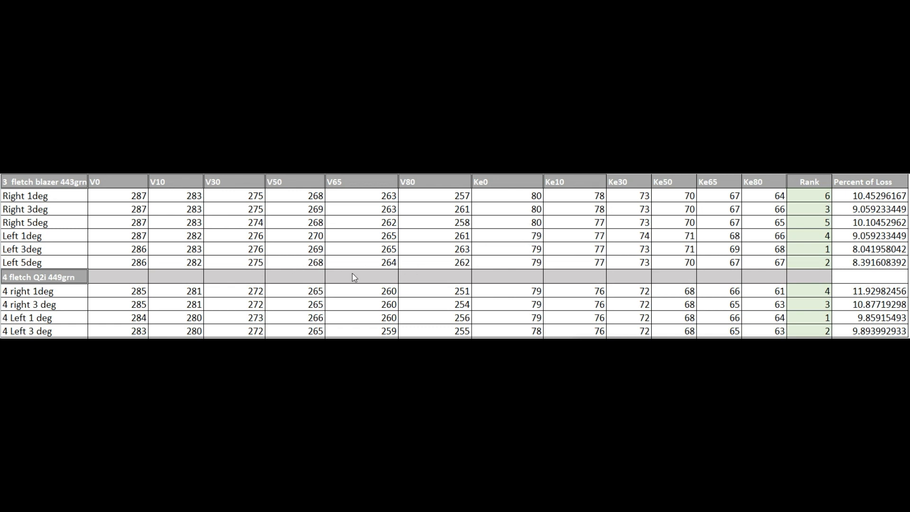
mouse_move(467, 271)
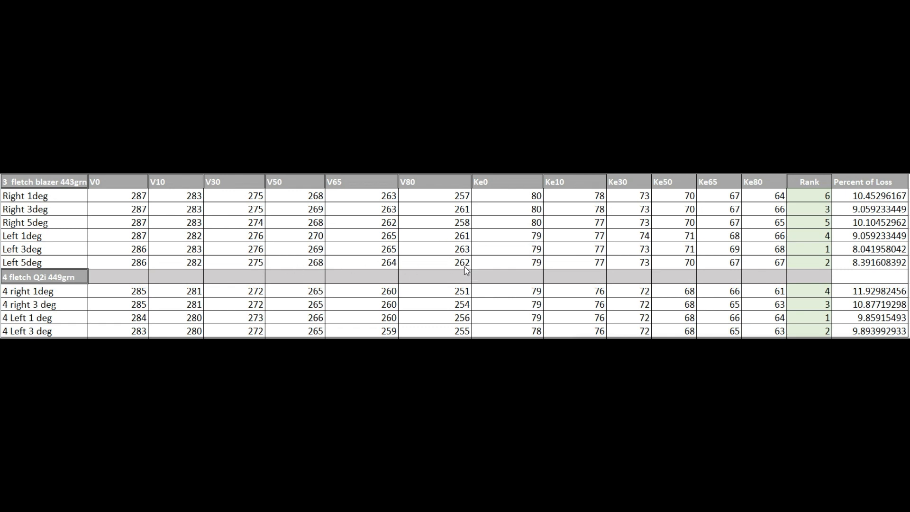
mouse_move(63, 263)
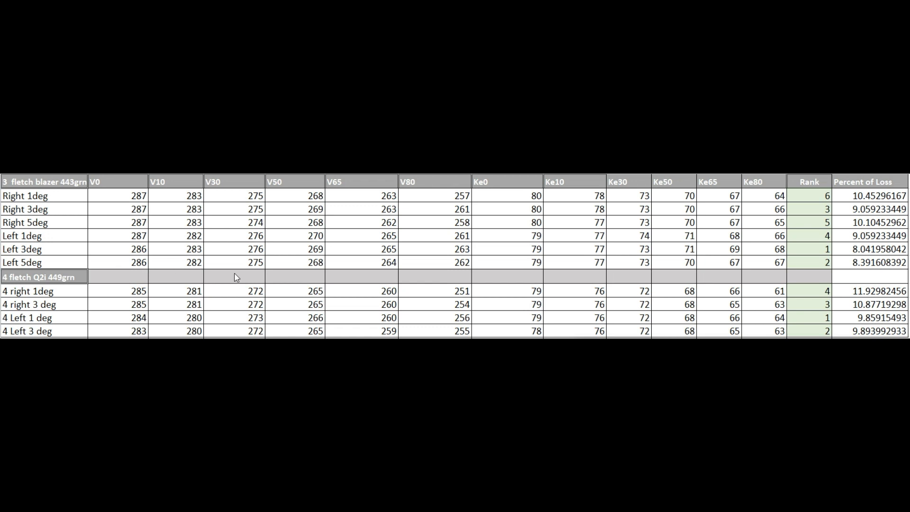
mouse_move(134, 263)
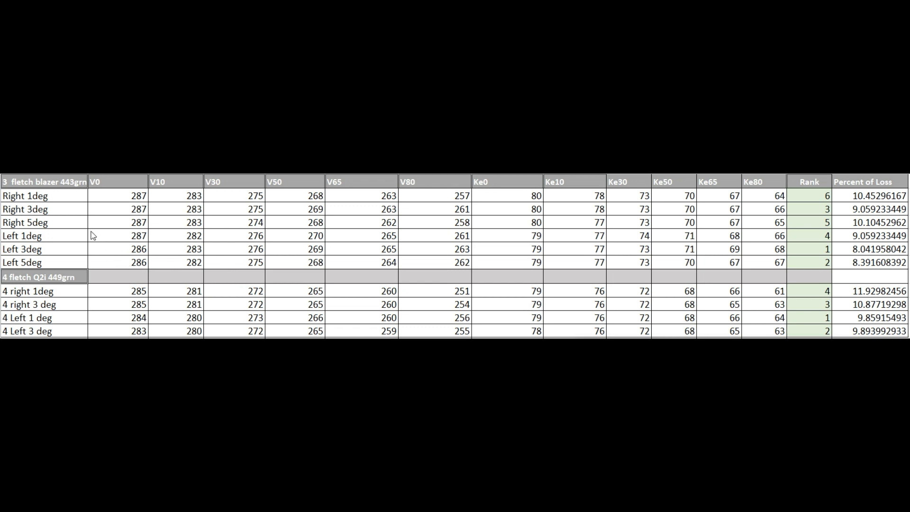
mouse_move(87, 227)
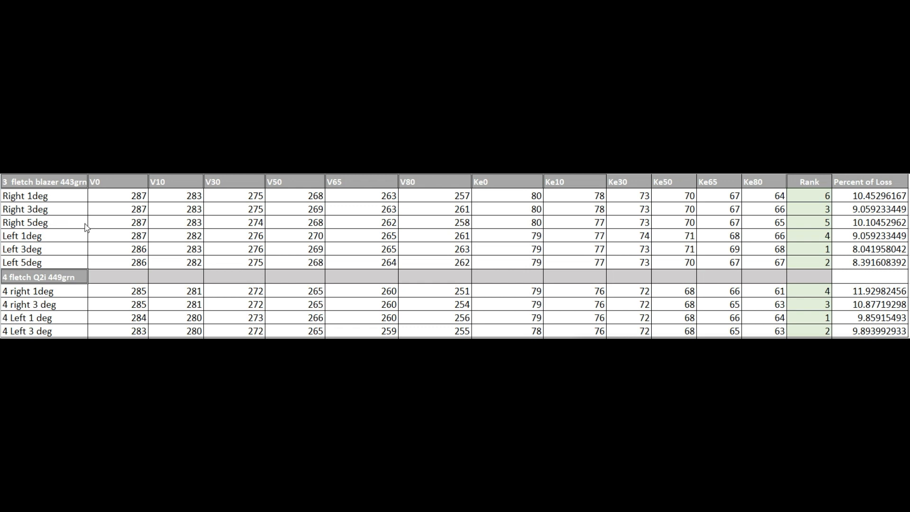
mouse_move(85, 227)
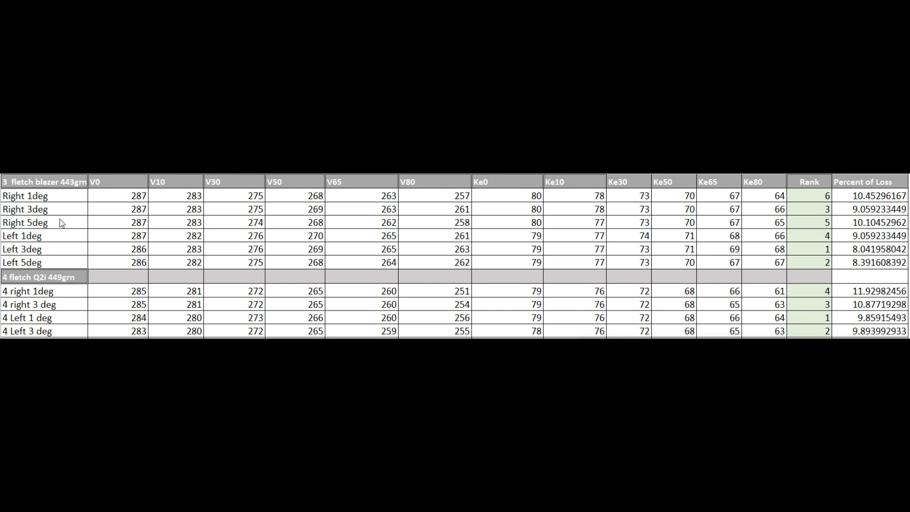
mouse_move(308, 215)
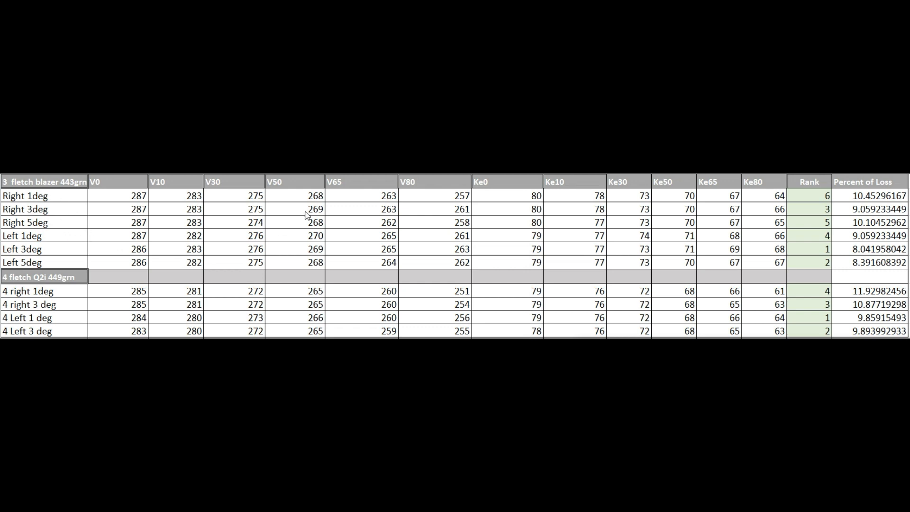
mouse_move(109, 254)
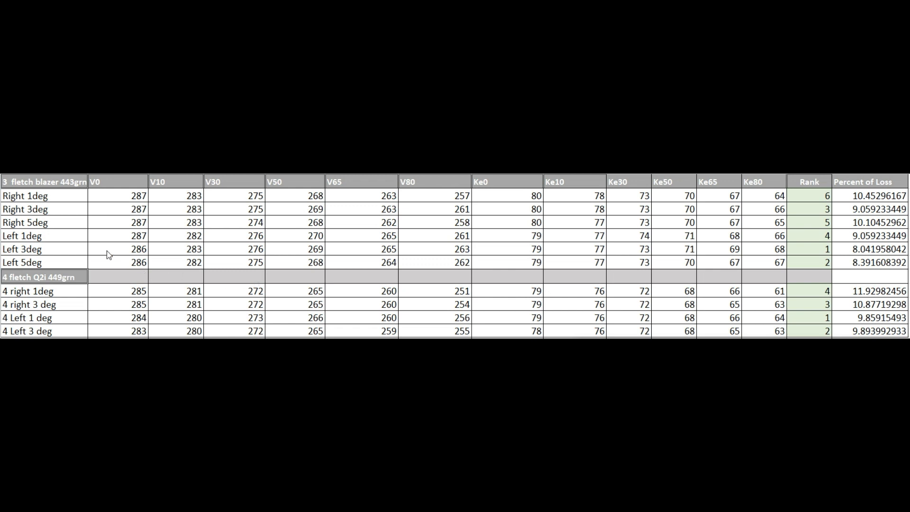
mouse_move(65, 291)
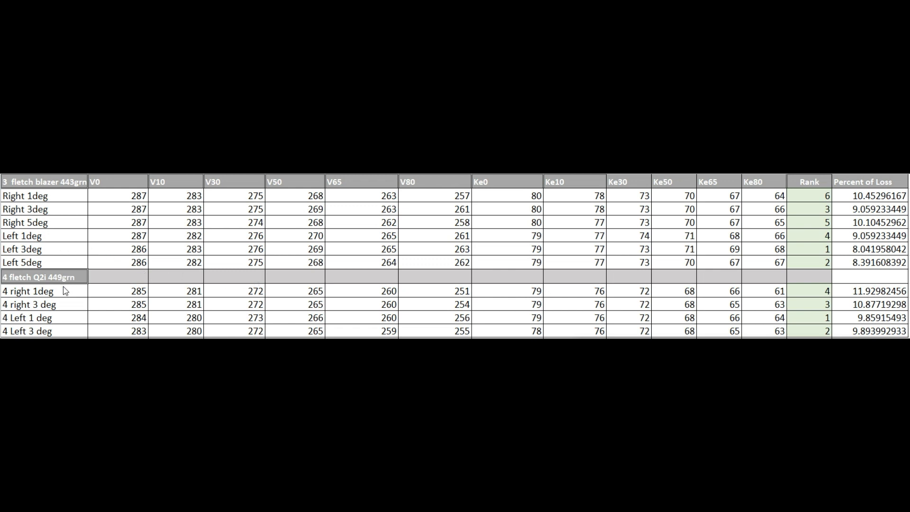
mouse_move(788, 235)
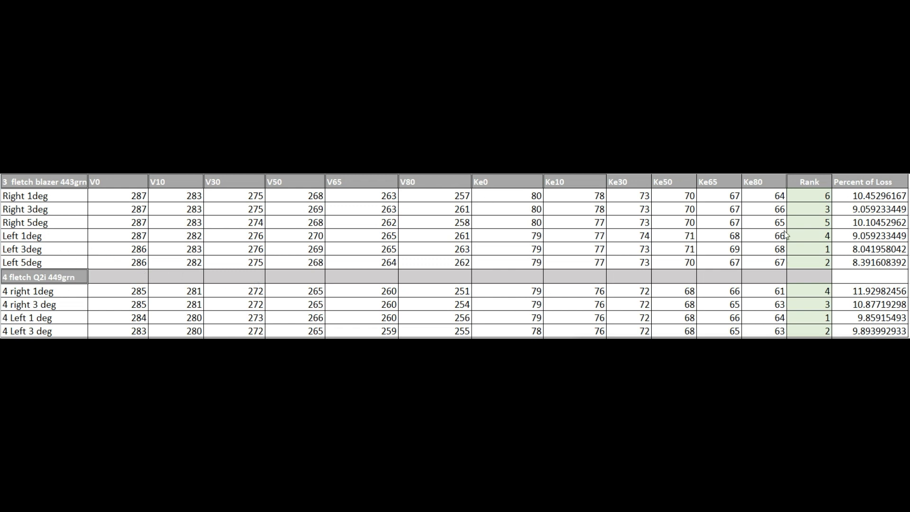
mouse_move(166, 299)
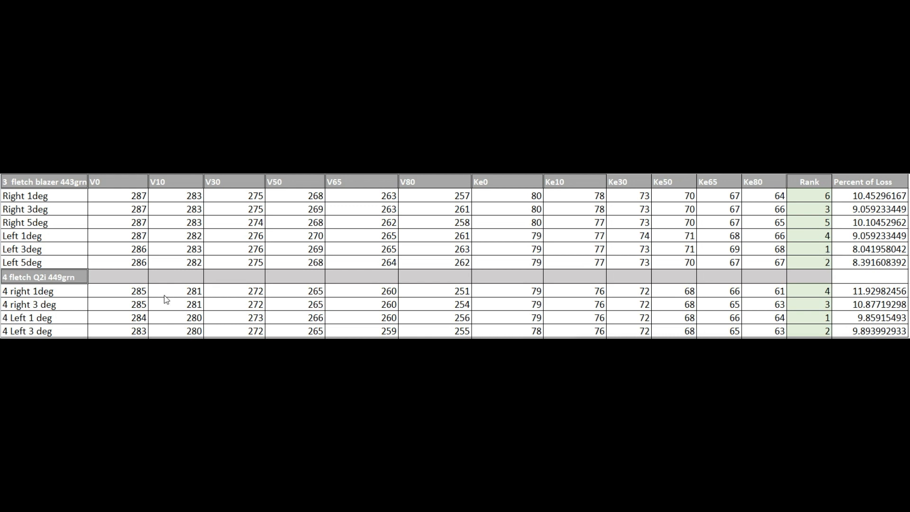
mouse_move(774, 228)
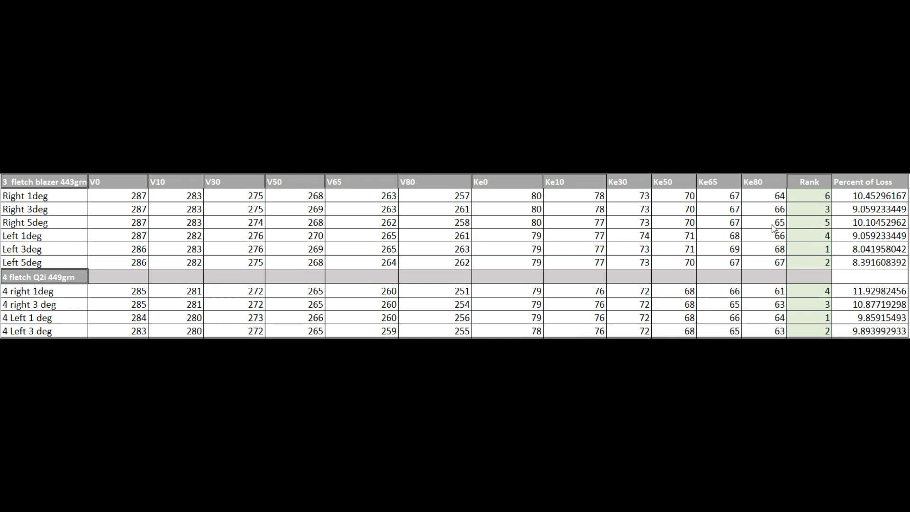
mouse_move(833, 223)
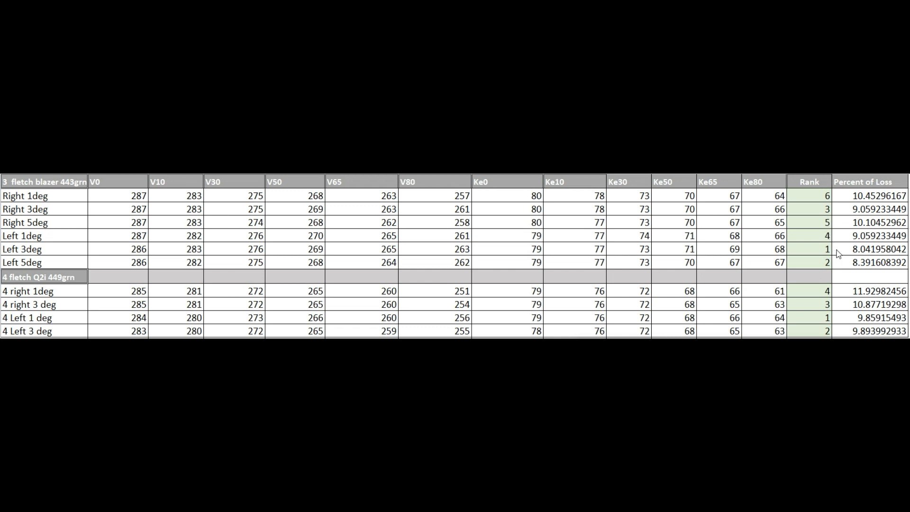
mouse_move(562, 231)
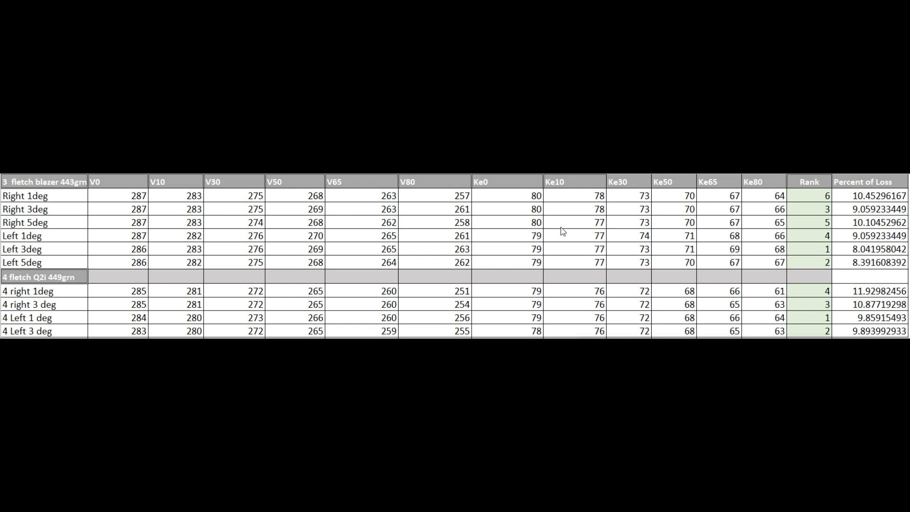
mouse_move(762, 250)
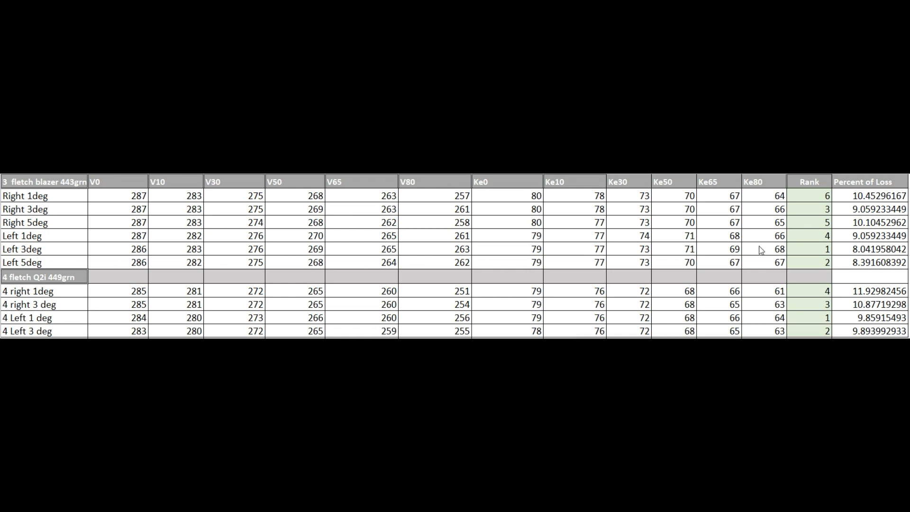
mouse_move(12, 257)
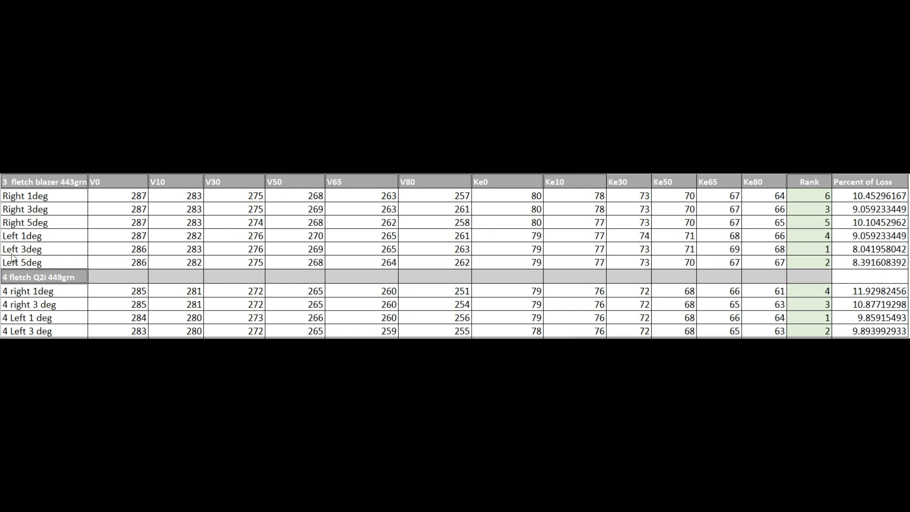
mouse_move(45, 249)
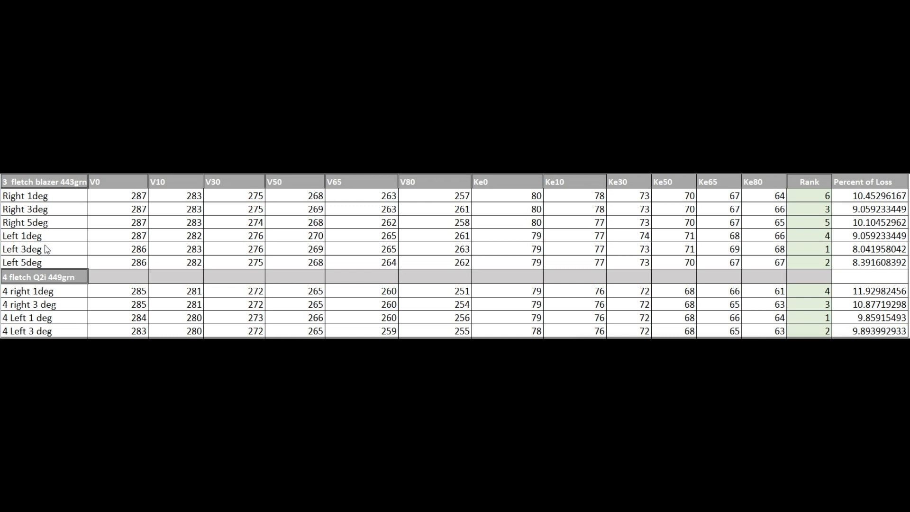
mouse_move(46, 255)
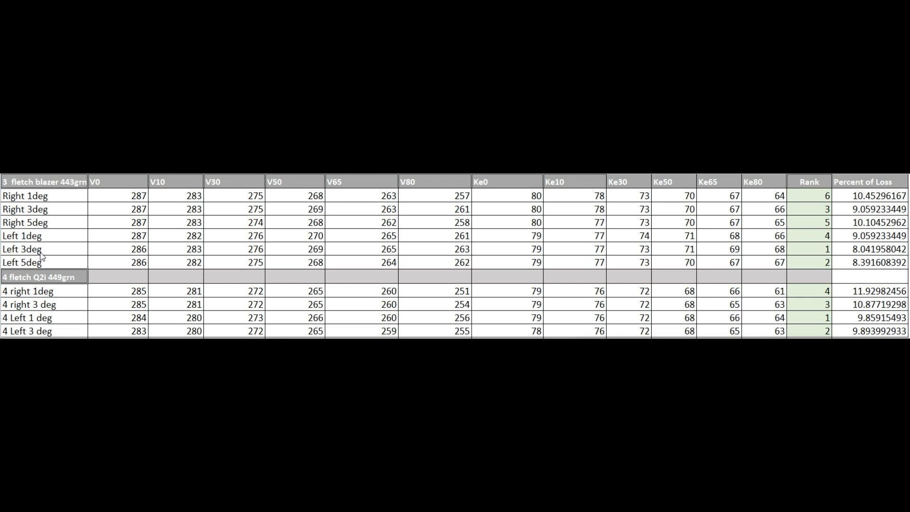
mouse_move(42, 222)
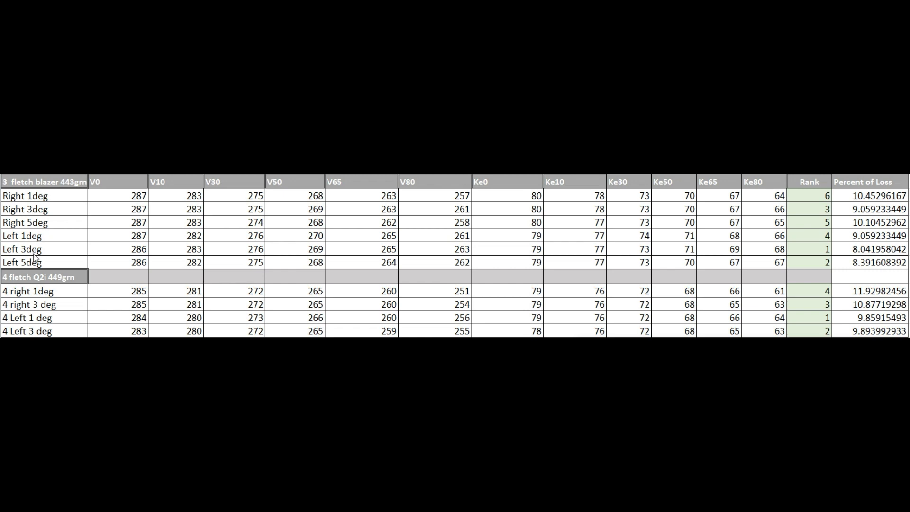
mouse_move(42, 251)
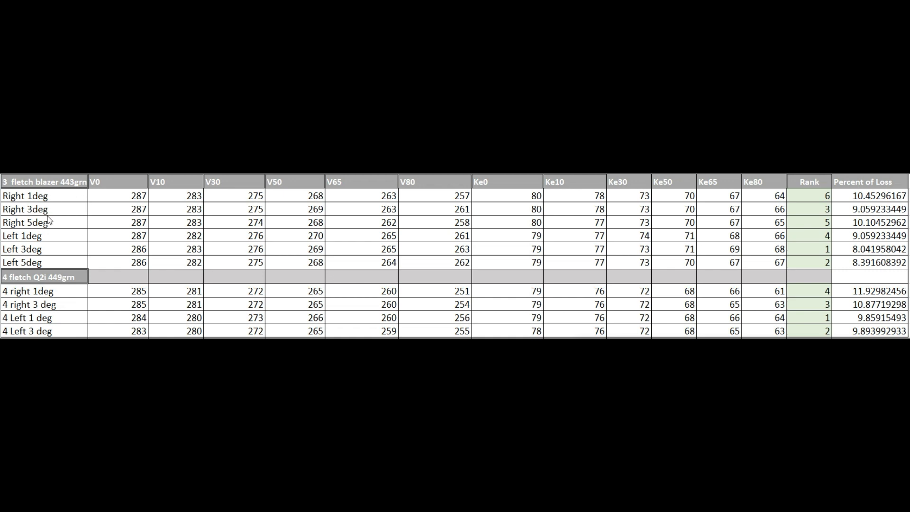
mouse_move(47, 222)
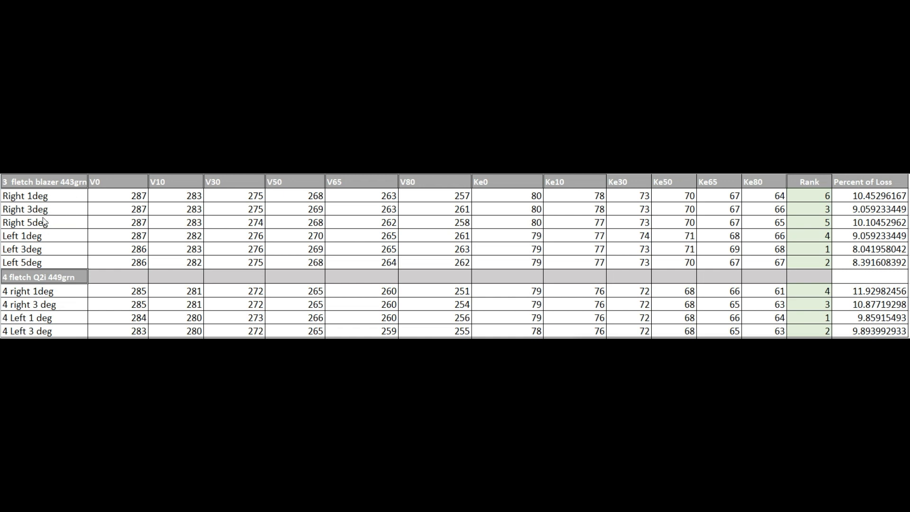
mouse_move(40, 223)
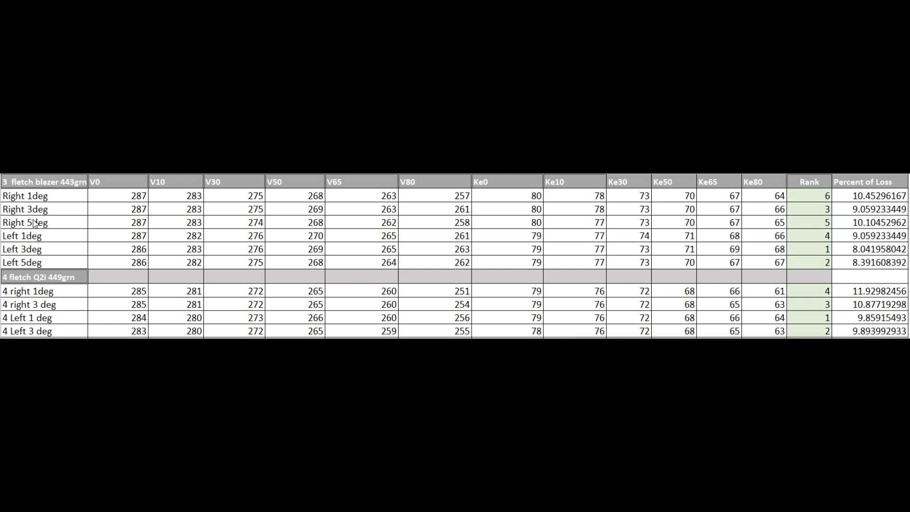
mouse_move(46, 249)
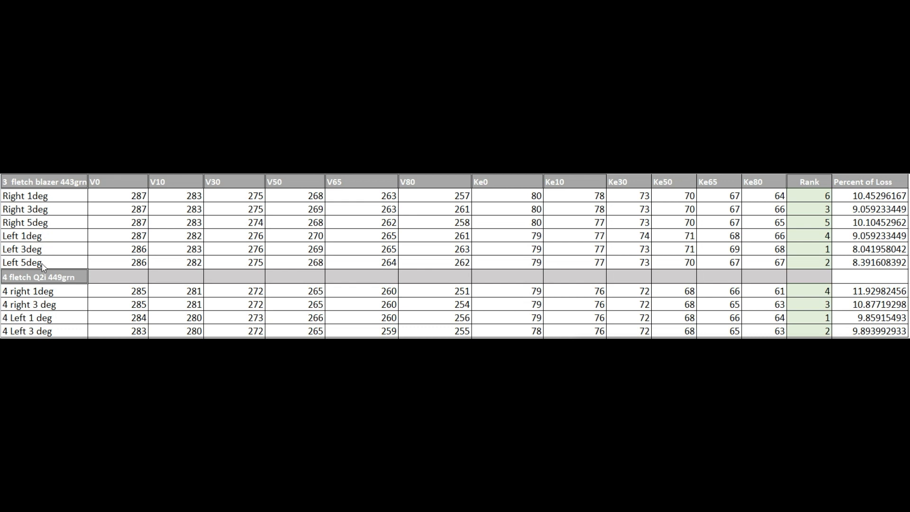
mouse_move(159, 284)
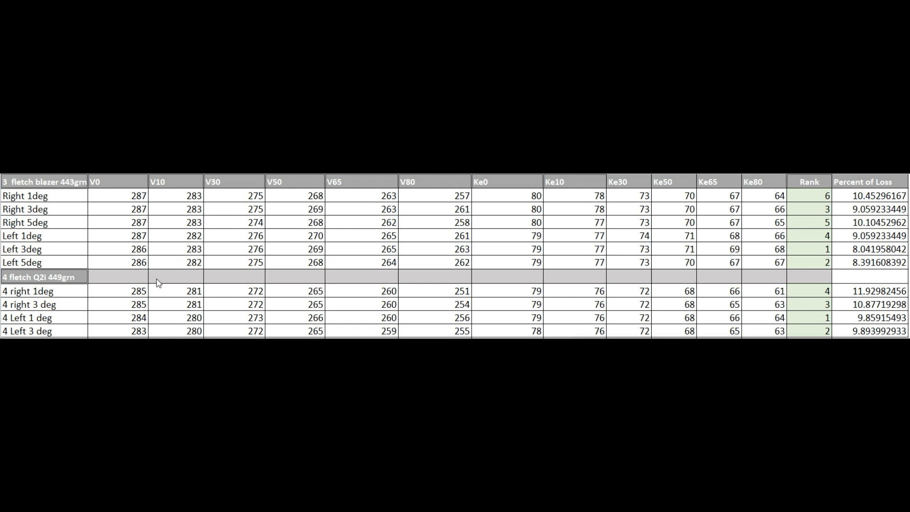
mouse_move(262, 312)
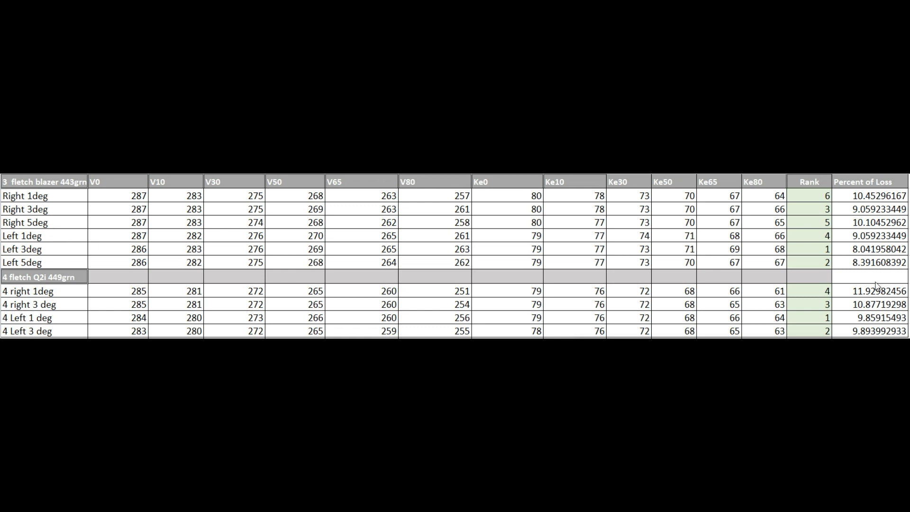
mouse_move(757, 263)
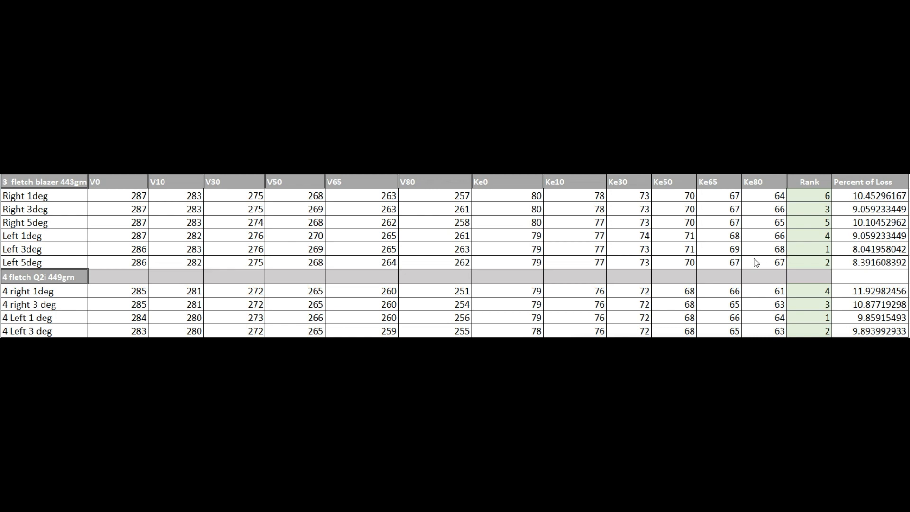
mouse_move(468, 274)
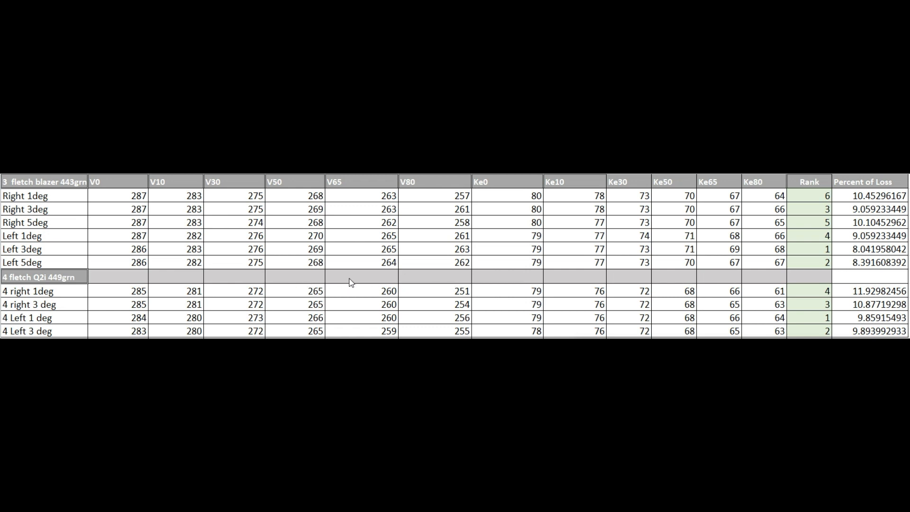
mouse_move(352, 298)
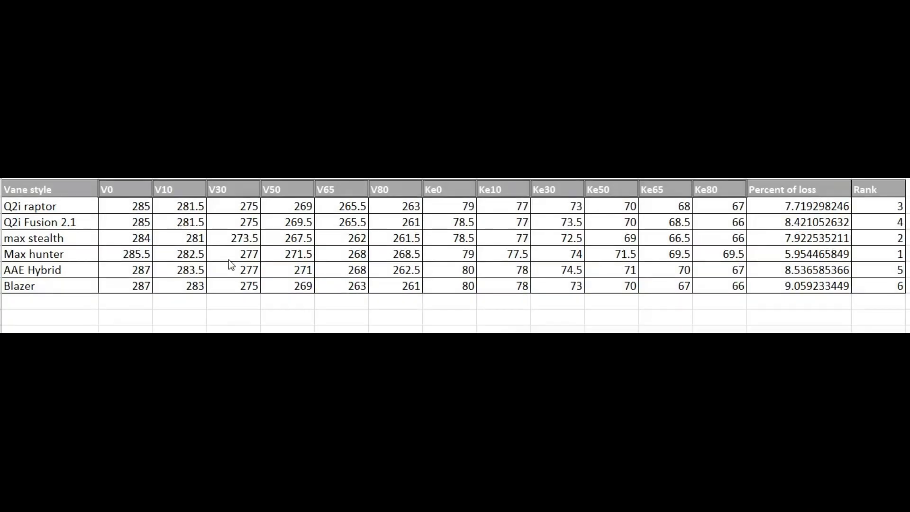
mouse_move(62, 211)
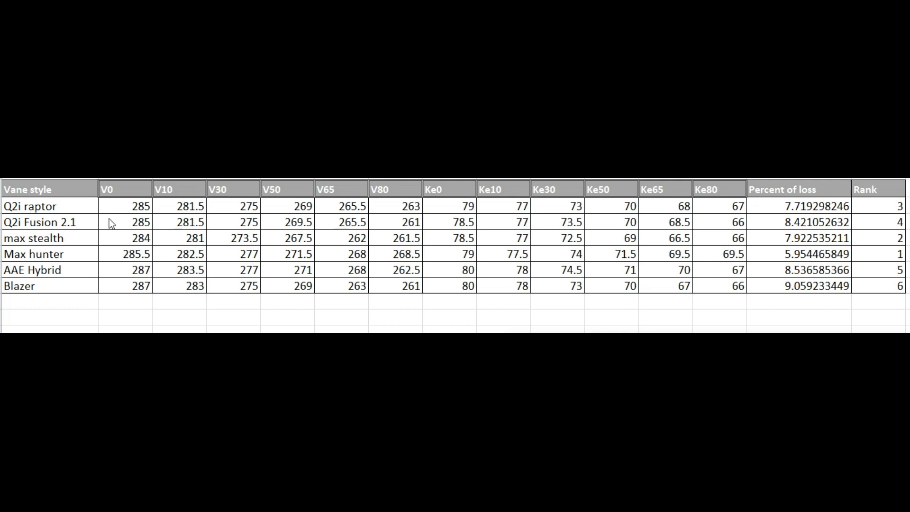
mouse_move(90, 214)
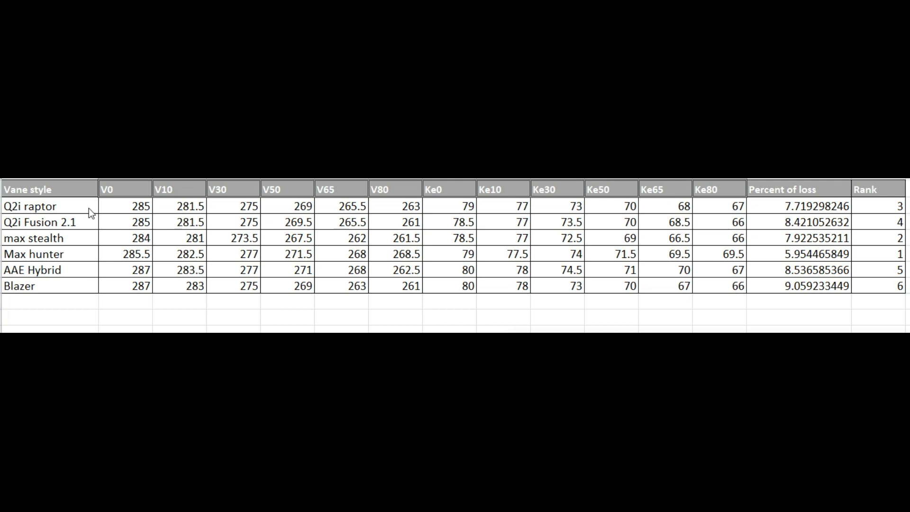
mouse_move(147, 261)
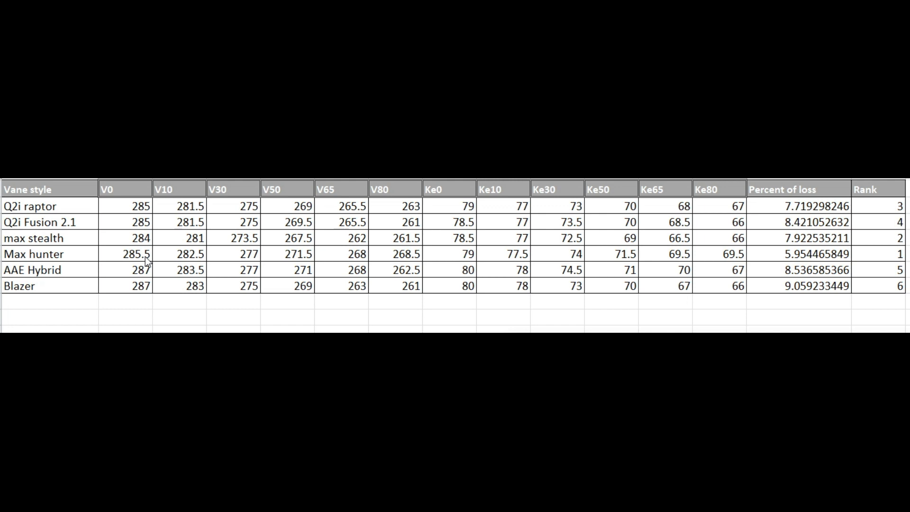
mouse_move(334, 285)
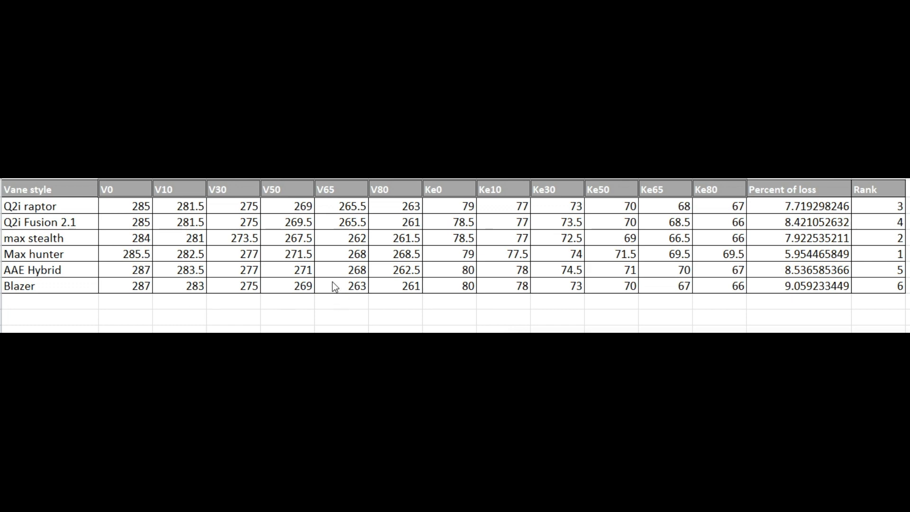
mouse_move(698, 304)
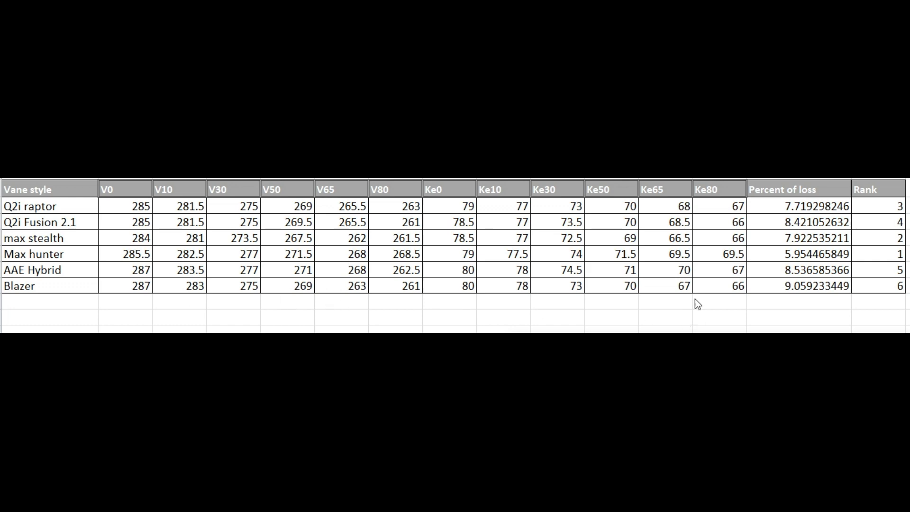
mouse_move(704, 208)
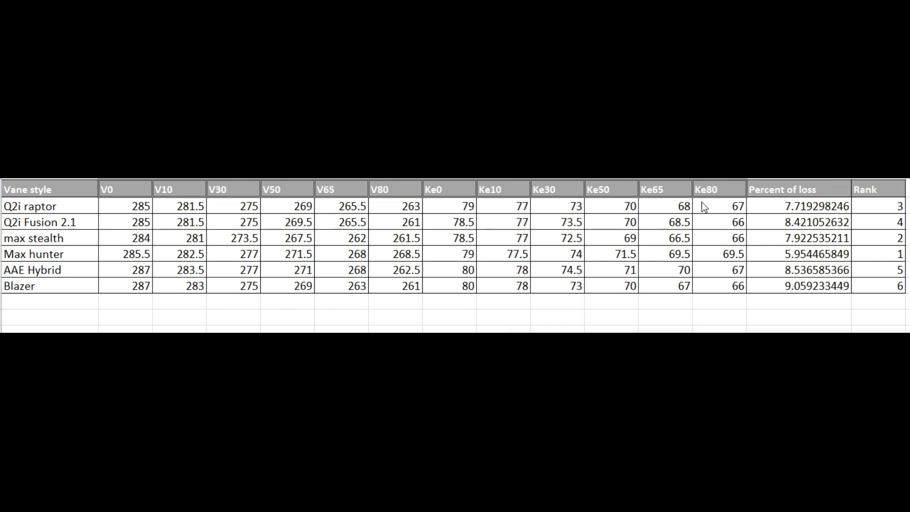
mouse_move(709, 252)
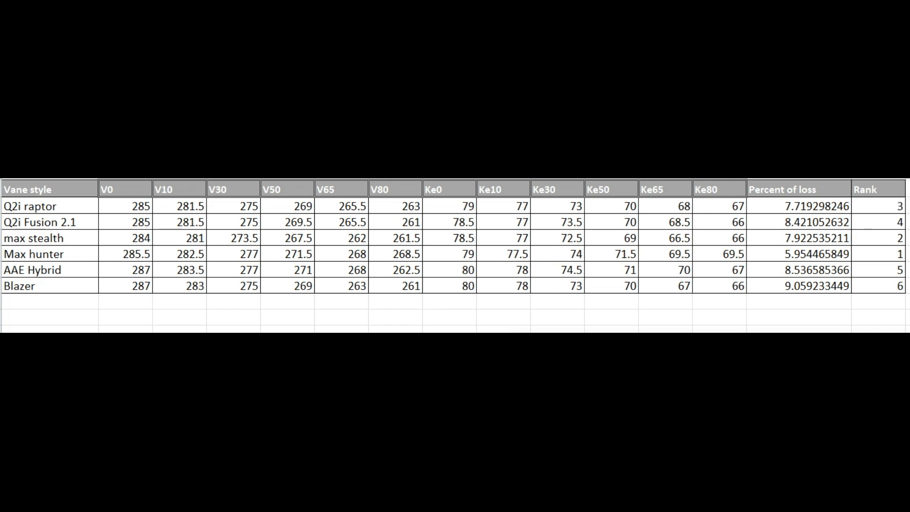
mouse_move(885, 276)
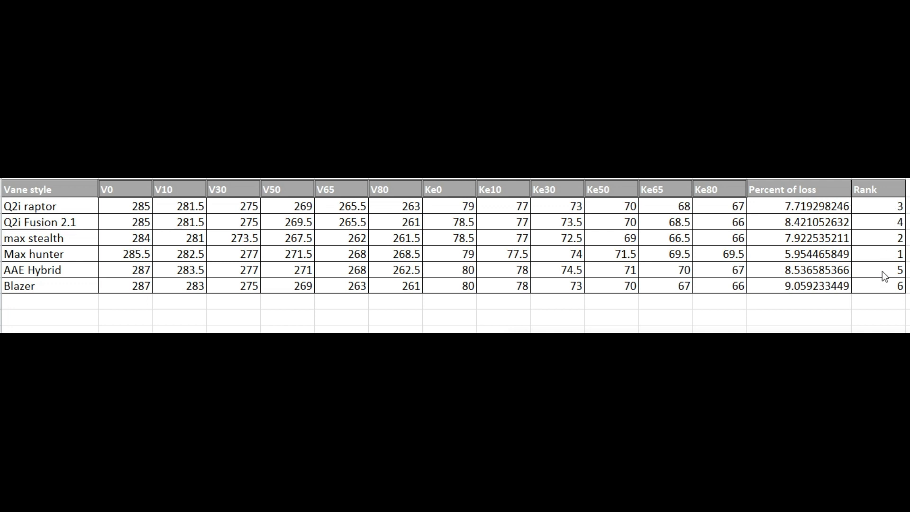
mouse_move(246, 244)
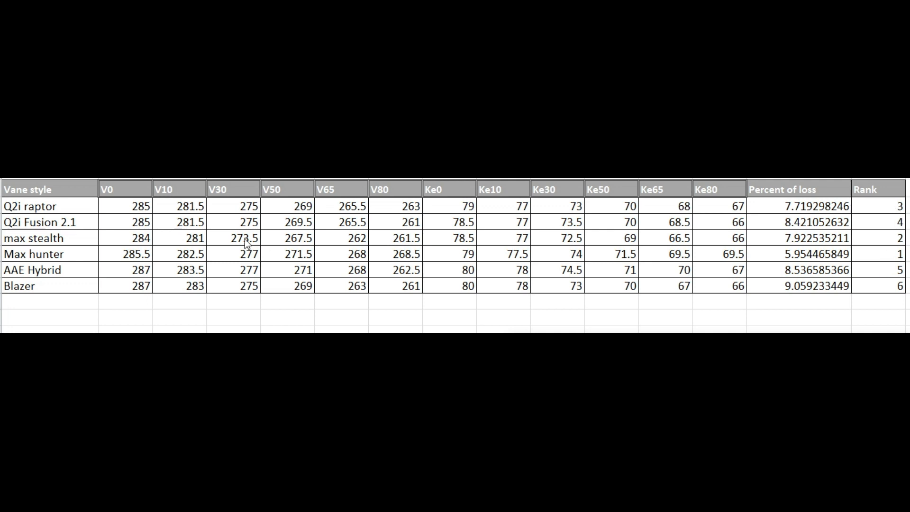
mouse_move(52, 199)
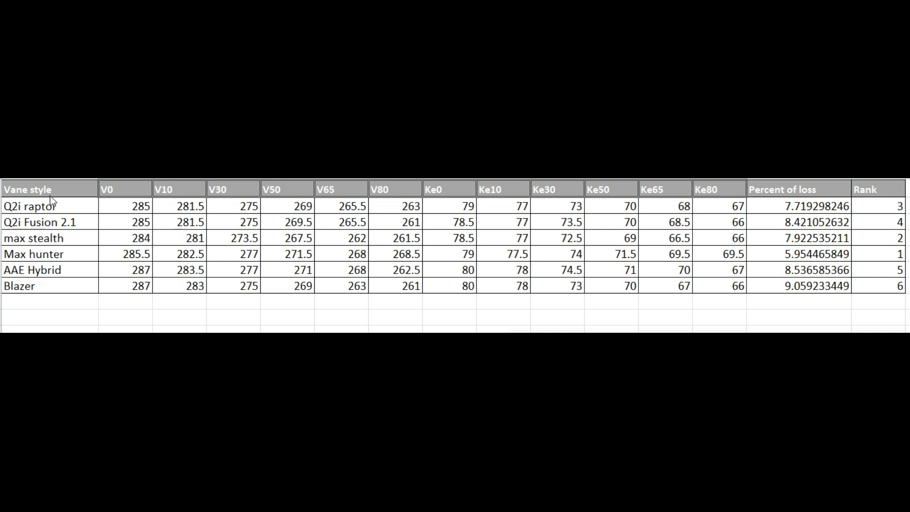
mouse_move(71, 256)
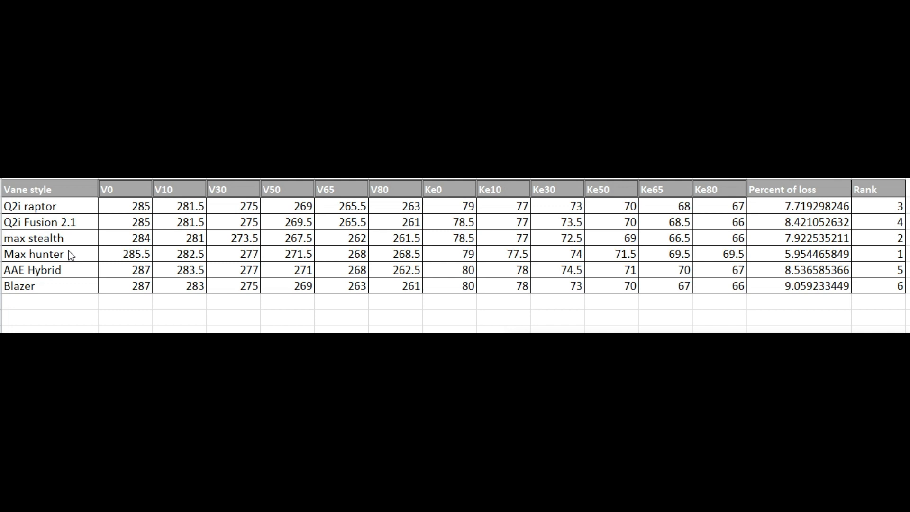
mouse_move(67, 236)
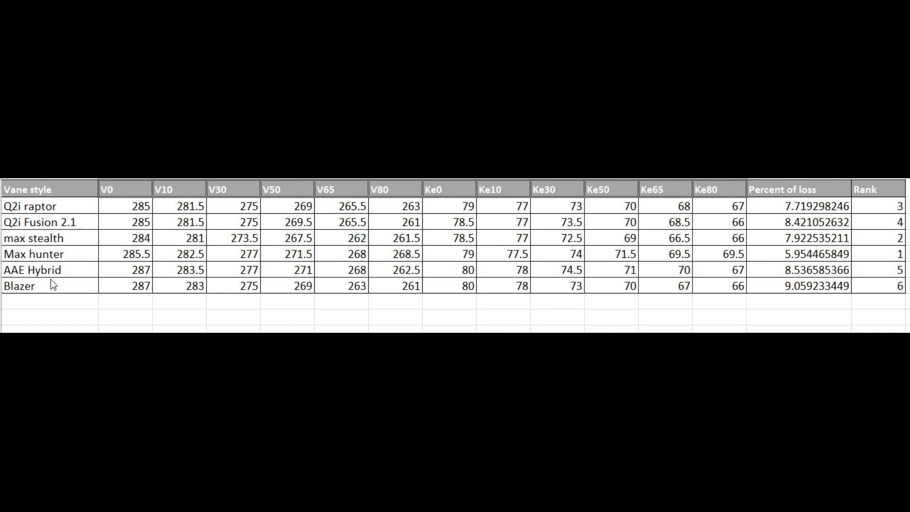
mouse_move(52, 235)
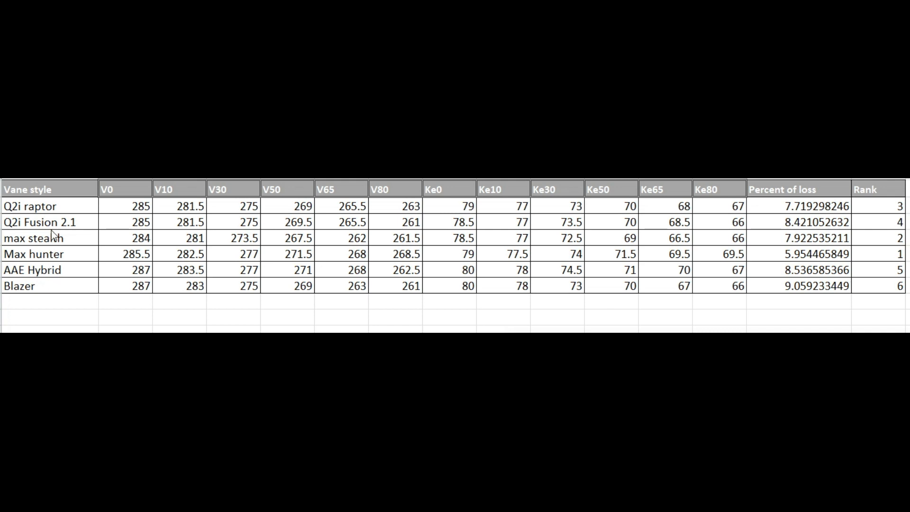
mouse_move(794, 188)
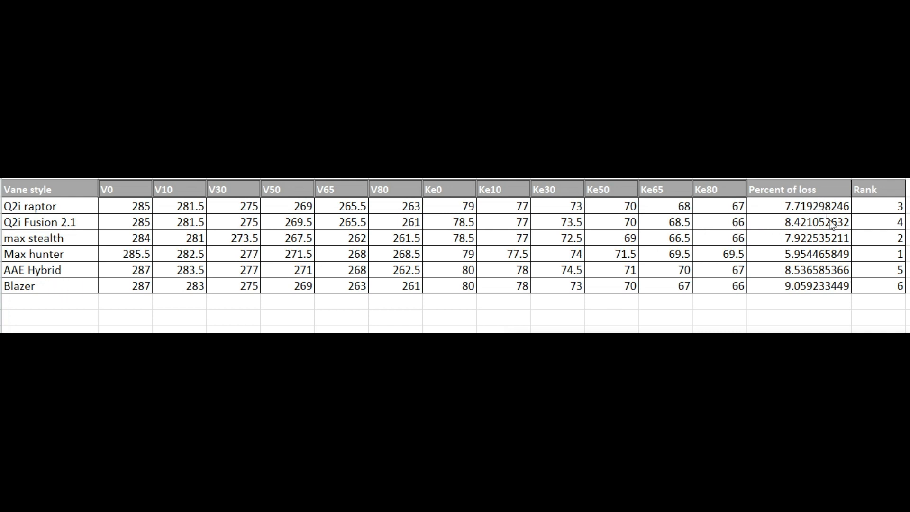
mouse_move(820, 287)
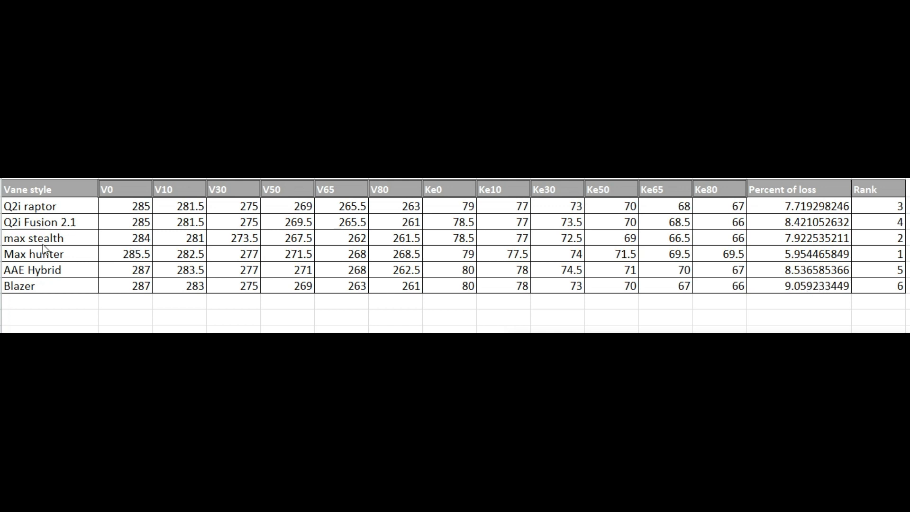
mouse_move(515, 263)
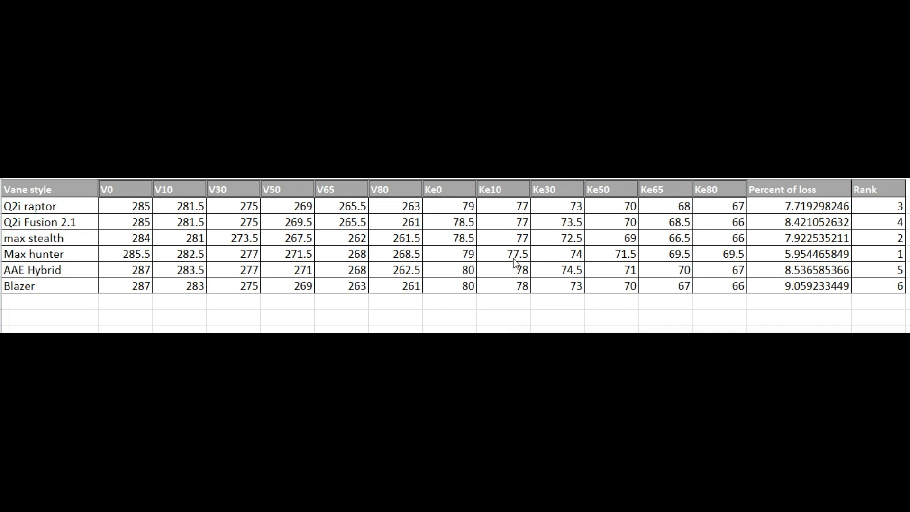
mouse_move(839, 265)
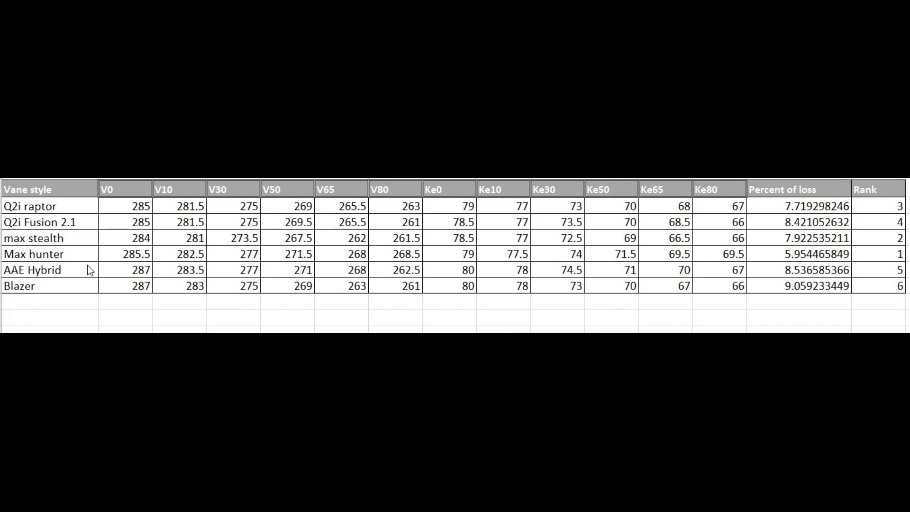
mouse_move(246, 249)
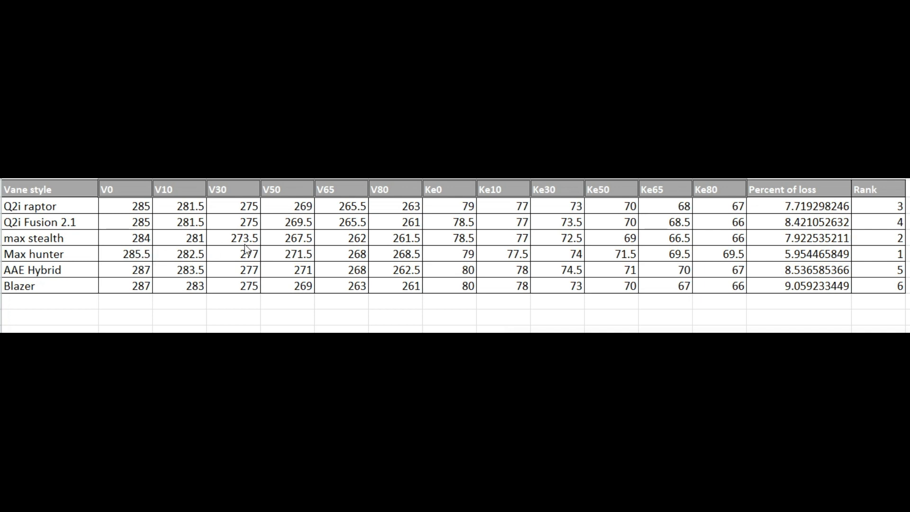
mouse_move(226, 258)
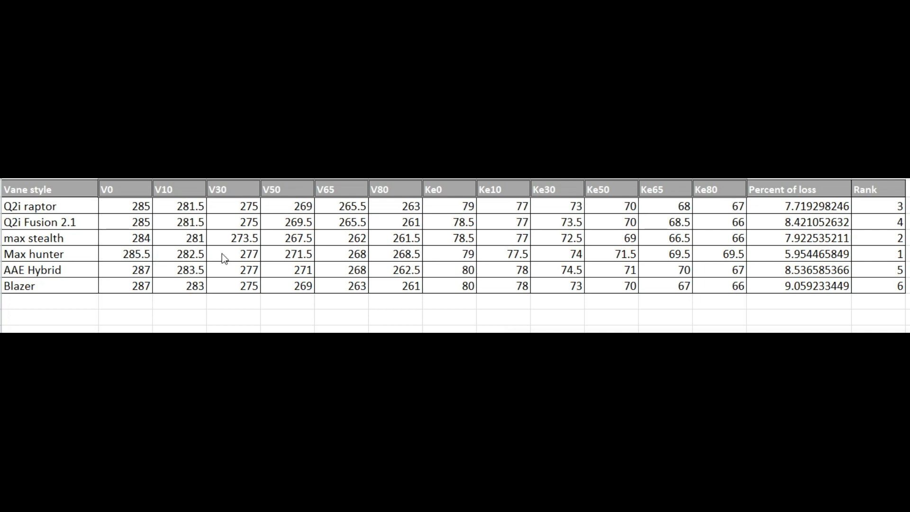
mouse_move(140, 266)
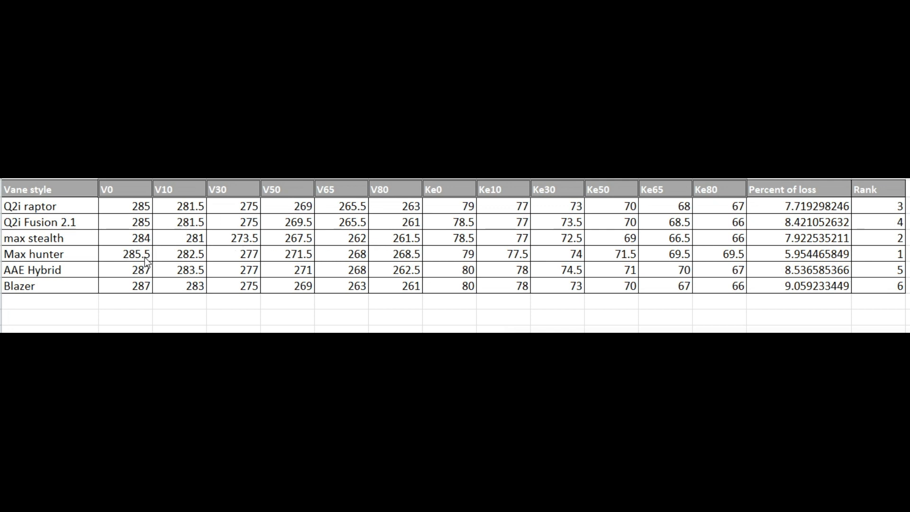
mouse_move(404, 263)
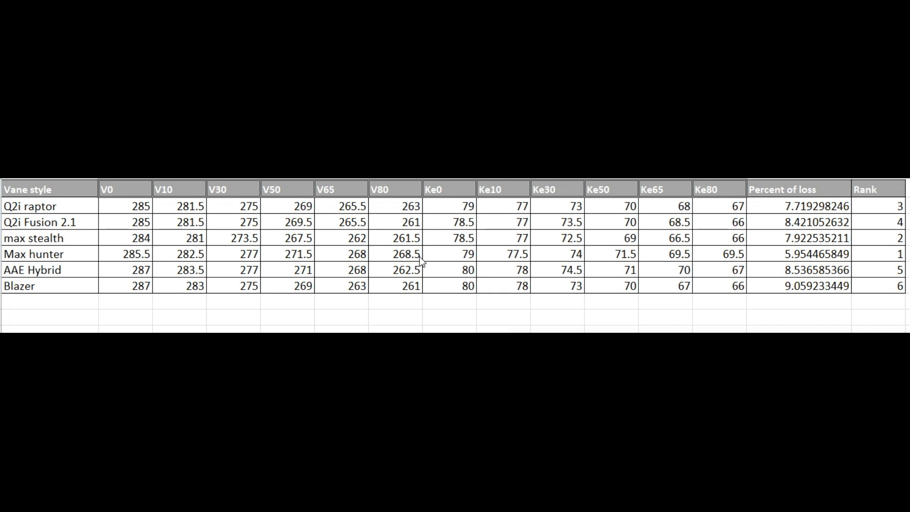
mouse_move(417, 289)
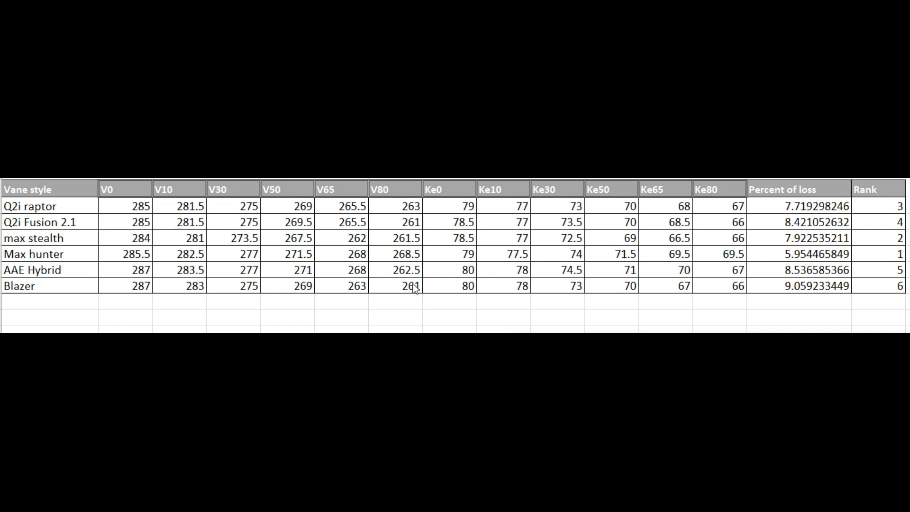
mouse_move(414, 293)
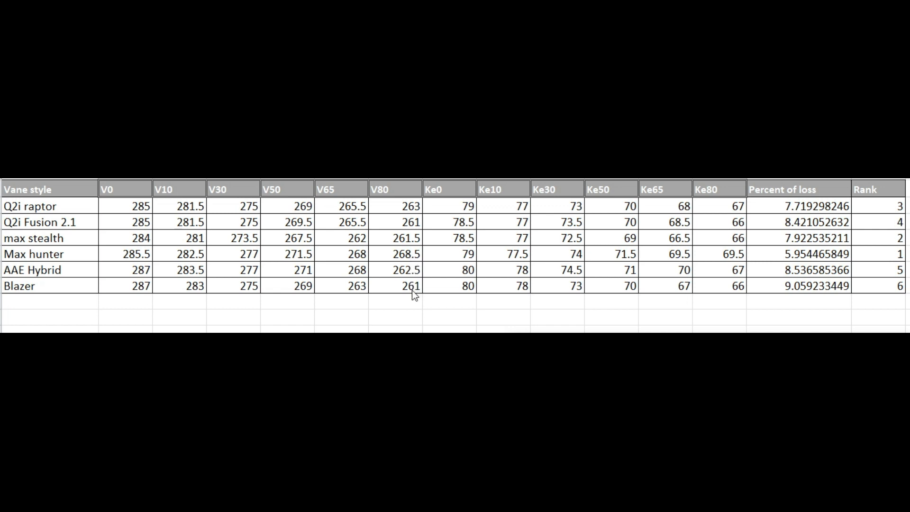
mouse_move(19, 293)
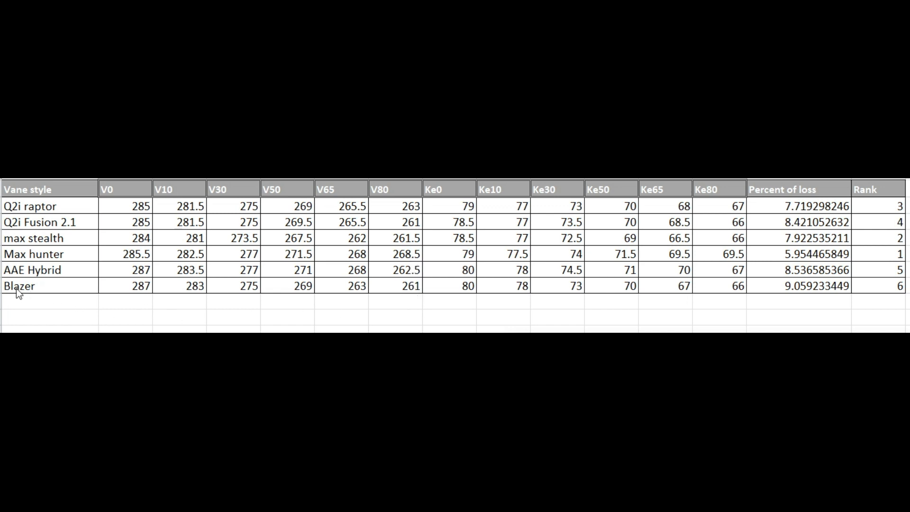
mouse_move(431, 298)
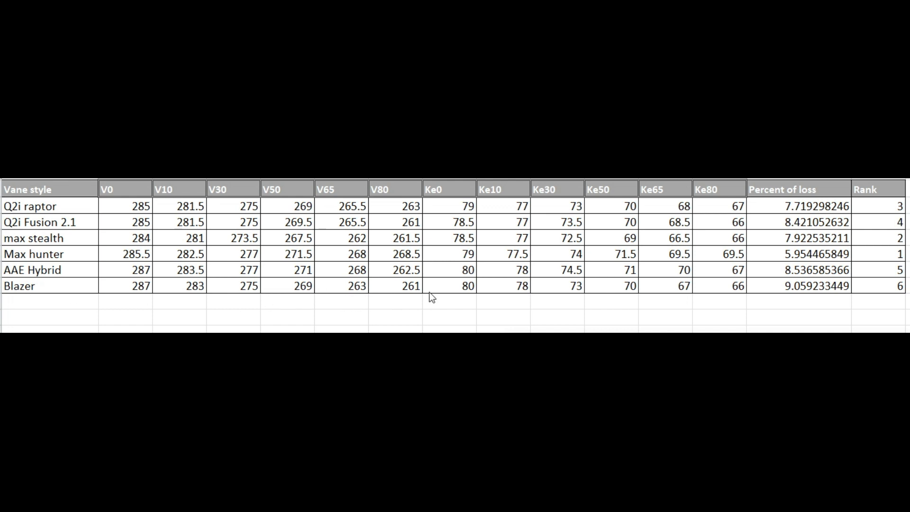
mouse_move(418, 296)
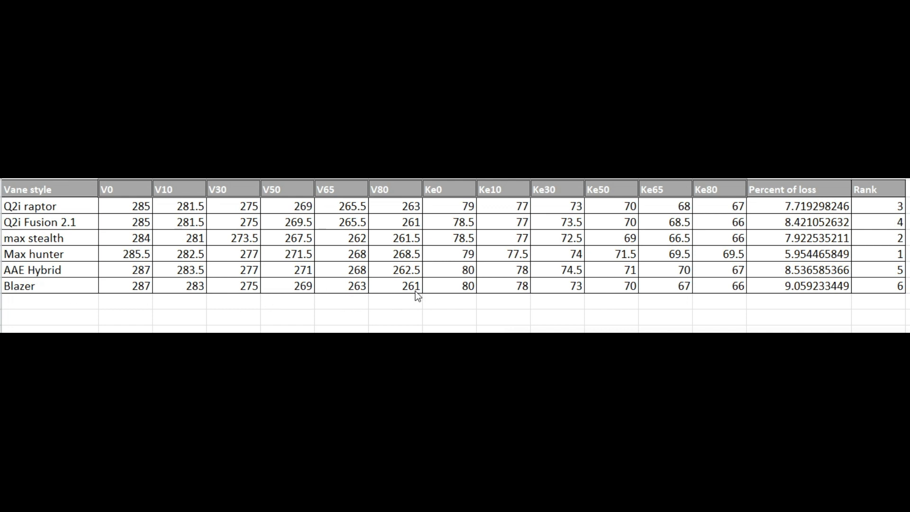
mouse_move(64, 260)
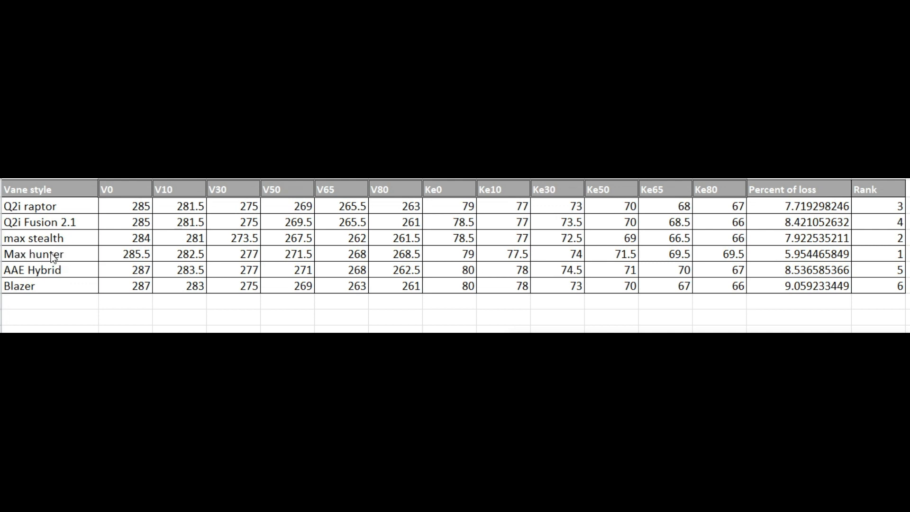
mouse_move(64, 274)
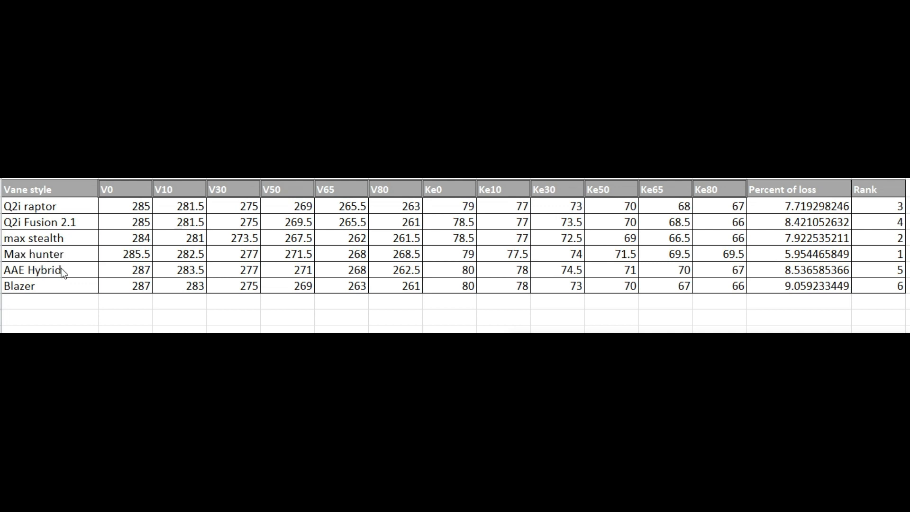
mouse_move(63, 274)
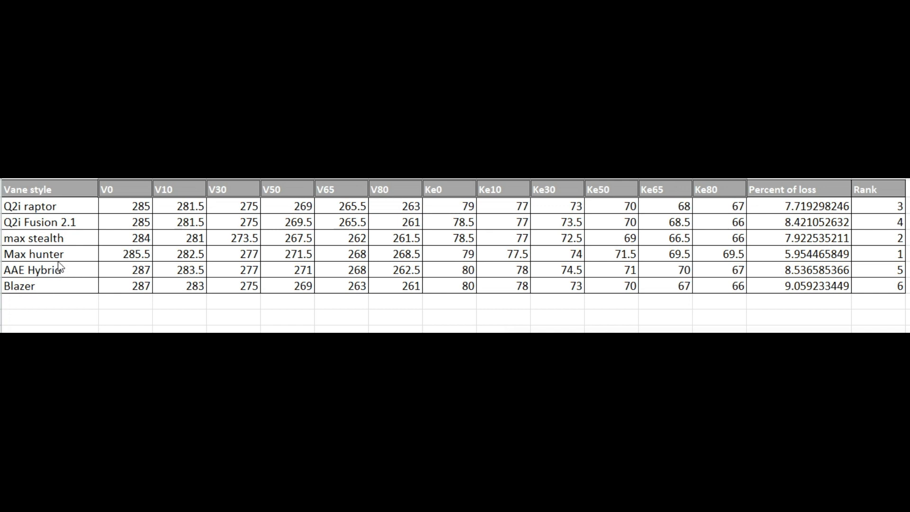
mouse_move(23, 289)
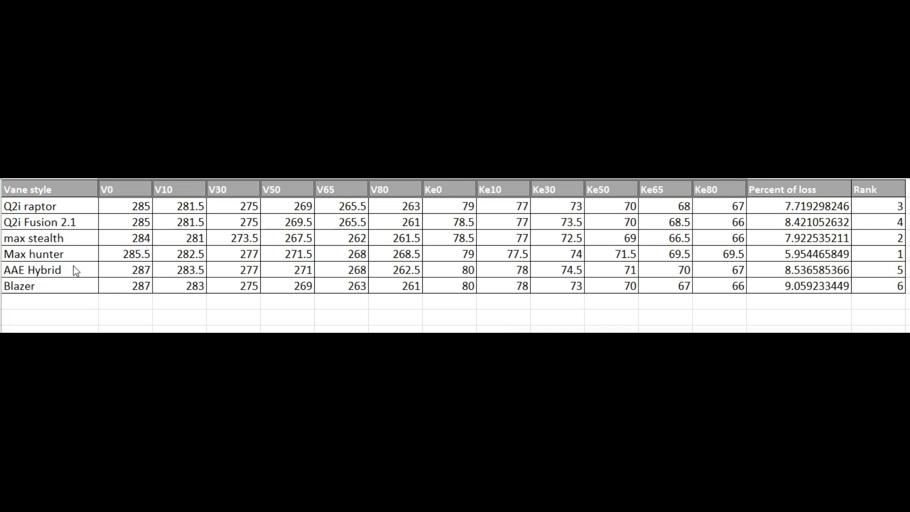
mouse_move(63, 263)
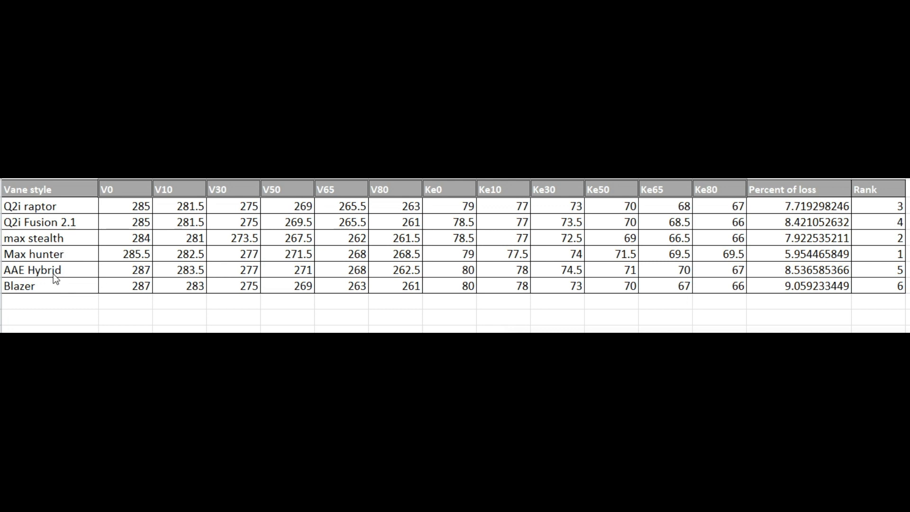
mouse_move(285, 273)
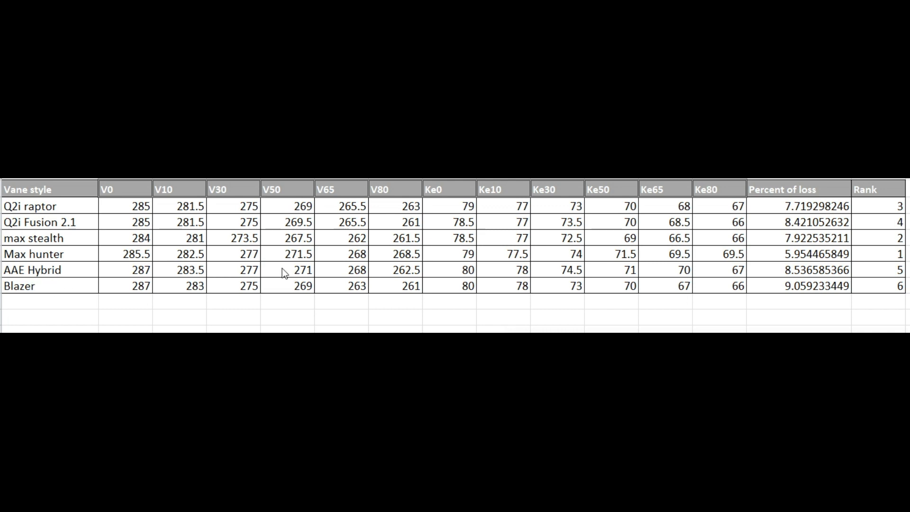
mouse_move(93, 283)
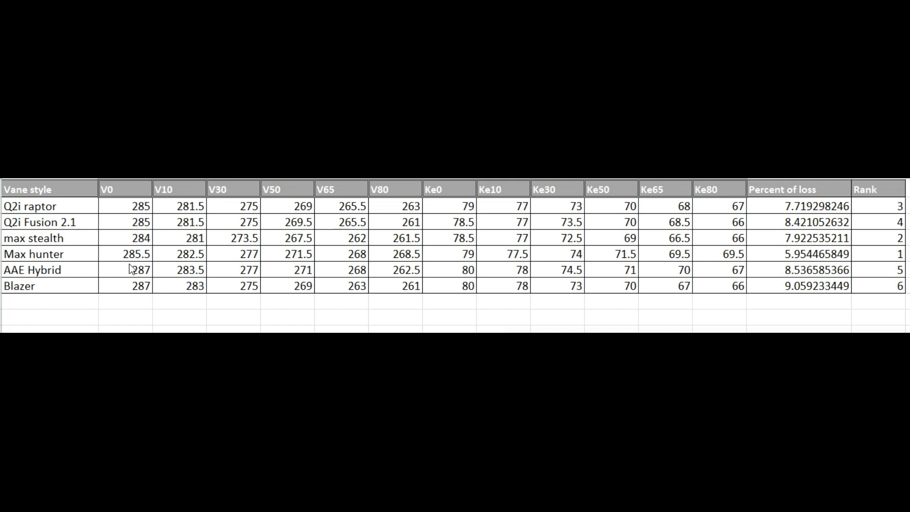
mouse_move(104, 285)
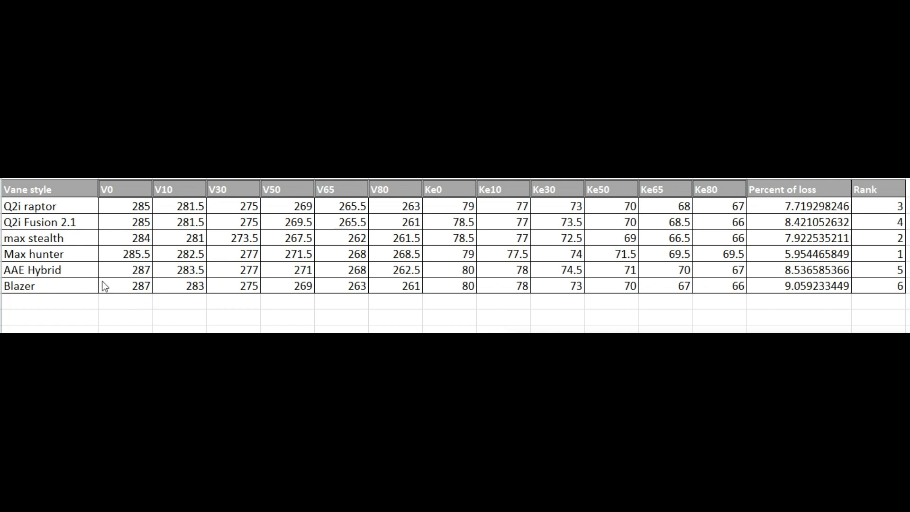
mouse_move(798, 280)
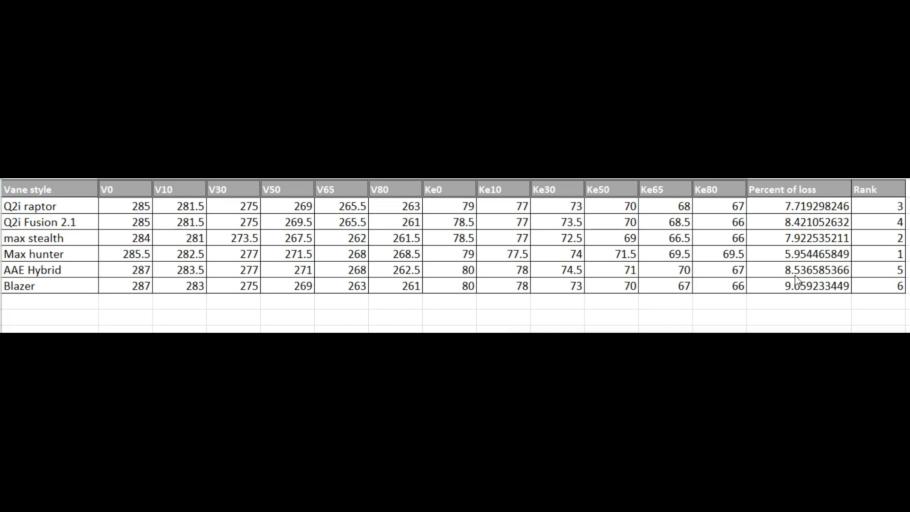
mouse_move(799, 278)
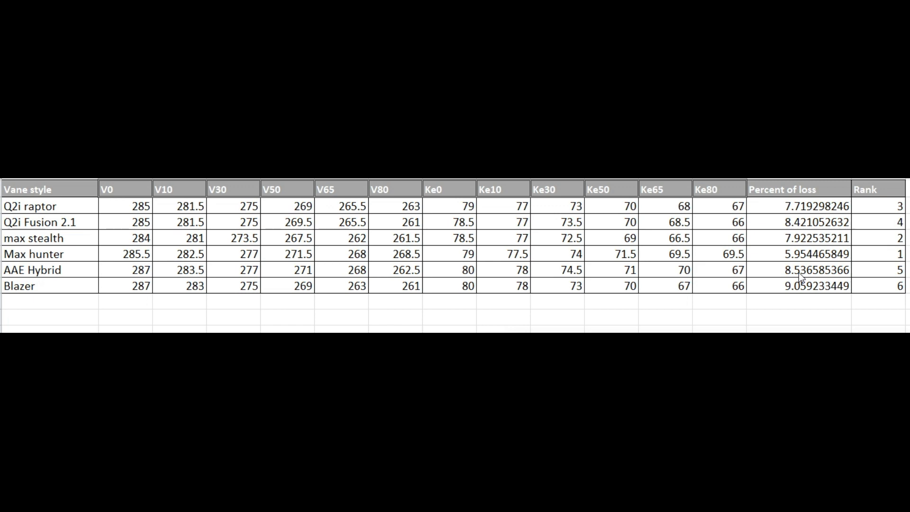
mouse_move(45, 282)
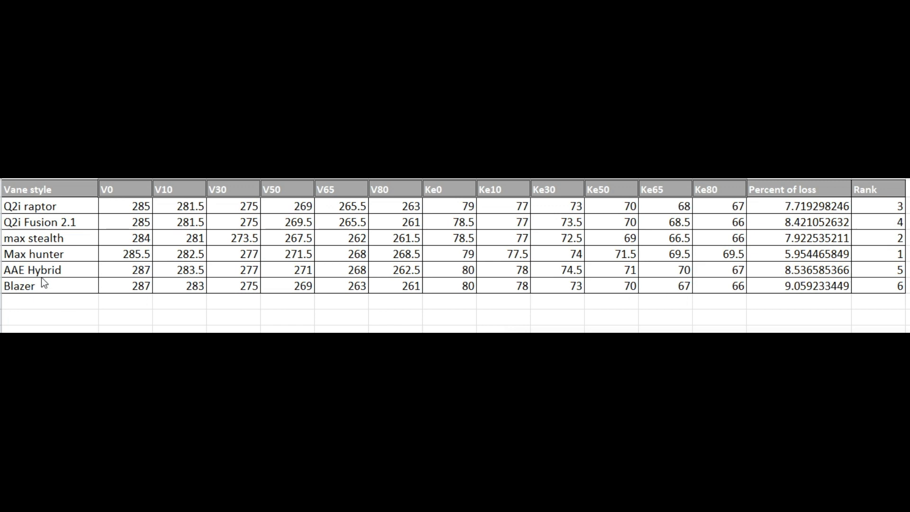
mouse_move(807, 247)
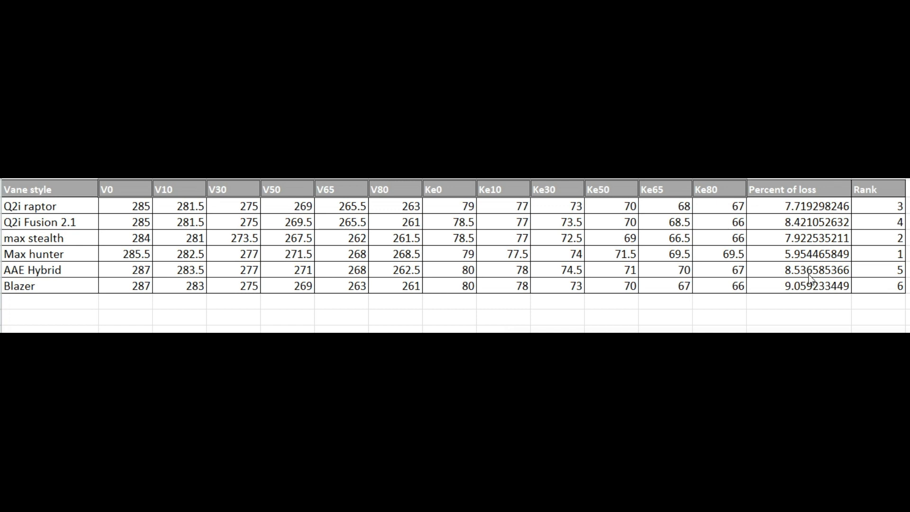
mouse_move(817, 316)
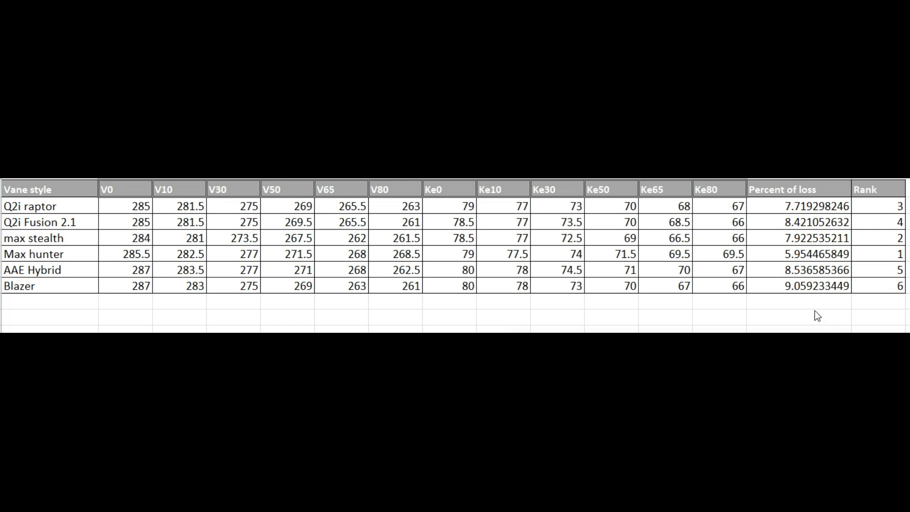
mouse_move(783, 316)
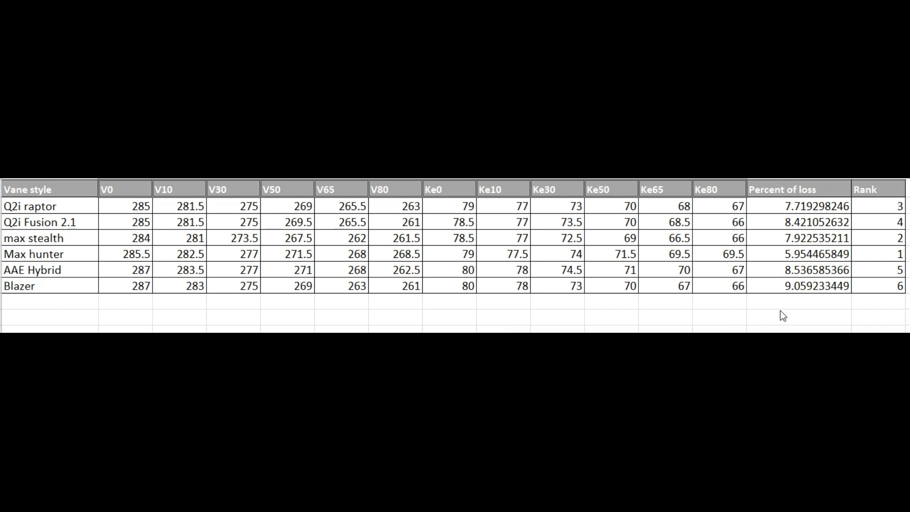
mouse_move(797, 302)
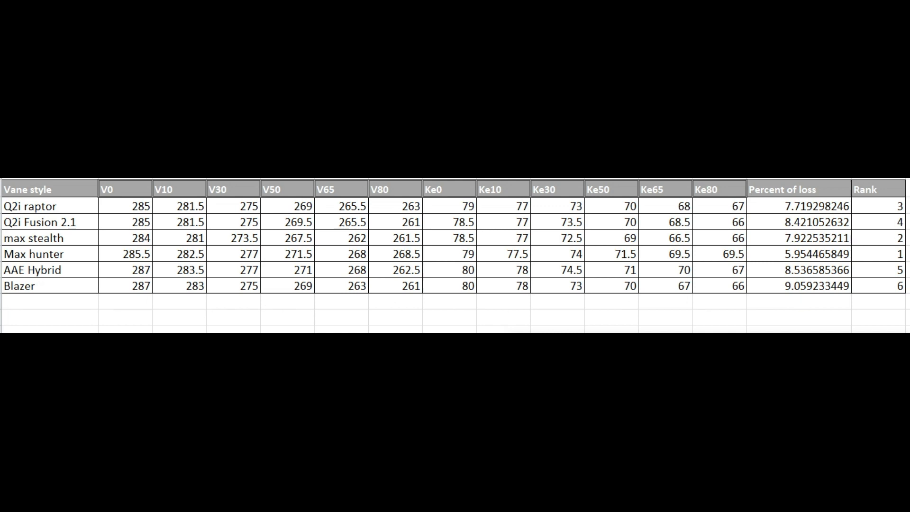
mouse_move(28, 261)
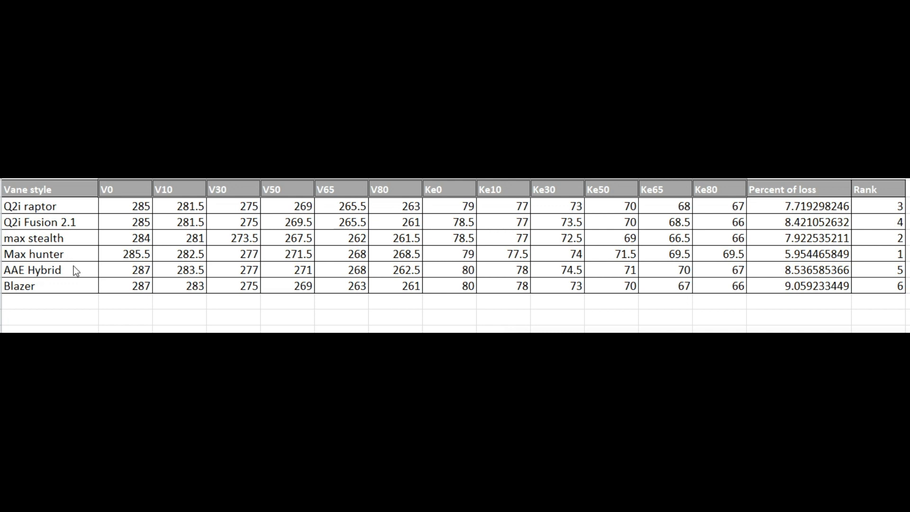
mouse_move(71, 271)
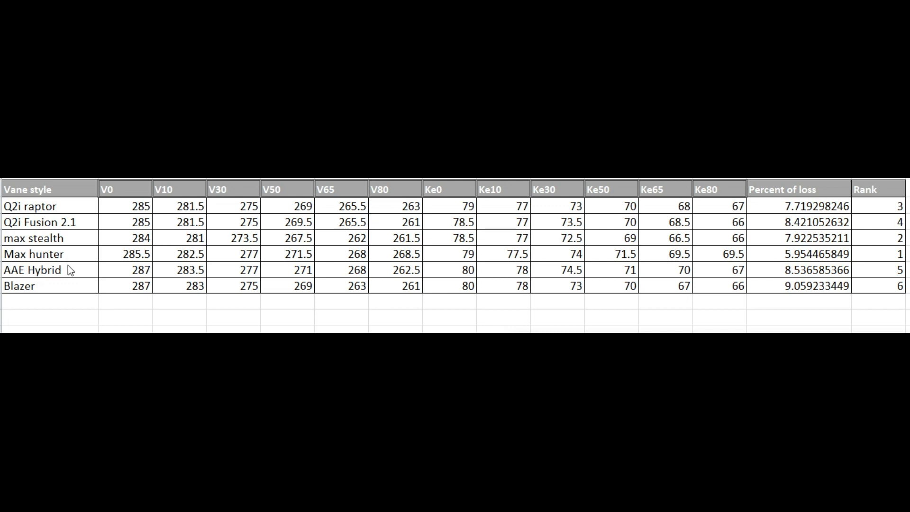
mouse_move(863, 219)
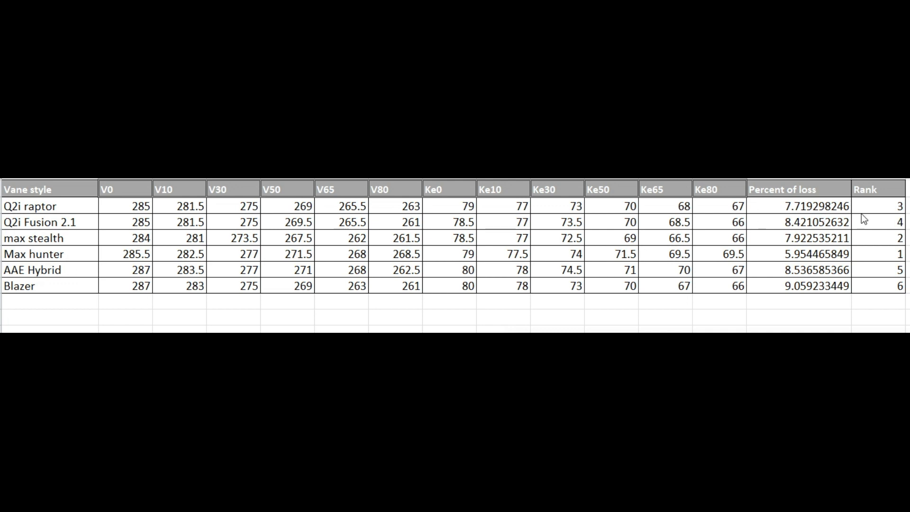
mouse_move(828, 306)
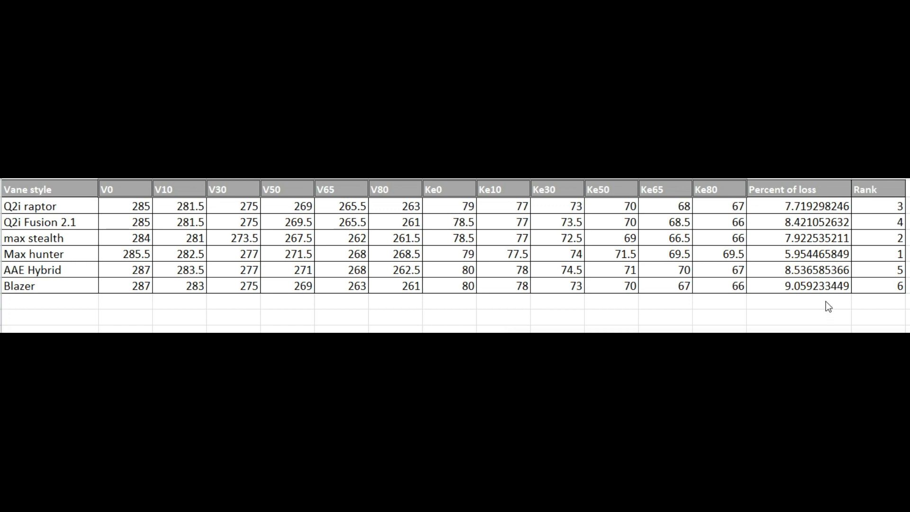
mouse_move(780, 287)
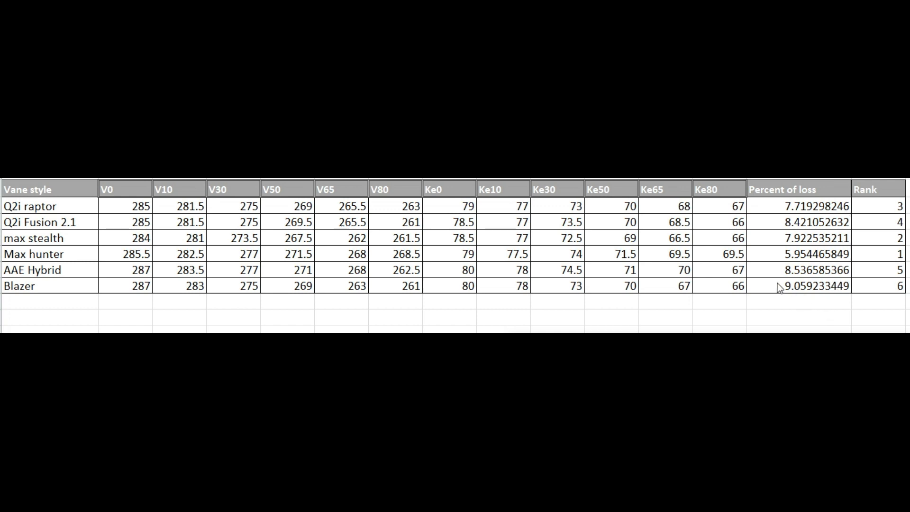
mouse_move(789, 216)
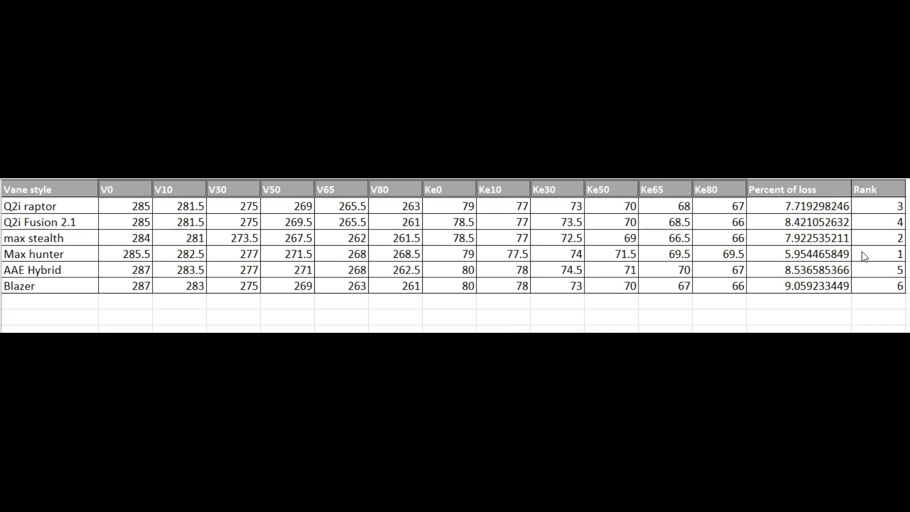
mouse_move(903, 260)
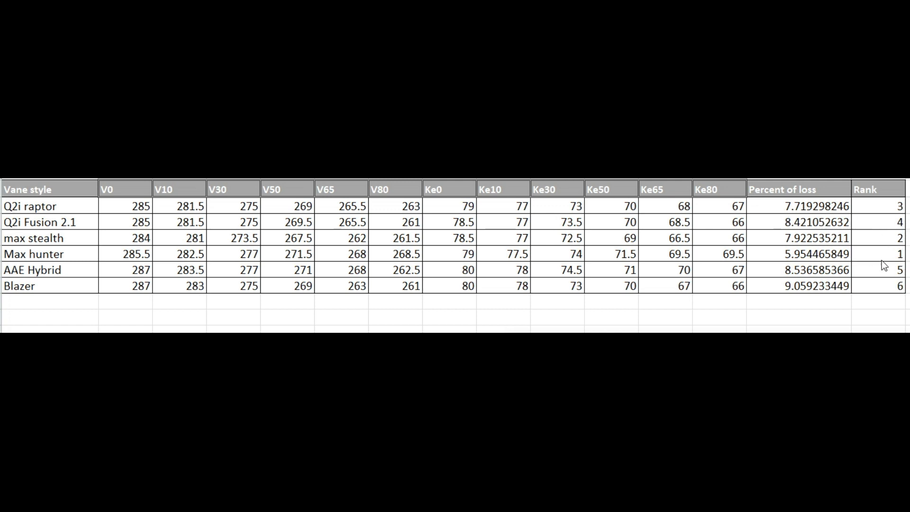
mouse_move(804, 281)
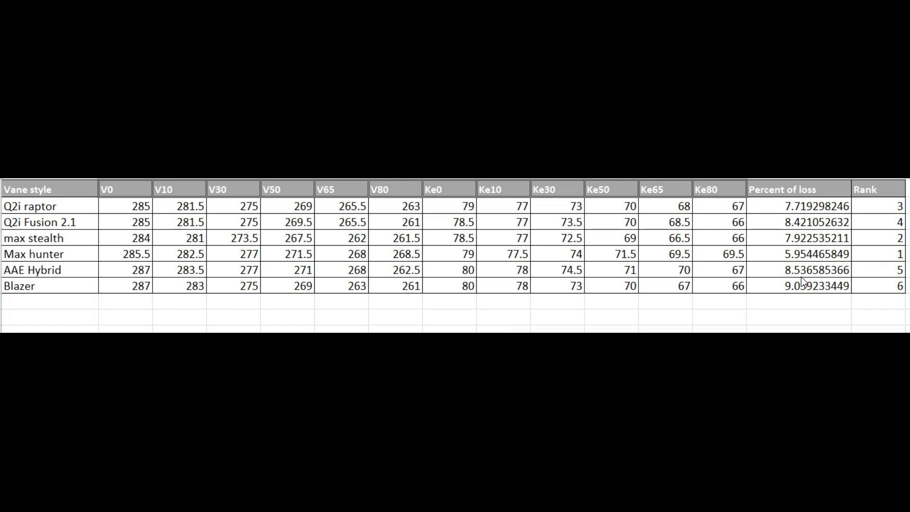
mouse_move(806, 262)
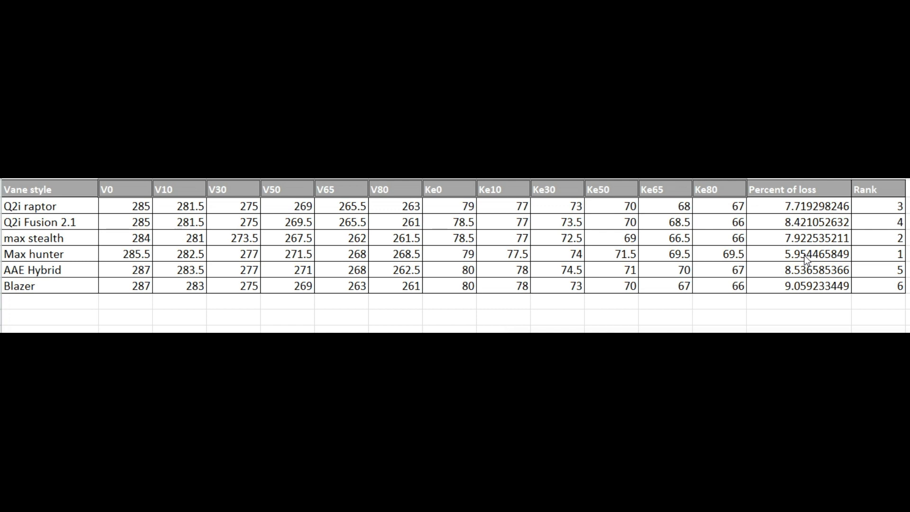
mouse_move(8, 256)
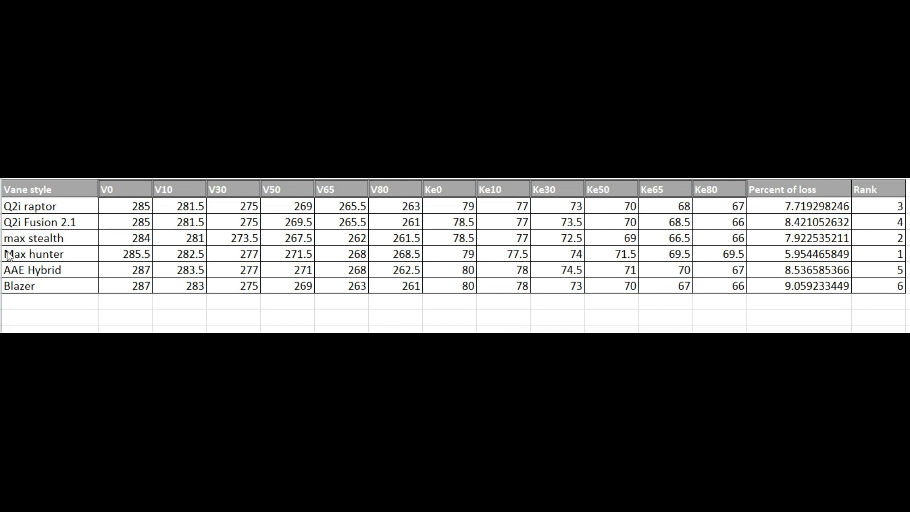
mouse_move(26, 264)
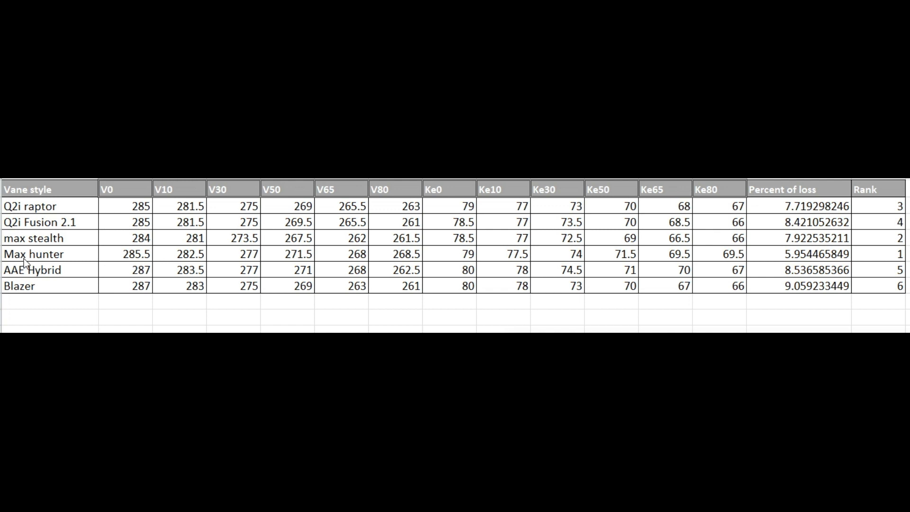
mouse_move(118, 303)
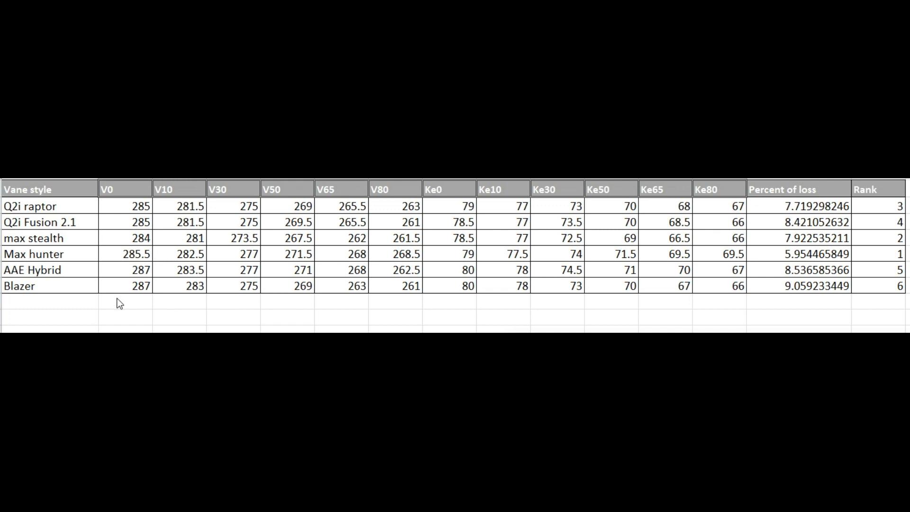
mouse_move(60, 292)
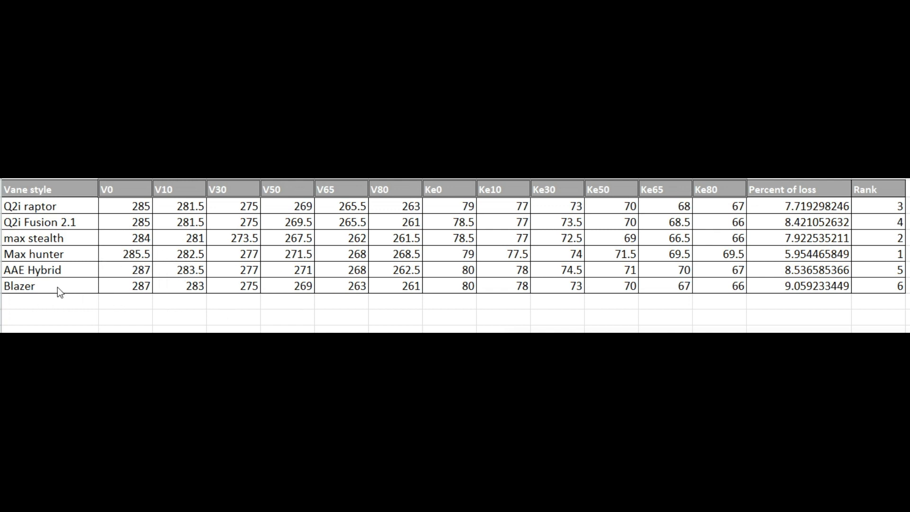
mouse_move(32, 293)
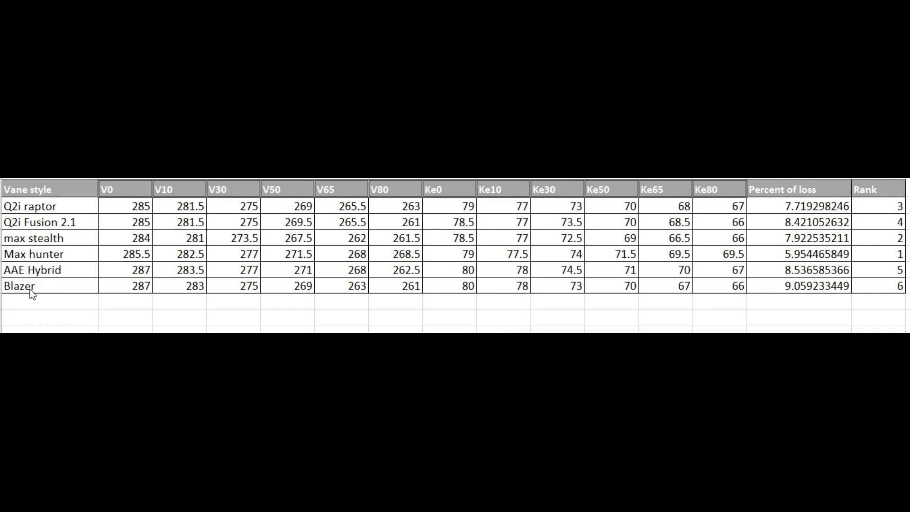
mouse_move(846, 242)
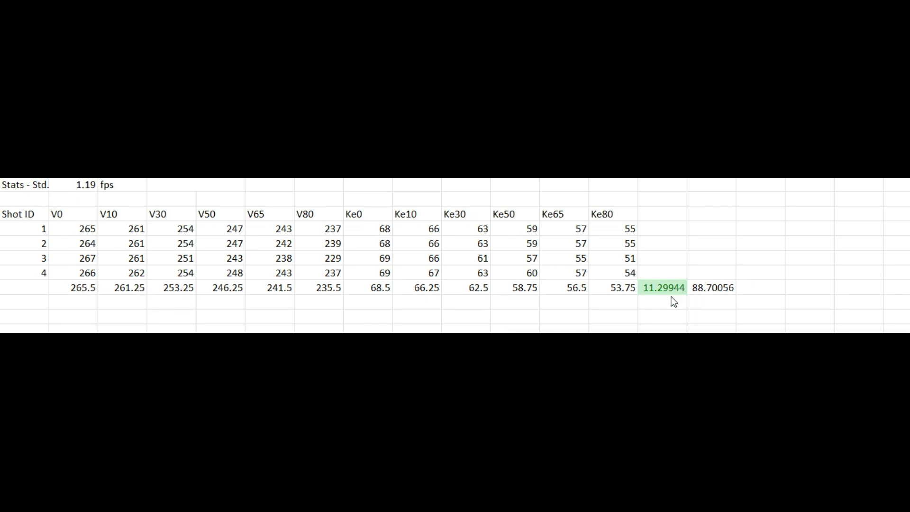
mouse_move(414, 184)
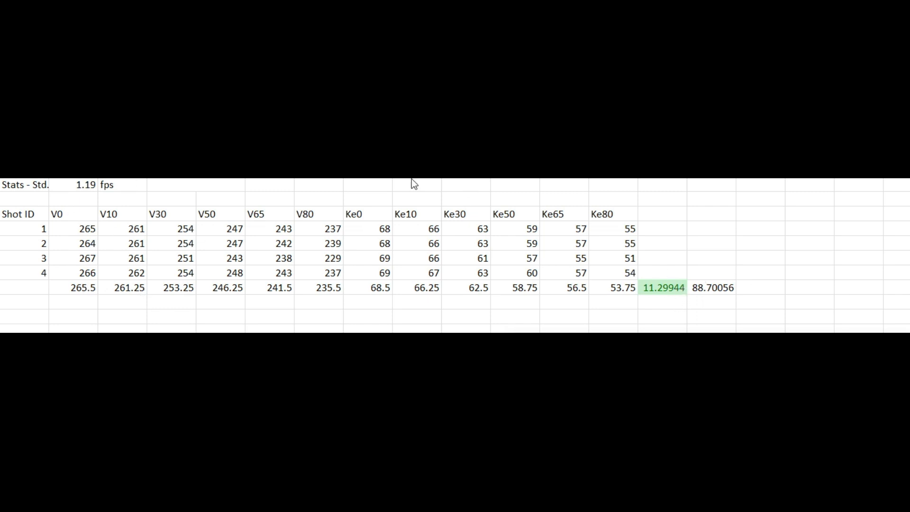
mouse_move(172, 274)
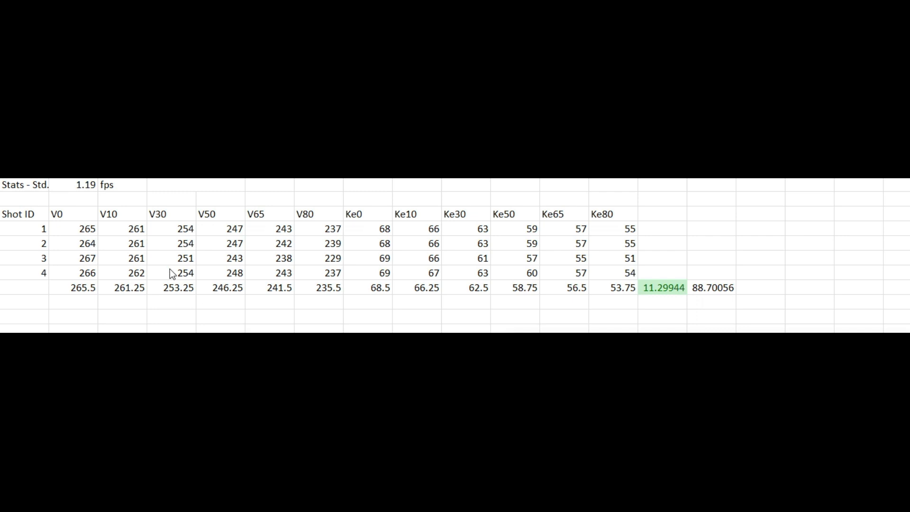
mouse_move(187, 298)
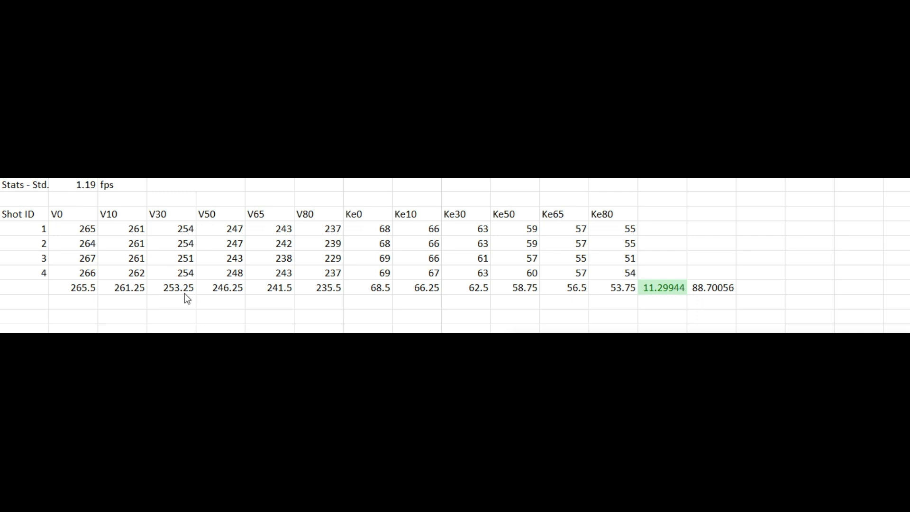
mouse_move(109, 290)
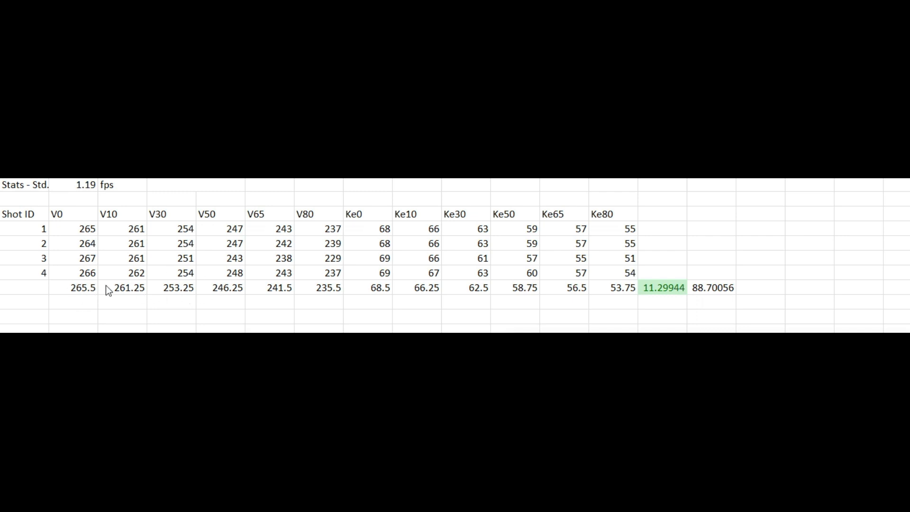
mouse_move(246, 307)
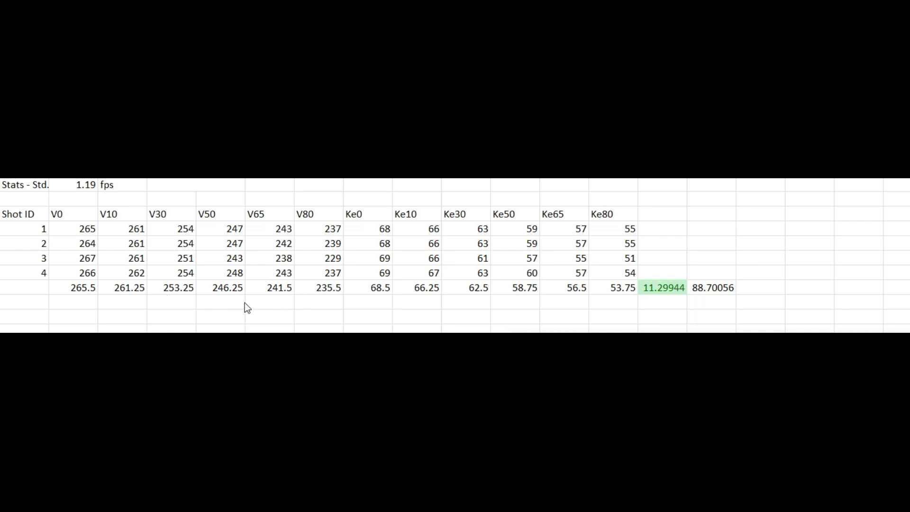
mouse_move(85, 295)
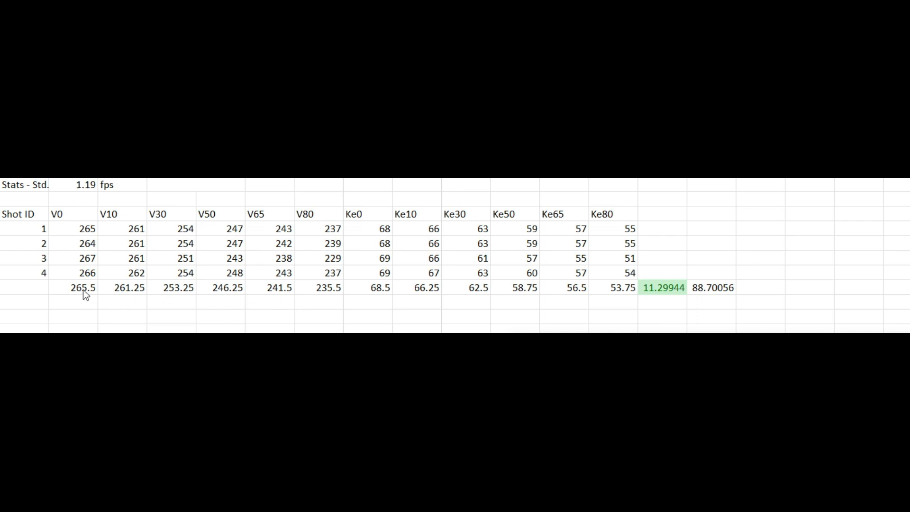
mouse_move(683, 292)
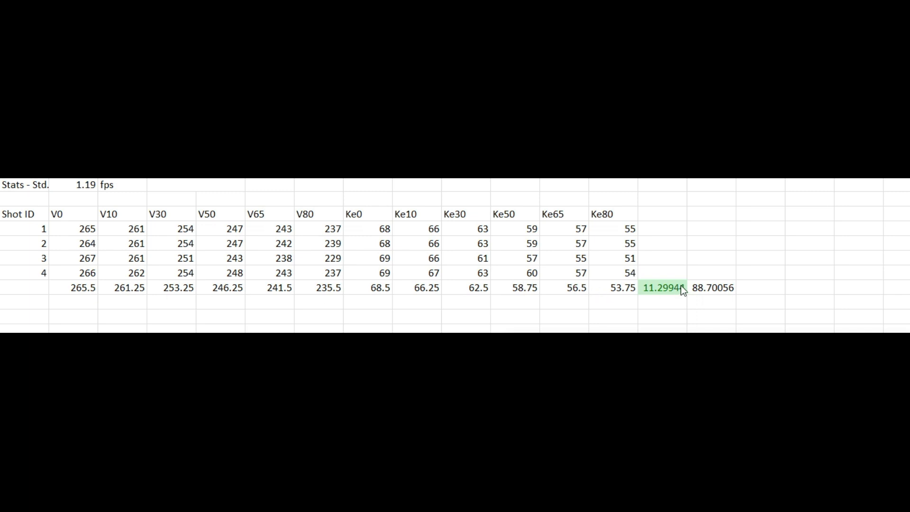
mouse_move(664, 282)
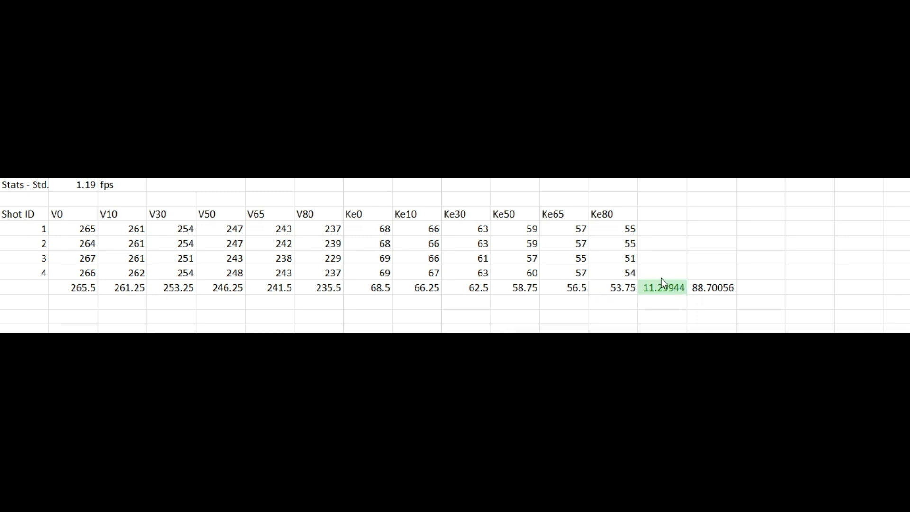
mouse_move(691, 296)
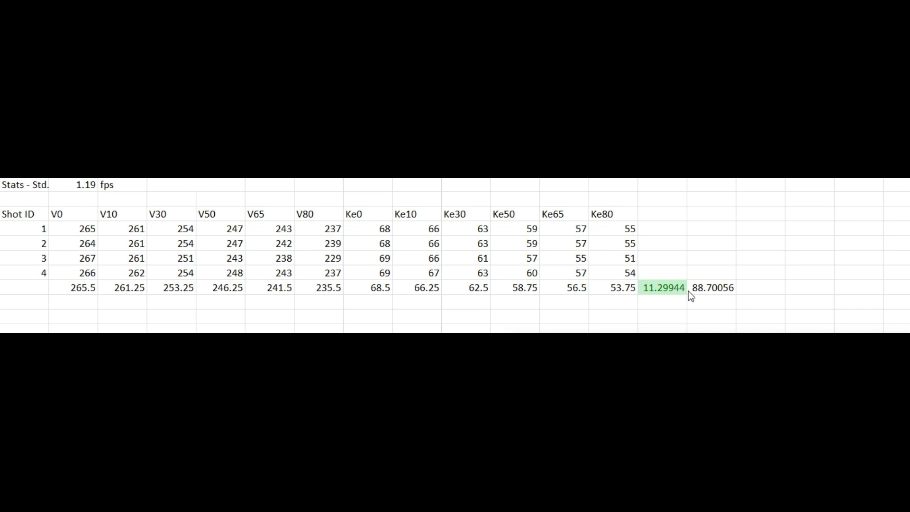
mouse_move(621, 299)
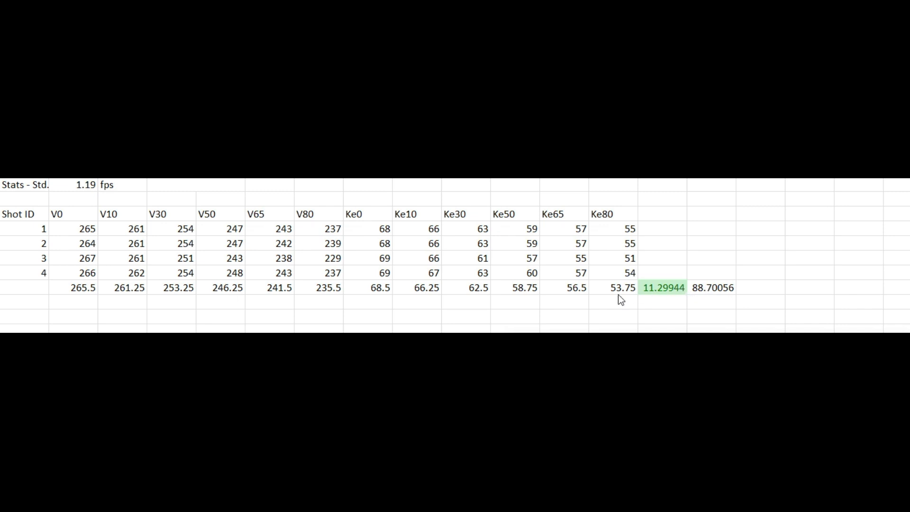
mouse_move(96, 298)
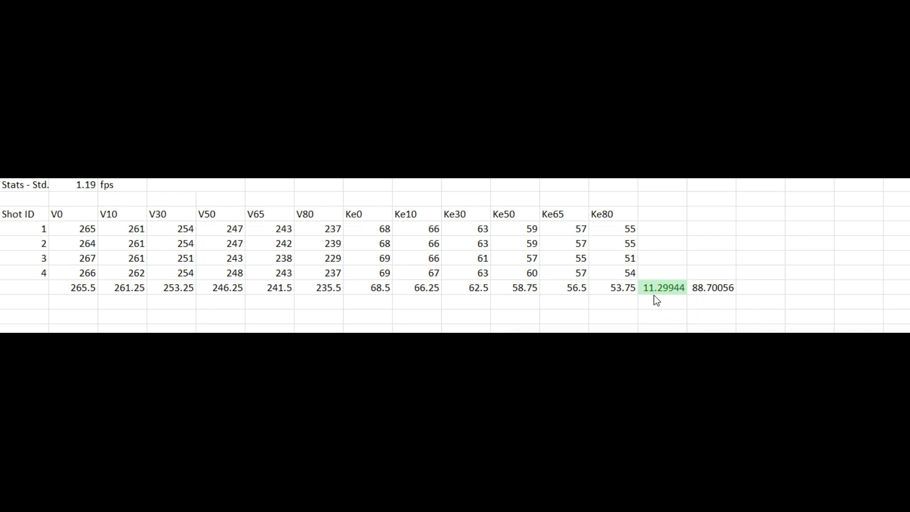
mouse_move(99, 297)
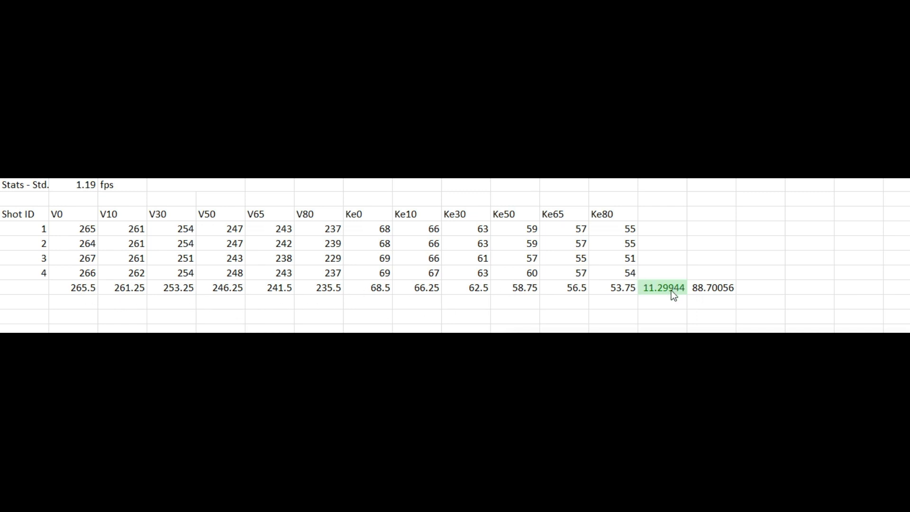
mouse_move(660, 300)
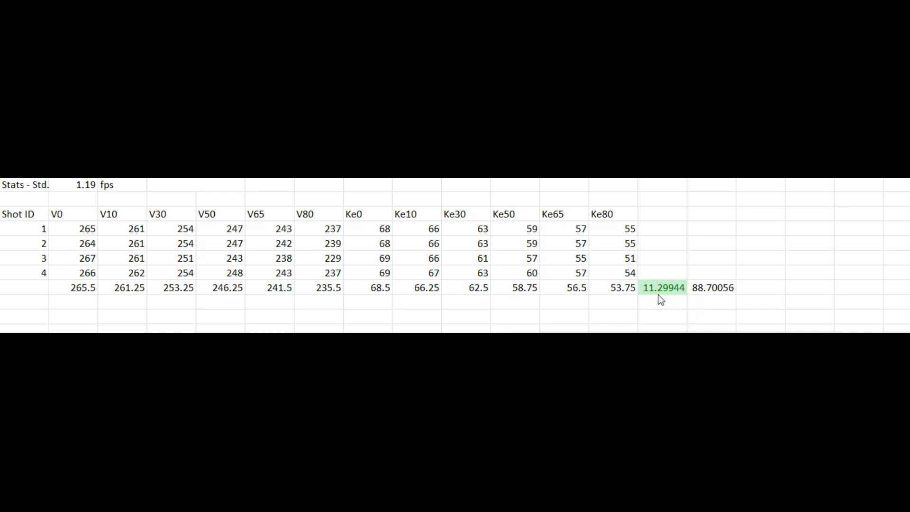
mouse_move(672, 297)
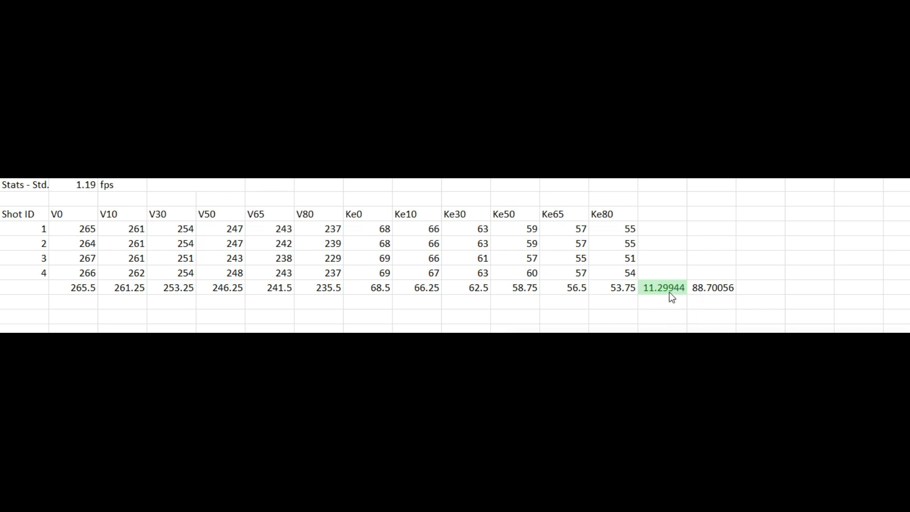
mouse_move(654, 281)
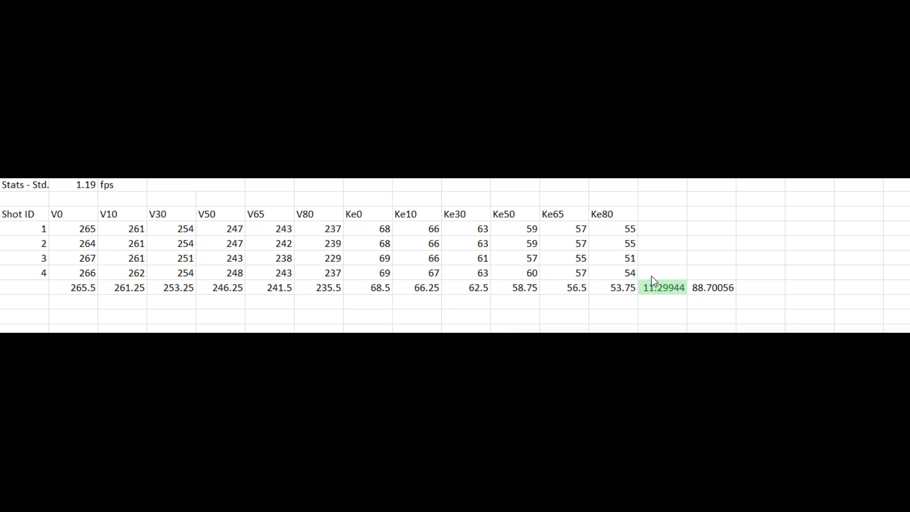
mouse_move(148, 305)
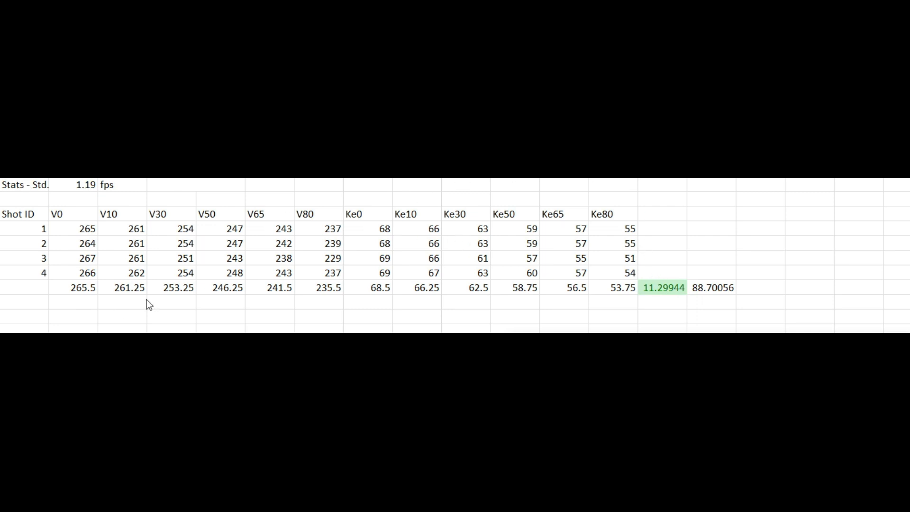
mouse_move(356, 278)
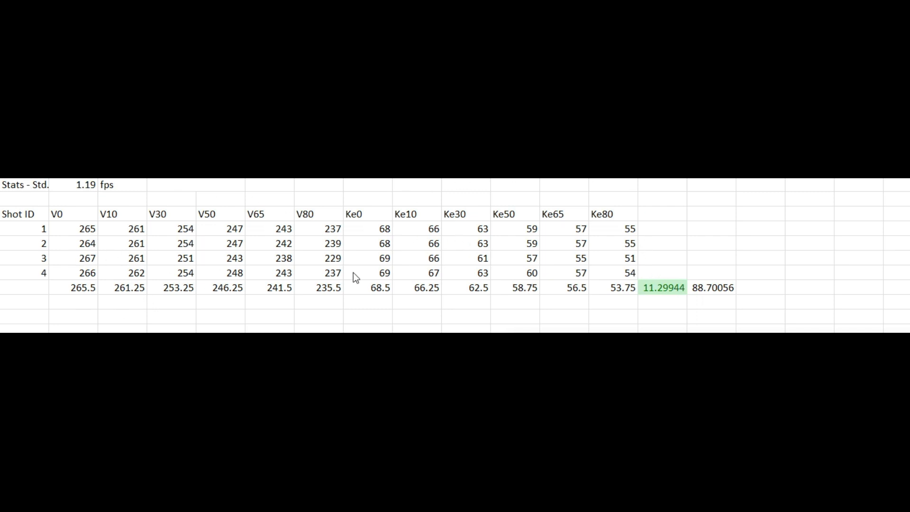
mouse_move(408, 280)
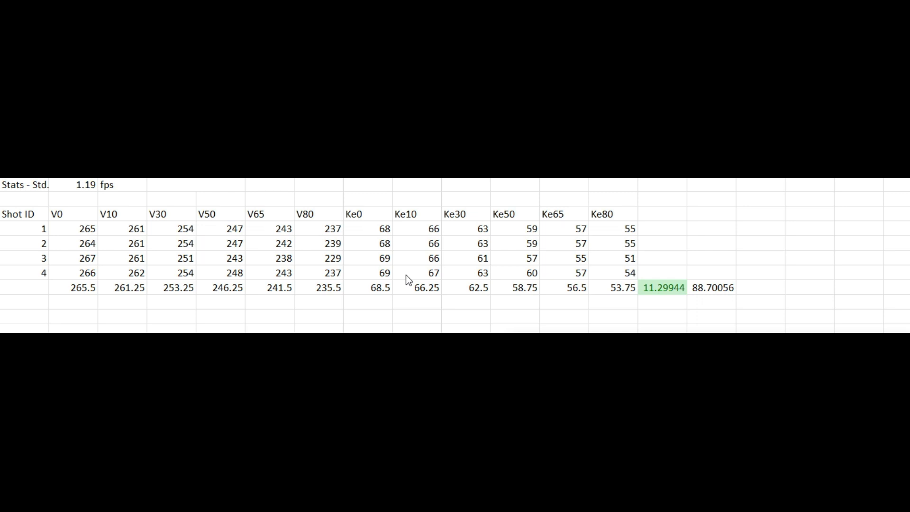
mouse_move(660, 307)
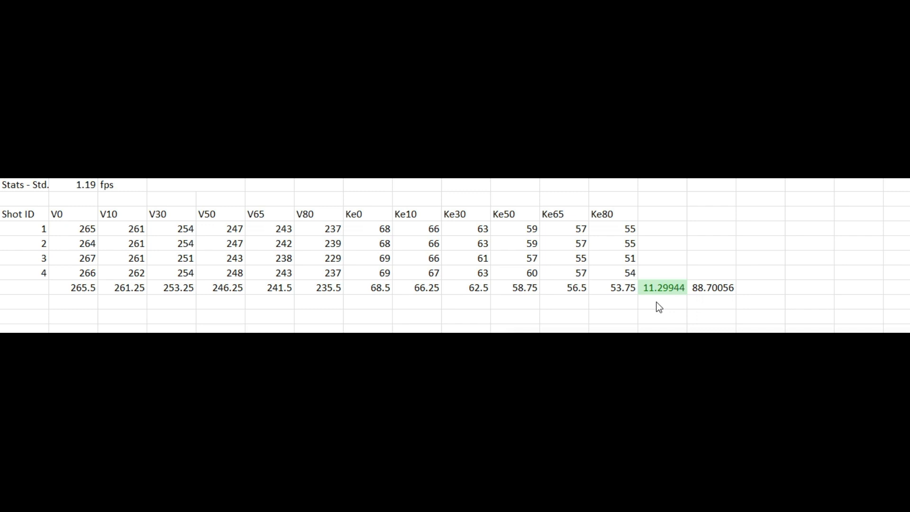
mouse_move(606, 212)
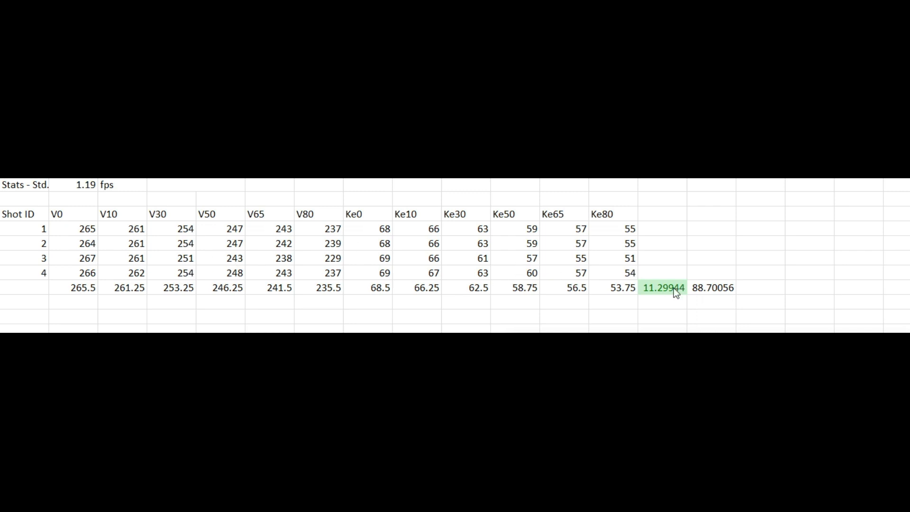
mouse_move(537, 263)
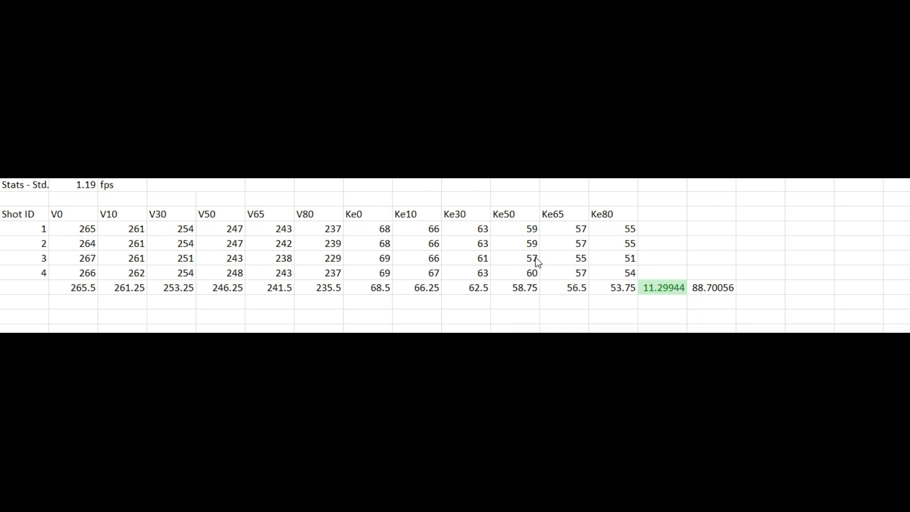